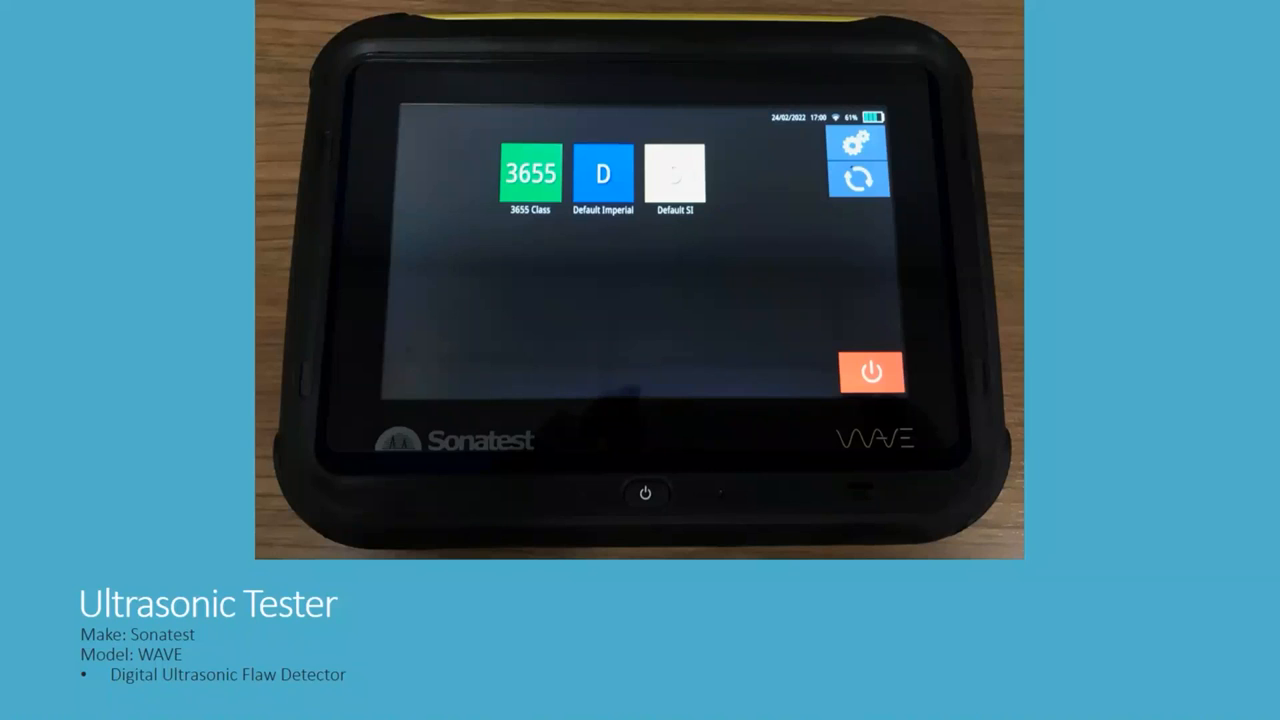
pyautogui.moveTo(1182, 266)
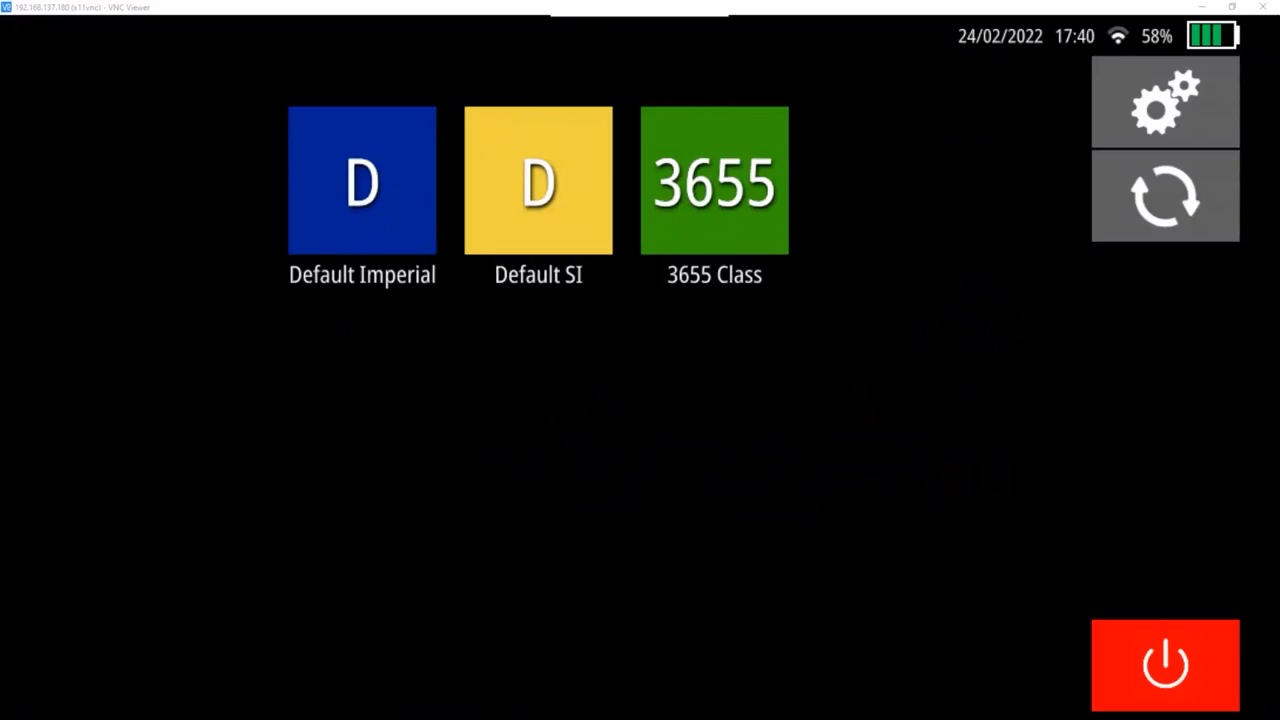
# Step: Open the General settings and nudge the screen brightness slightly higher
pyautogui.click(1165, 101)
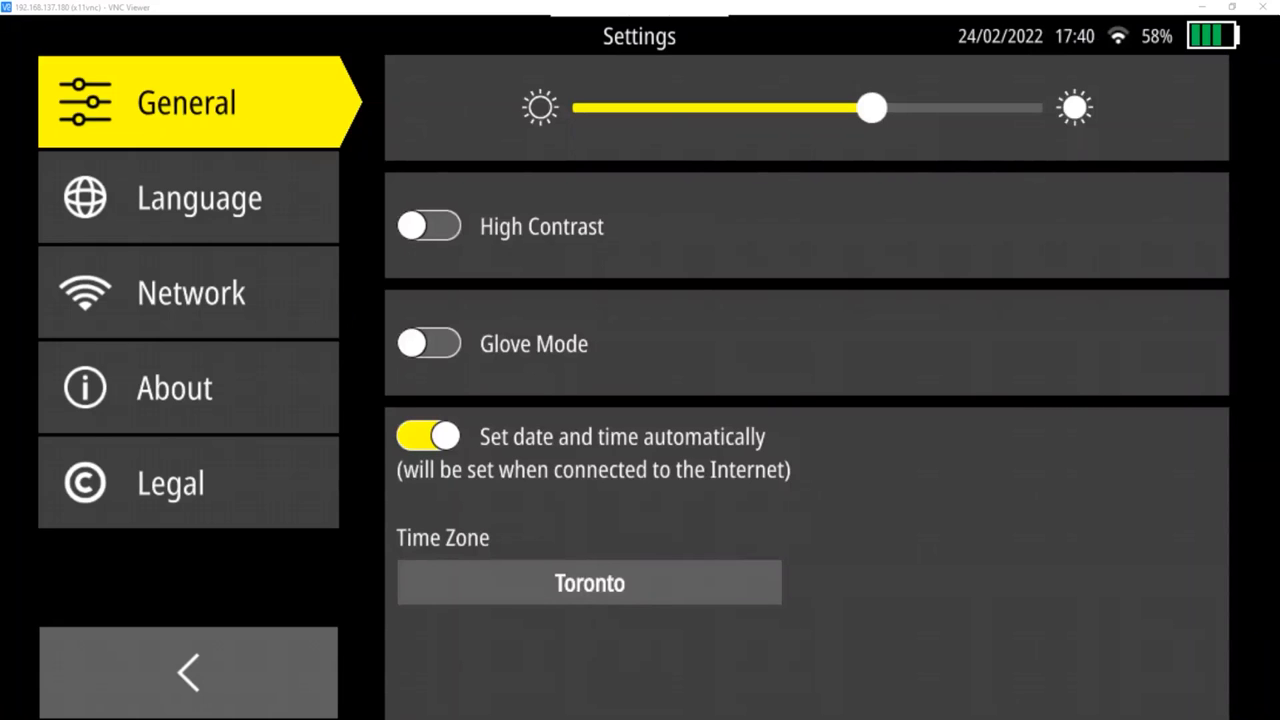
pyautogui.moveTo(871, 108); pyautogui.dragTo(707, 108)
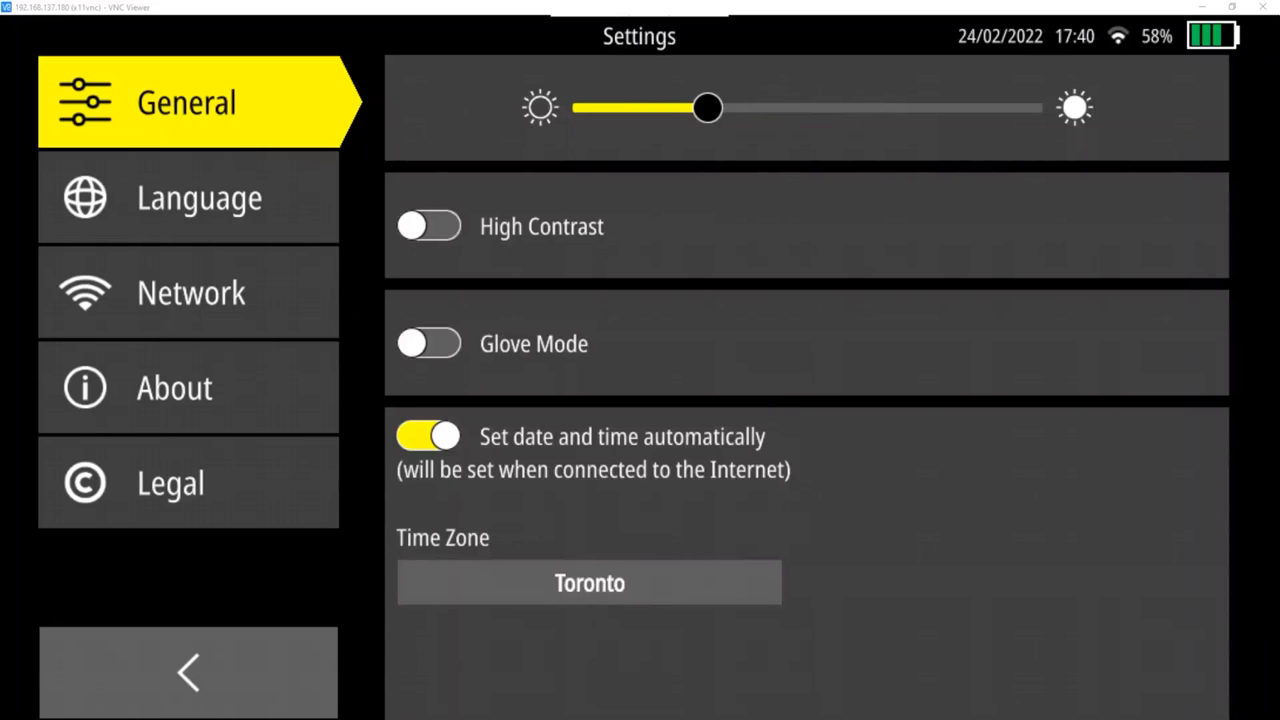
pyautogui.moveTo(707, 108); pyautogui.dragTo(837, 108)
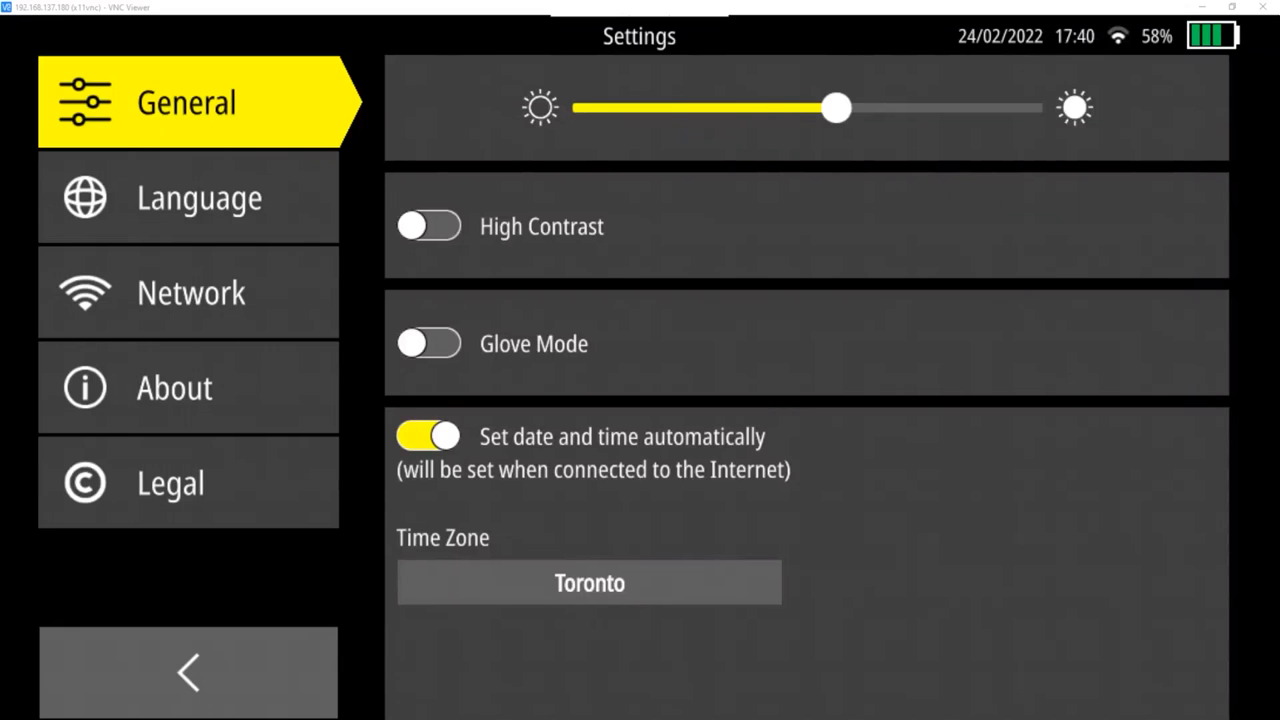
pyautogui.moveTo(835, 108); pyautogui.dragTo(890, 108)
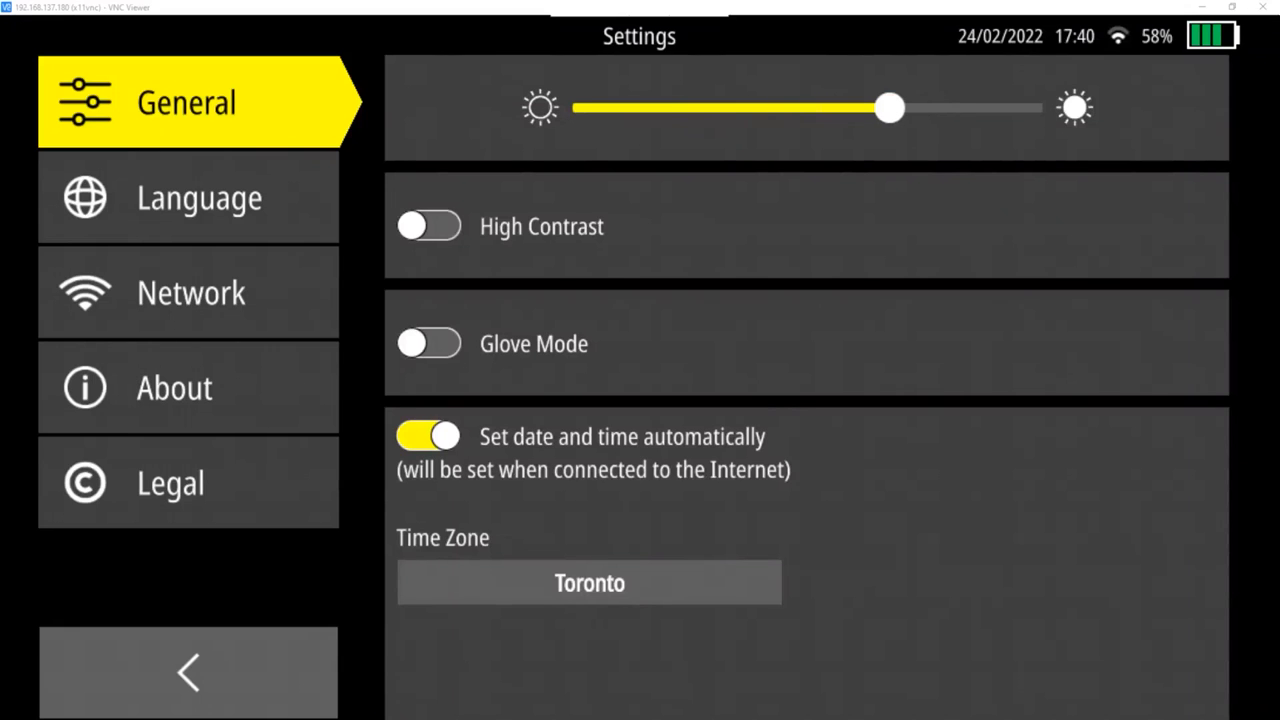
# Step: Try High Contrast mode, then leave it switched off
pyautogui.click(429, 226)
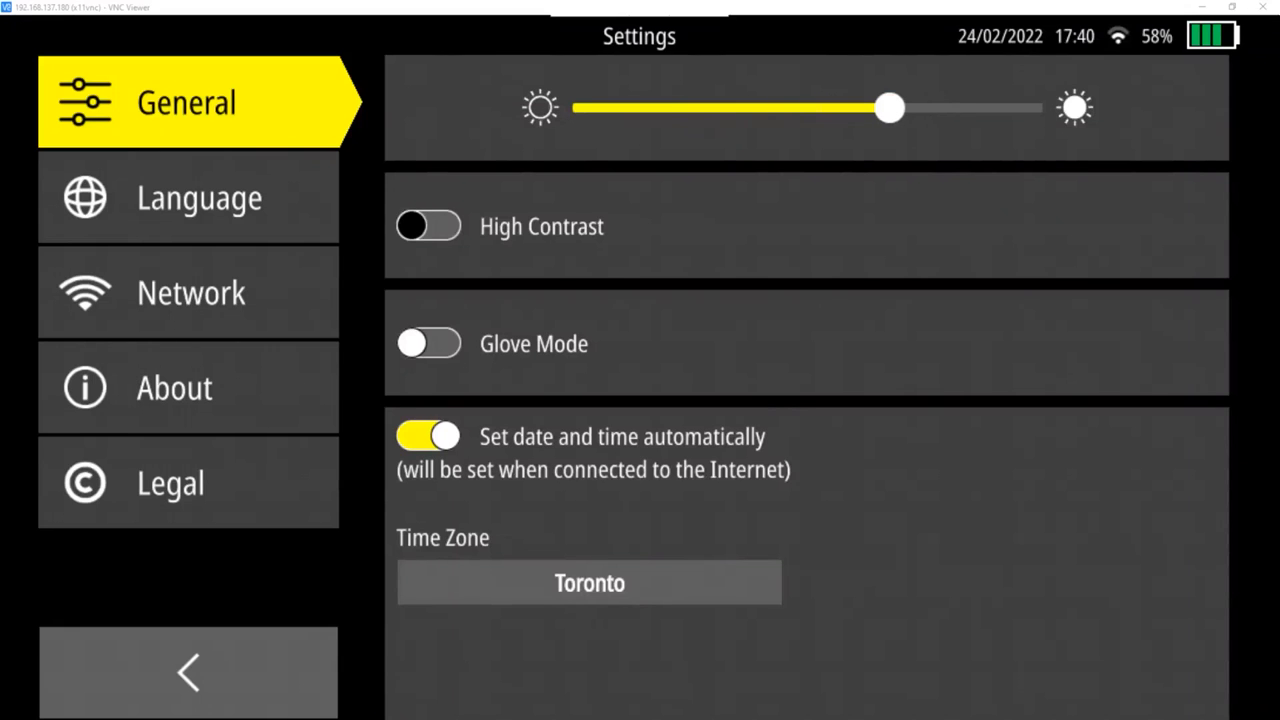
pyautogui.click(428, 225)
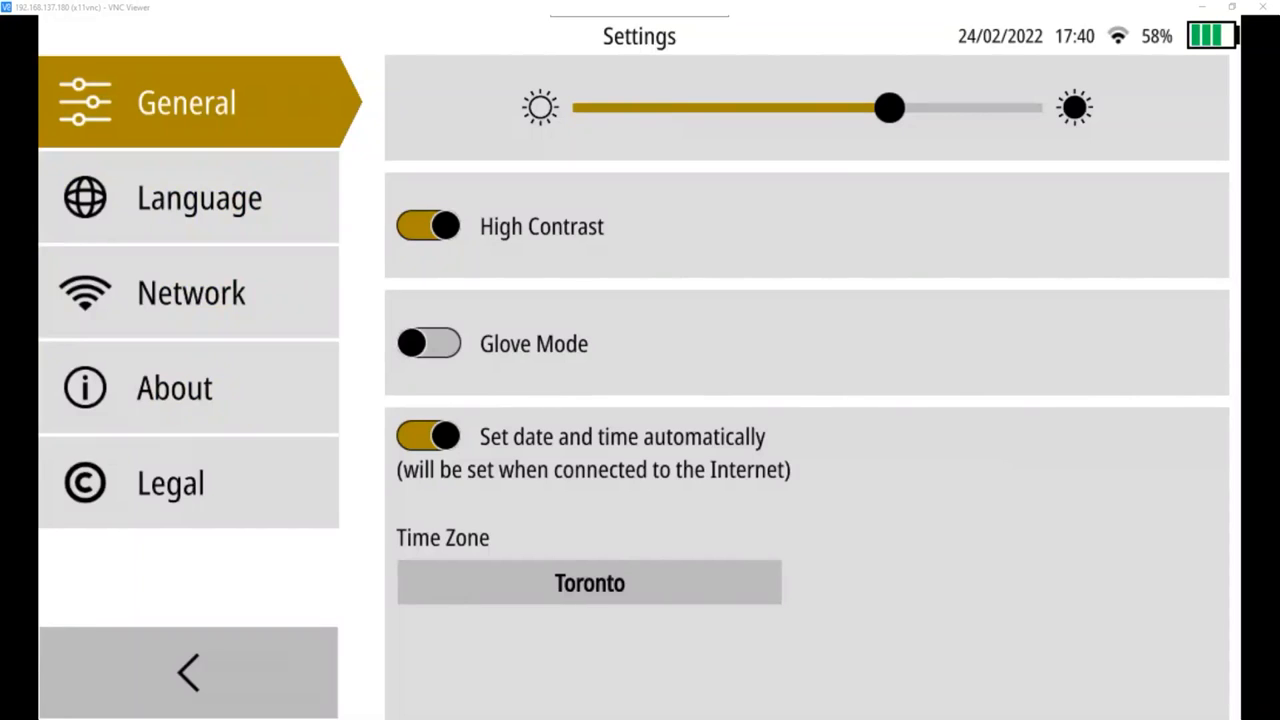
pyautogui.click(429, 226)
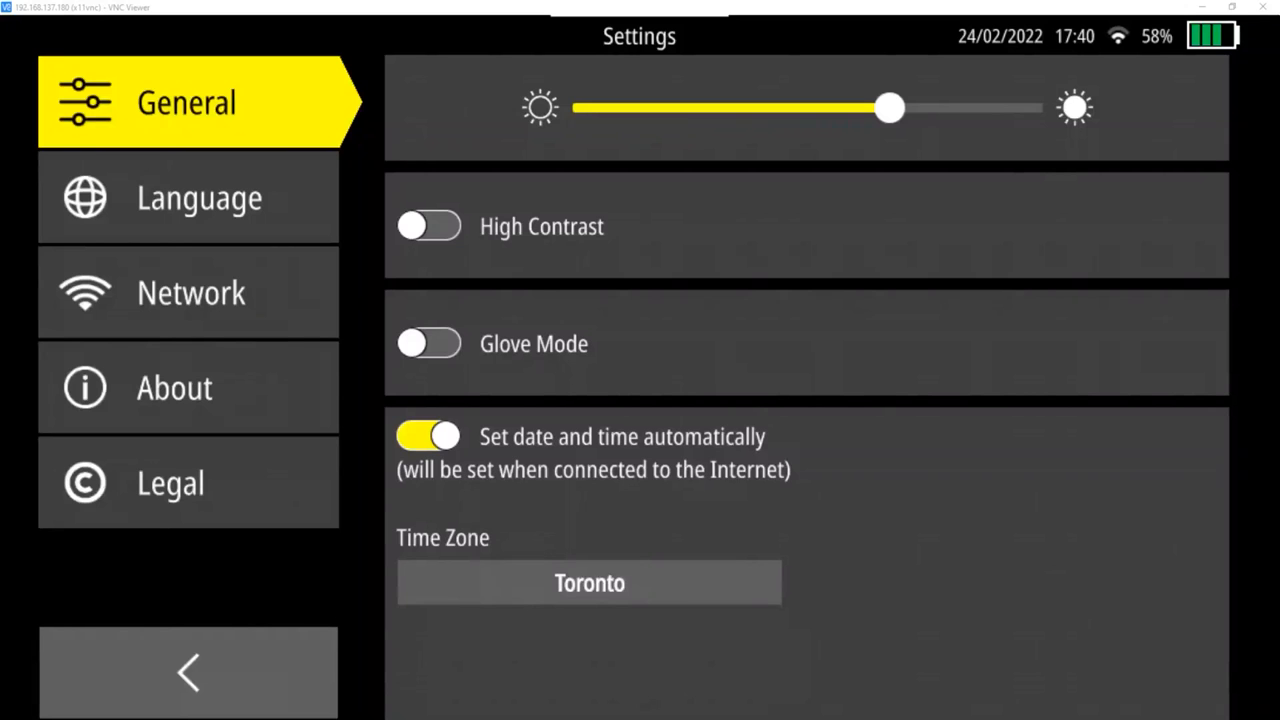
# Step: Browse the time zone list and pick Eastern Standard Time - Detroit
pyautogui.click(589, 583)
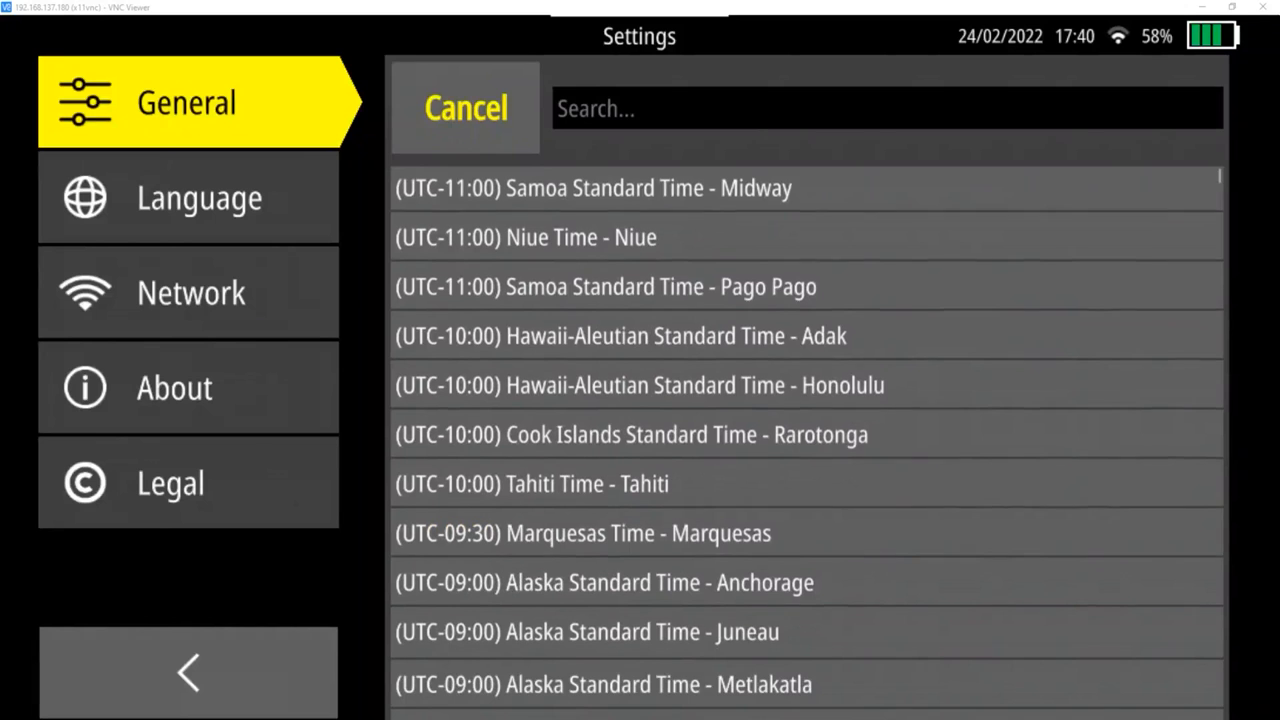
pyautogui.scroll(-3)
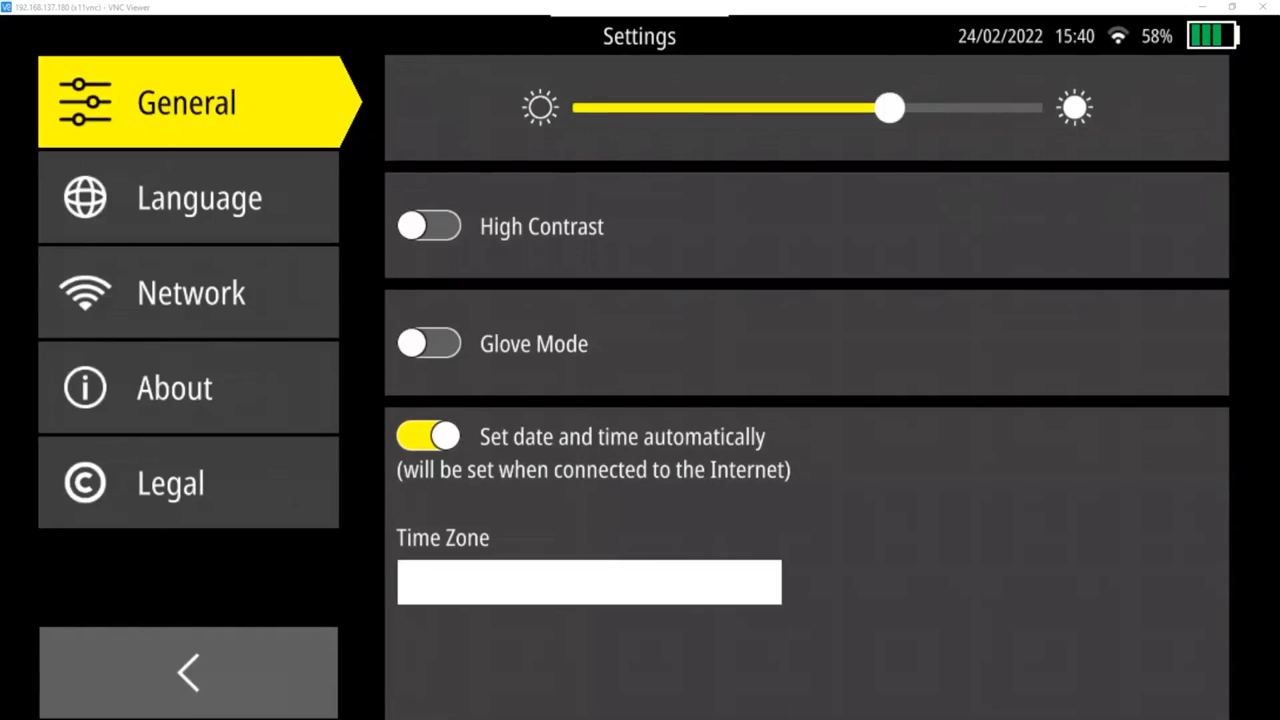
pyautogui.click(589, 582)
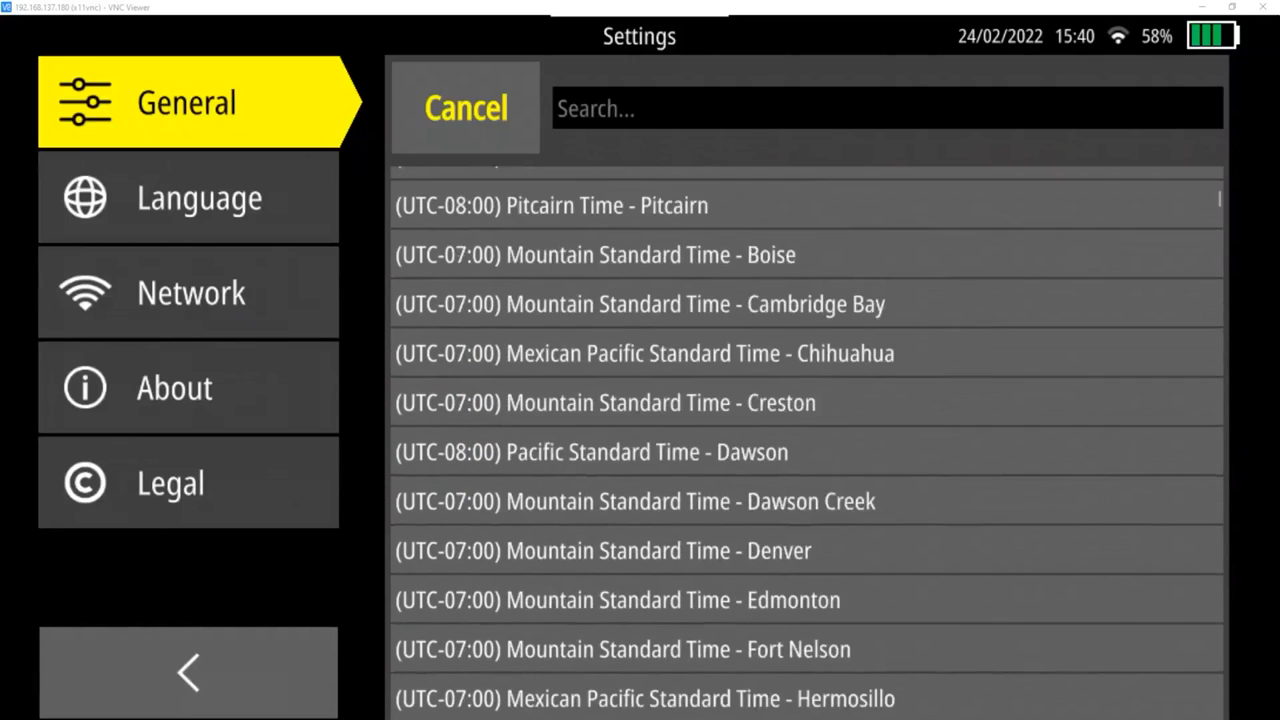
pyautogui.scroll(-3)
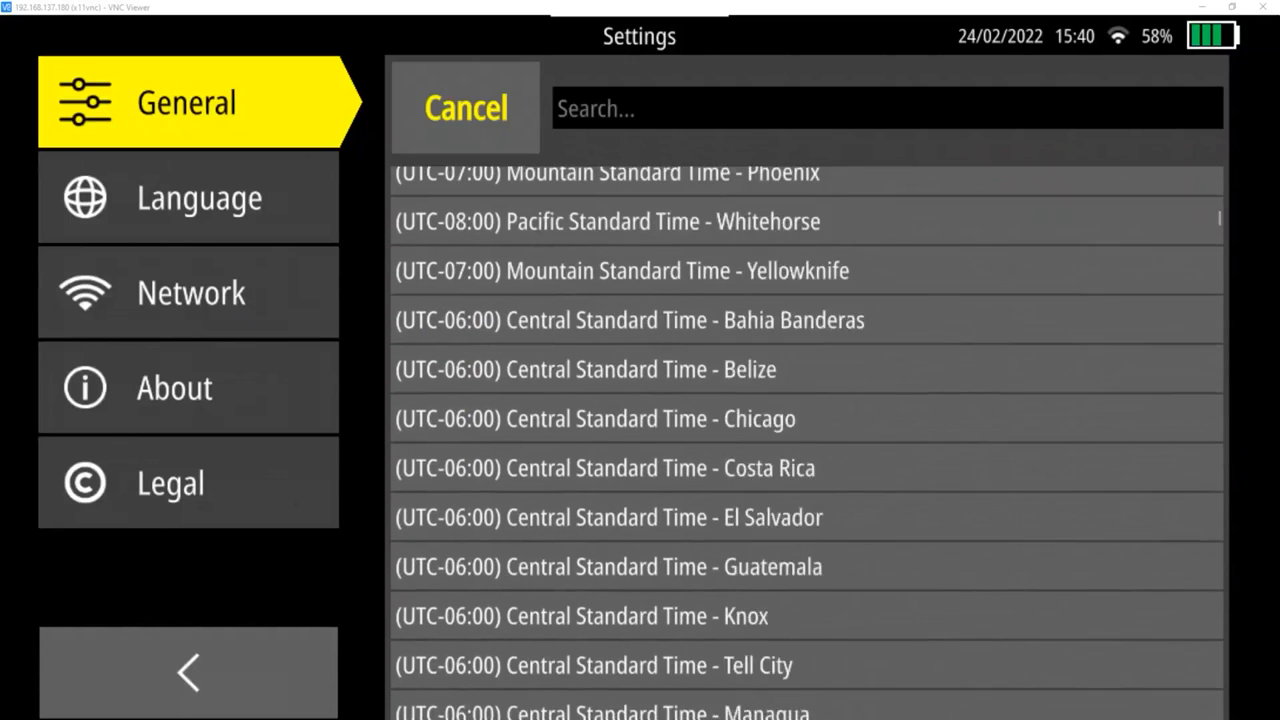
pyautogui.scroll(-3)
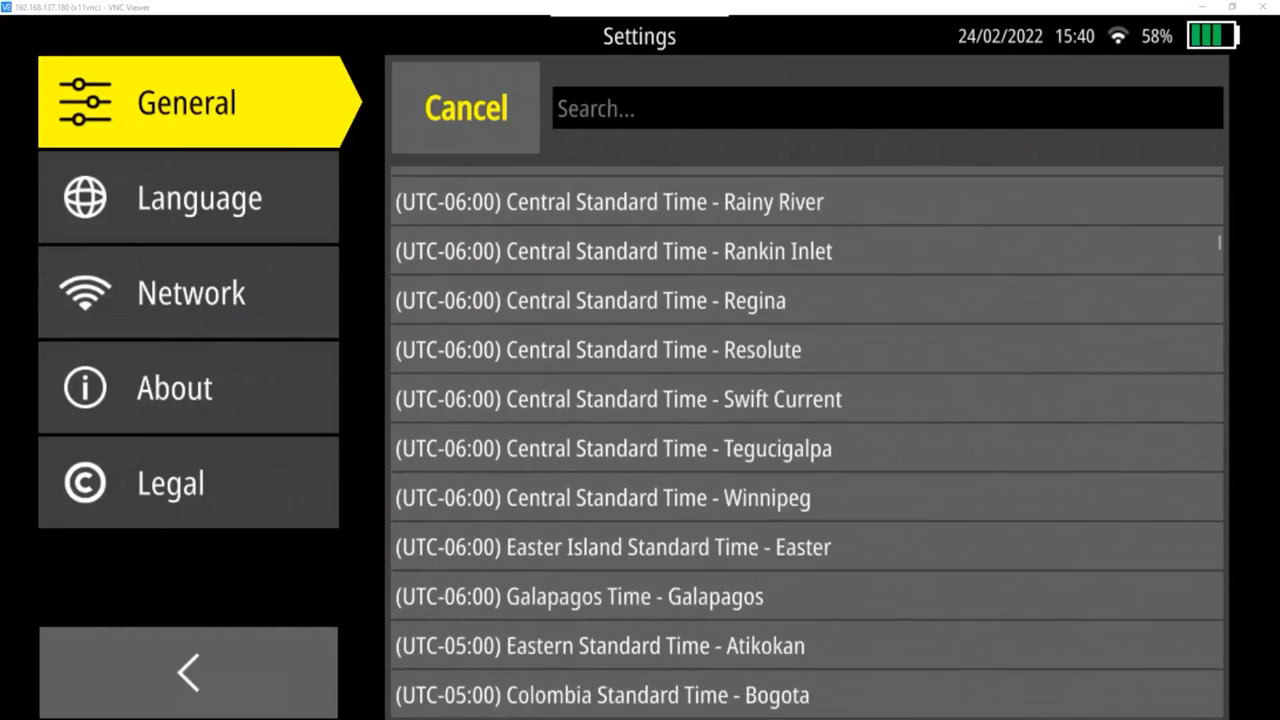
pyautogui.scroll(3)
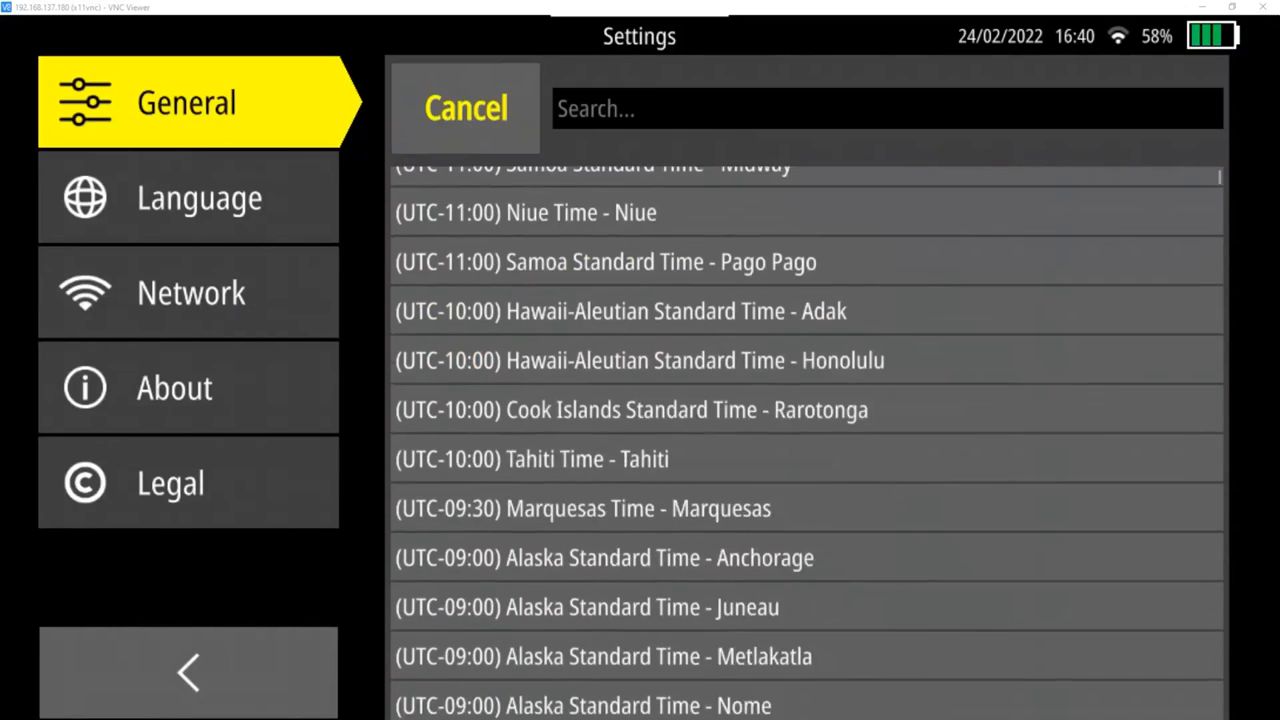
pyautogui.scroll(-3)
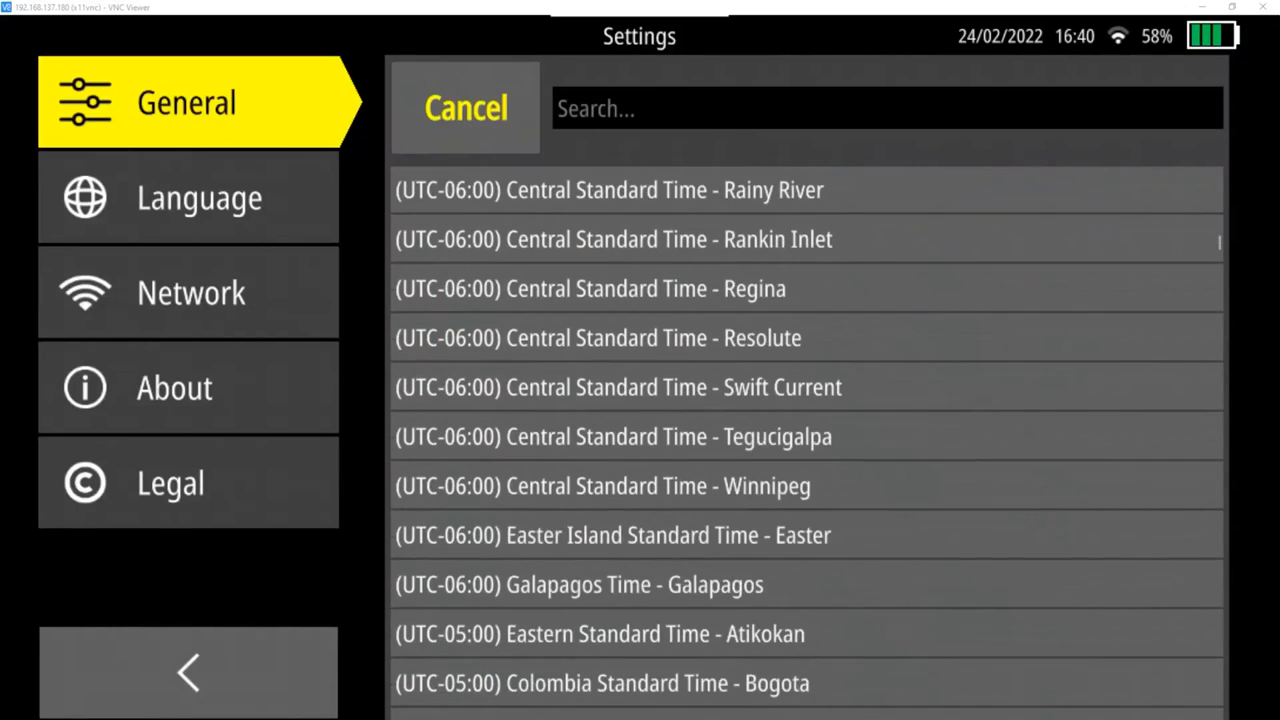
pyautogui.scroll(-3)
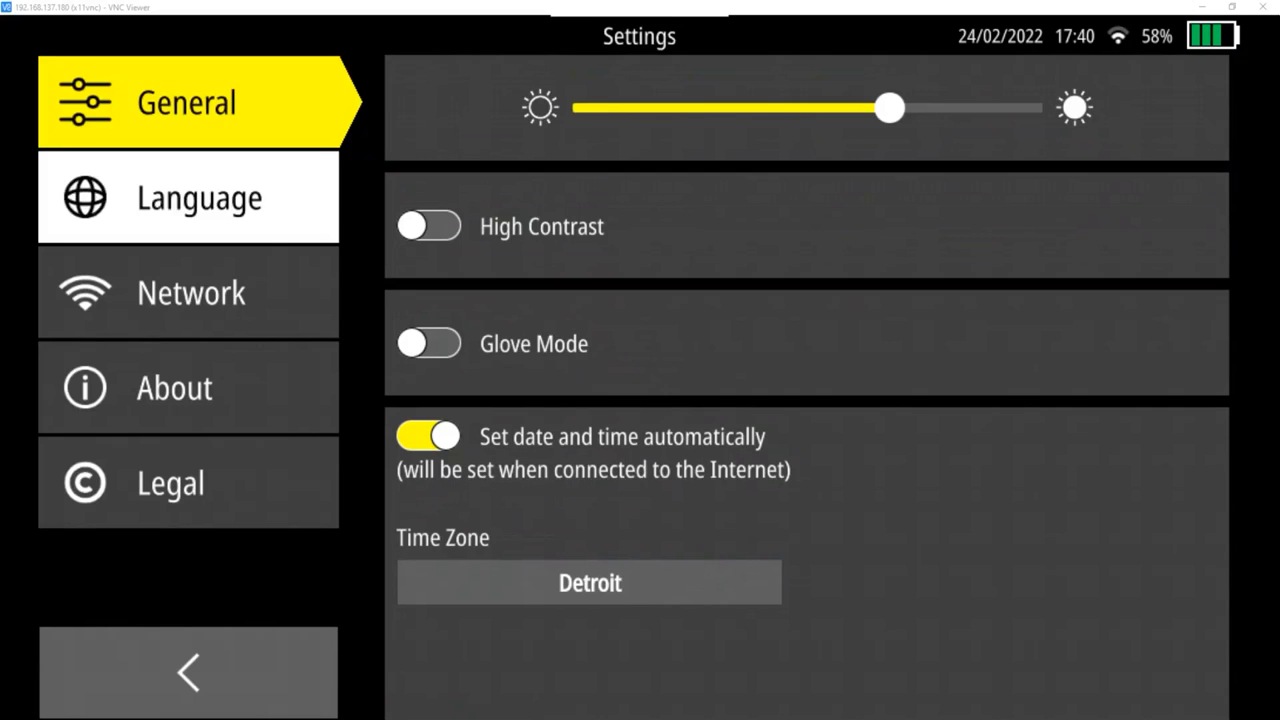
# Step: View the Language list (English), then the Network settings showing Wi-Fi on AVS-Lindenberg
pyautogui.click(188, 197)
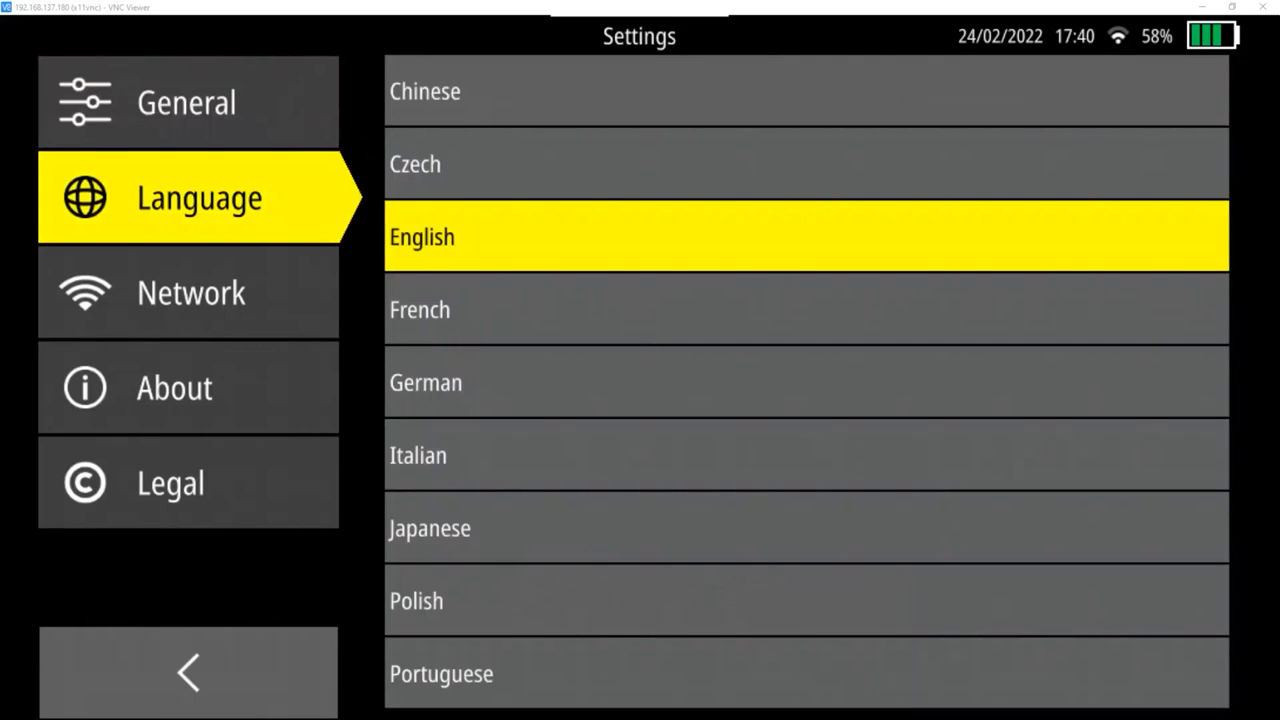
pyautogui.click(190, 292)
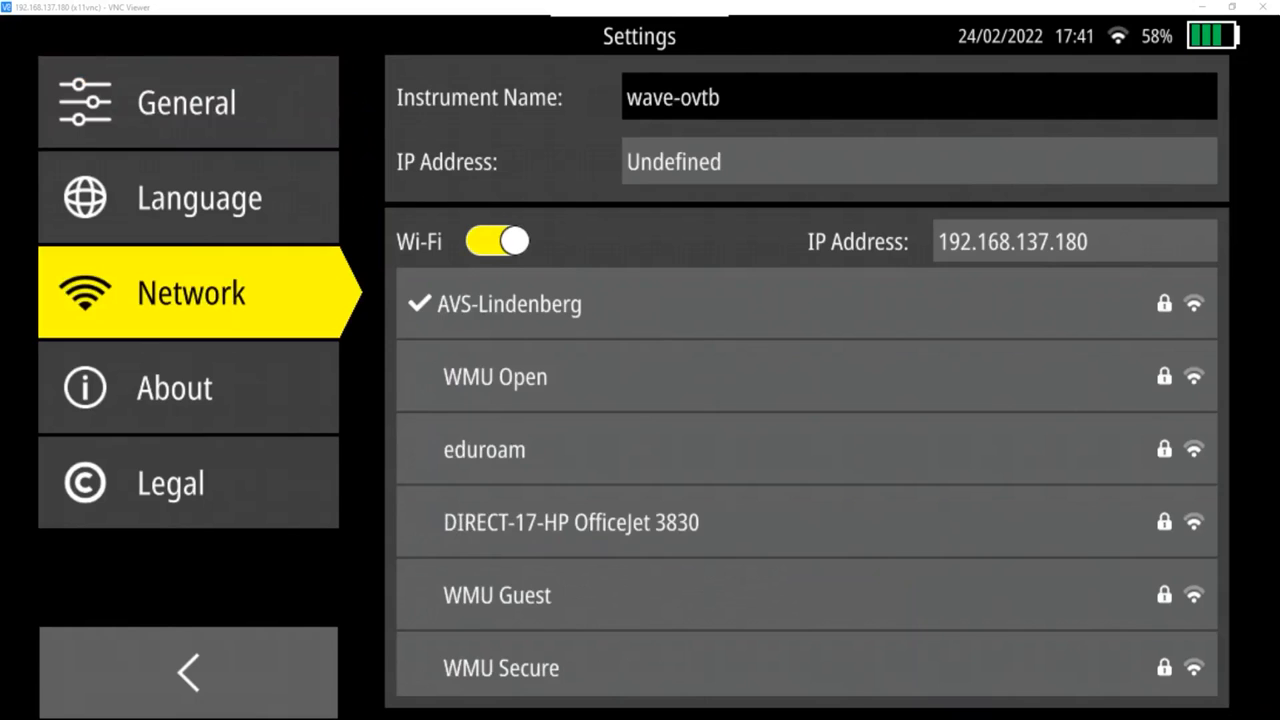
# Step: View the About details (software version 1.7.0), then go back to the home screen
pyautogui.click(174, 387)
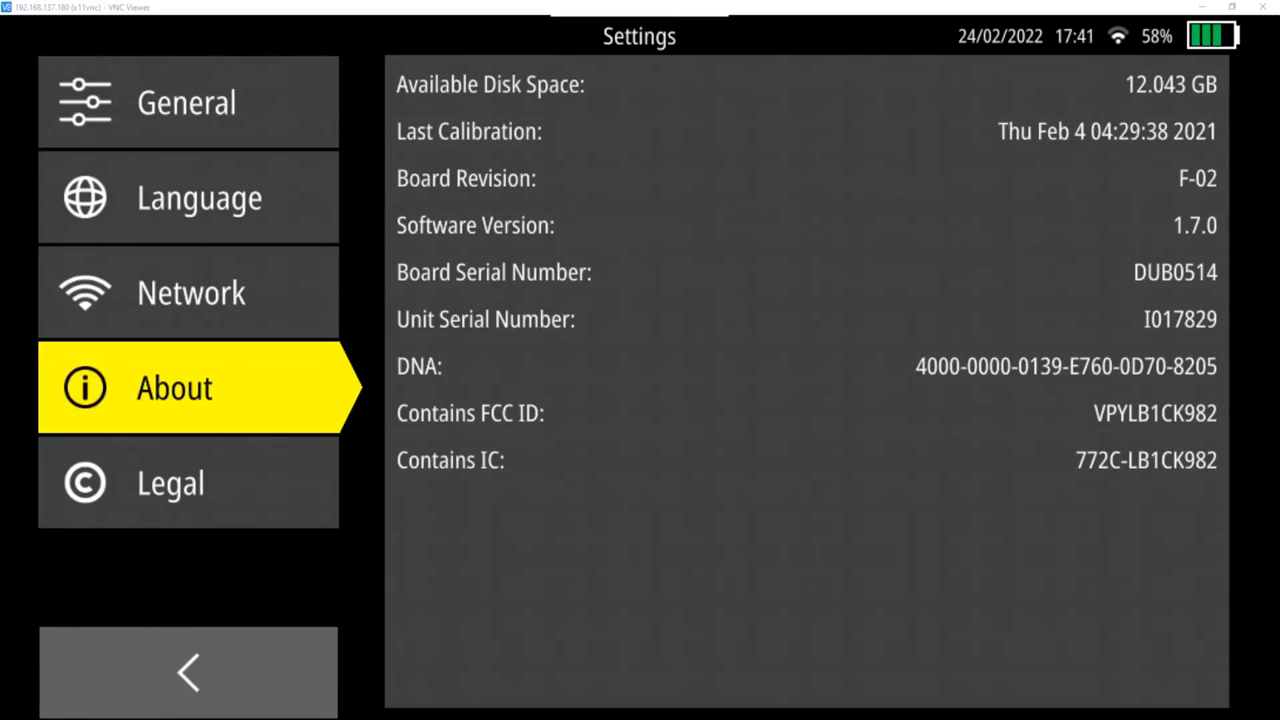
pyautogui.click(170, 483)
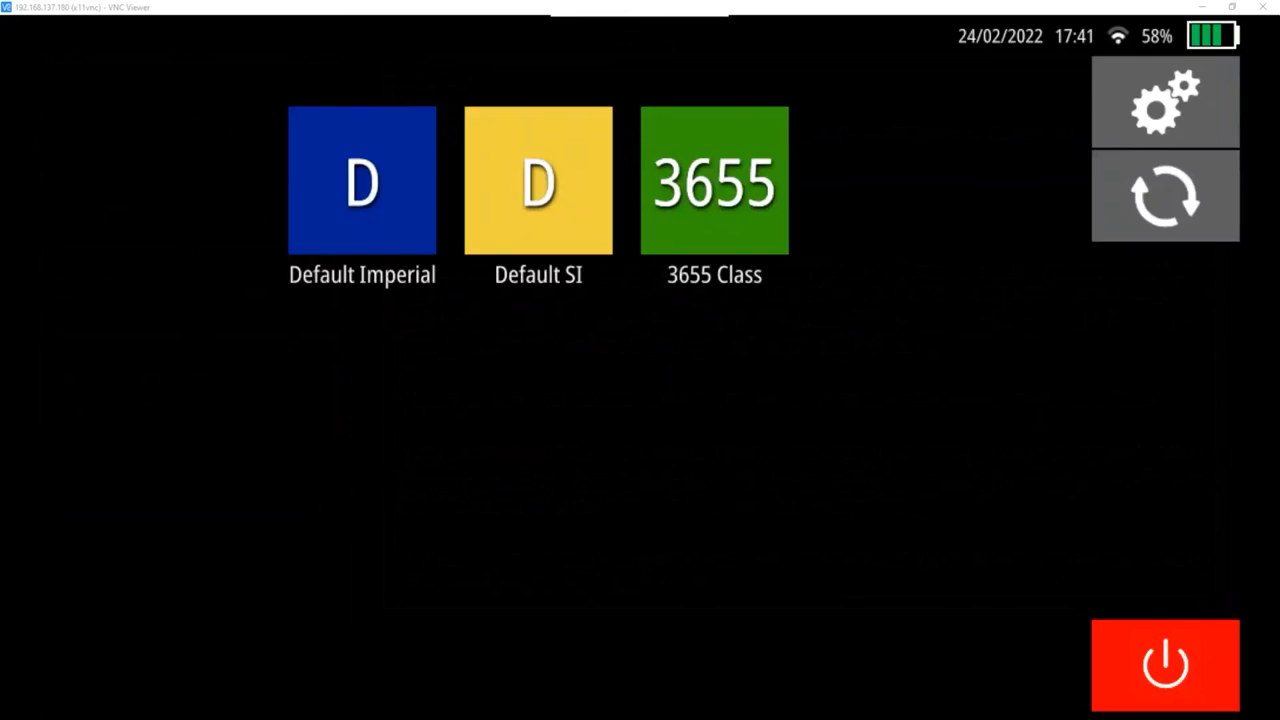
pyautogui.click(1165, 195)
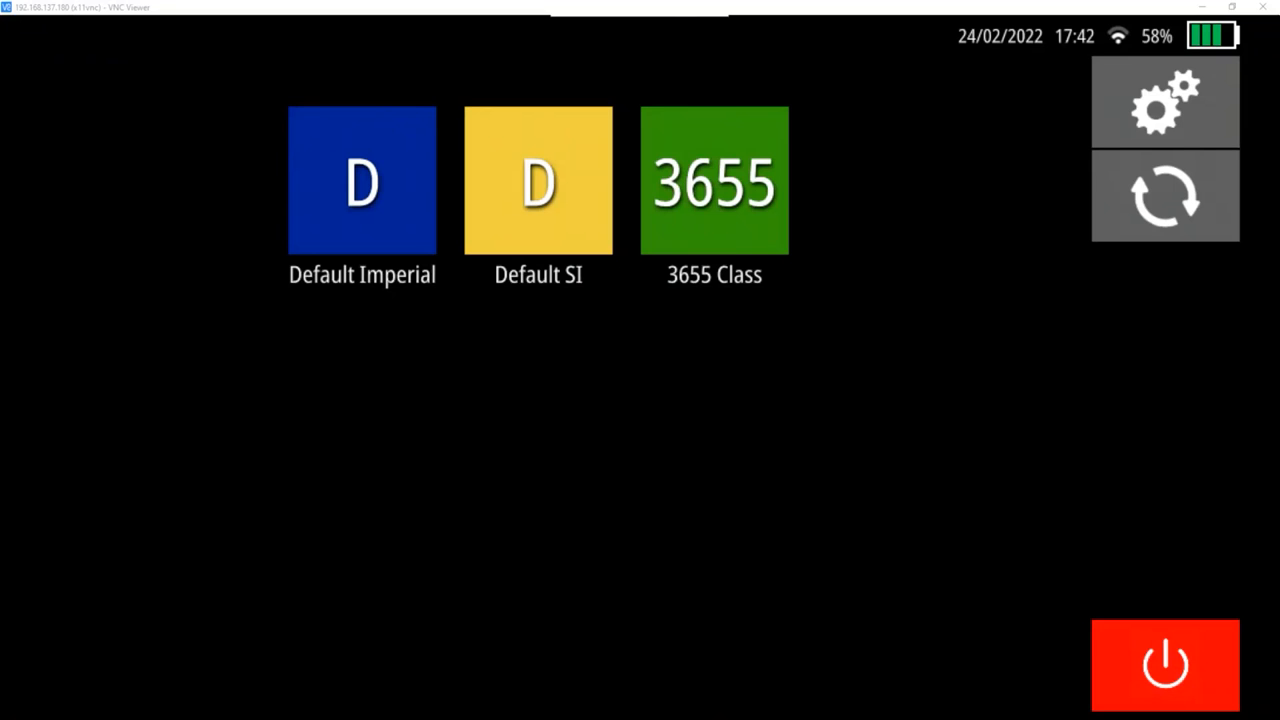
# Step: Open the green 3655 Class setup and scroll through its Autosave configuration details
pyautogui.click(714, 181)
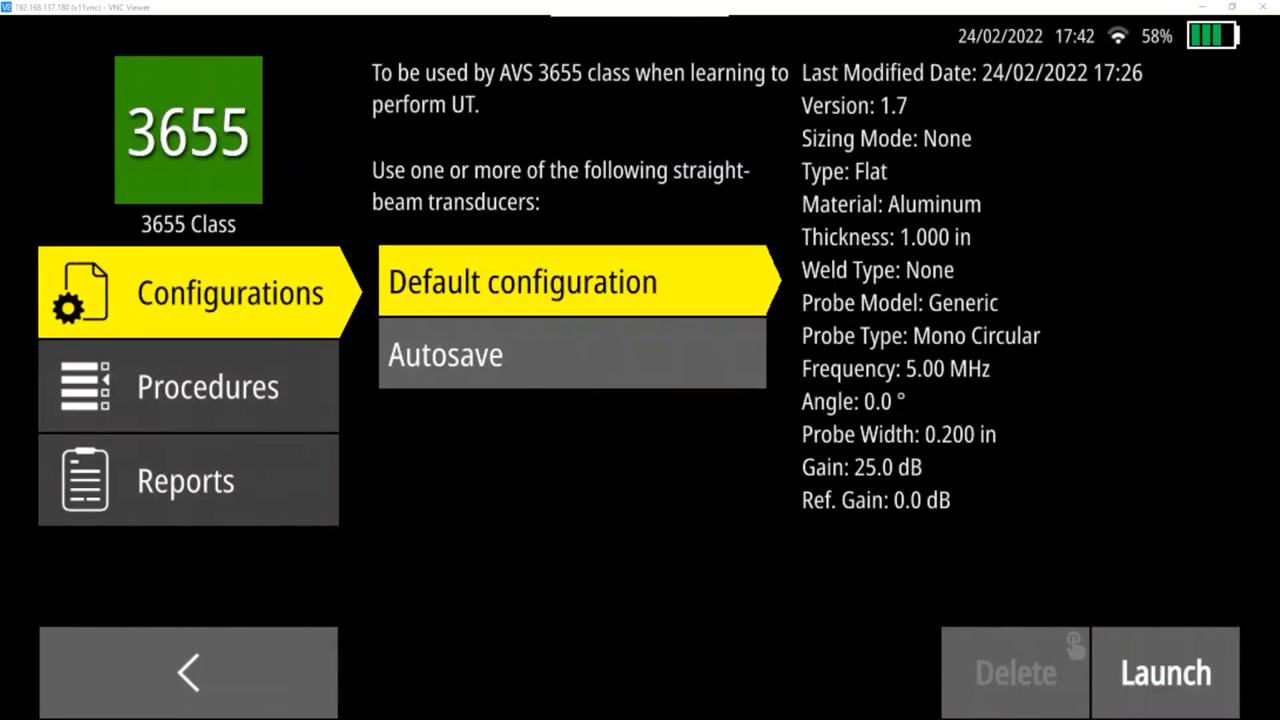
pyautogui.scroll(-3)
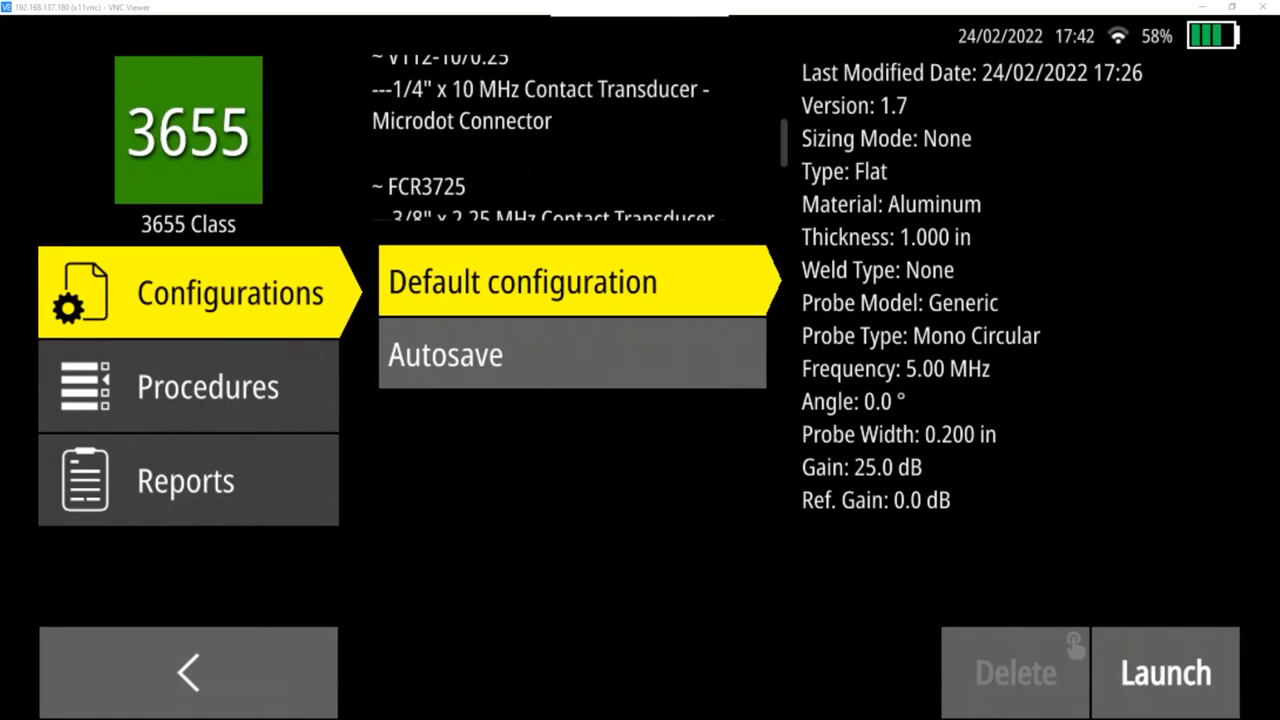
pyautogui.scroll(-3)
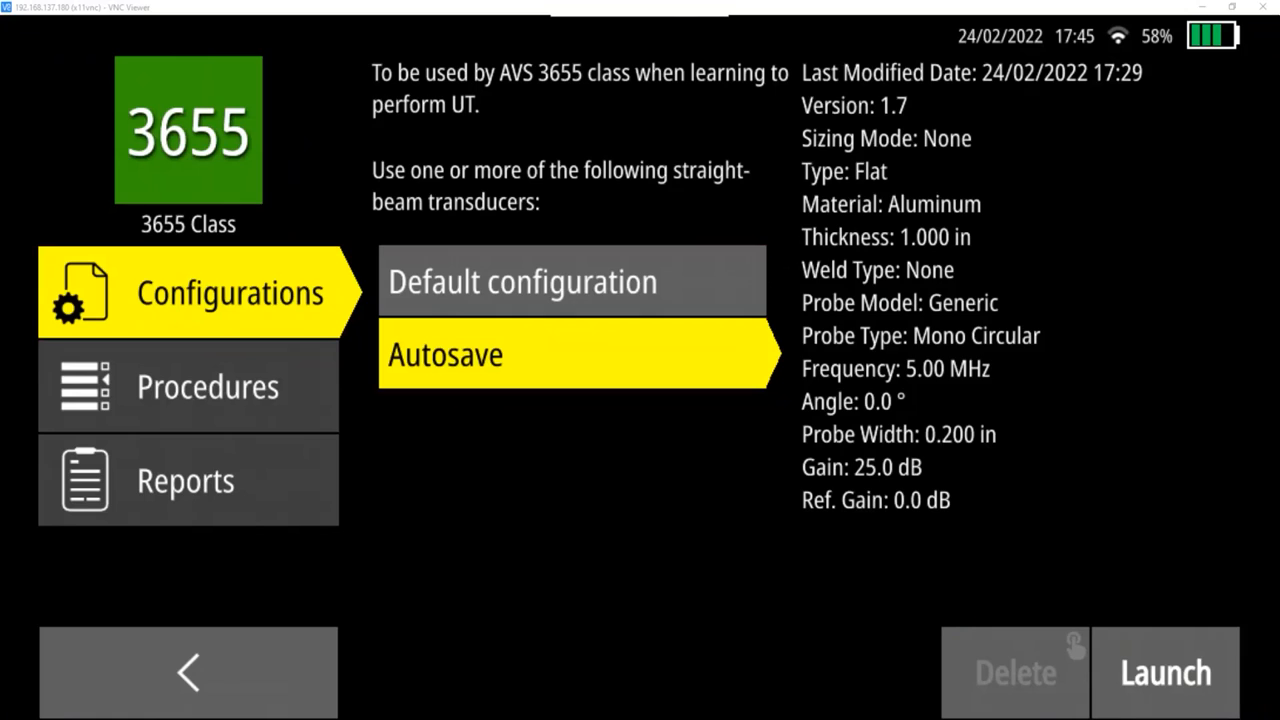
# Step: Select AVS 3655 - Lab - UT under Procedures and view its PDF
pyautogui.click(188, 387)
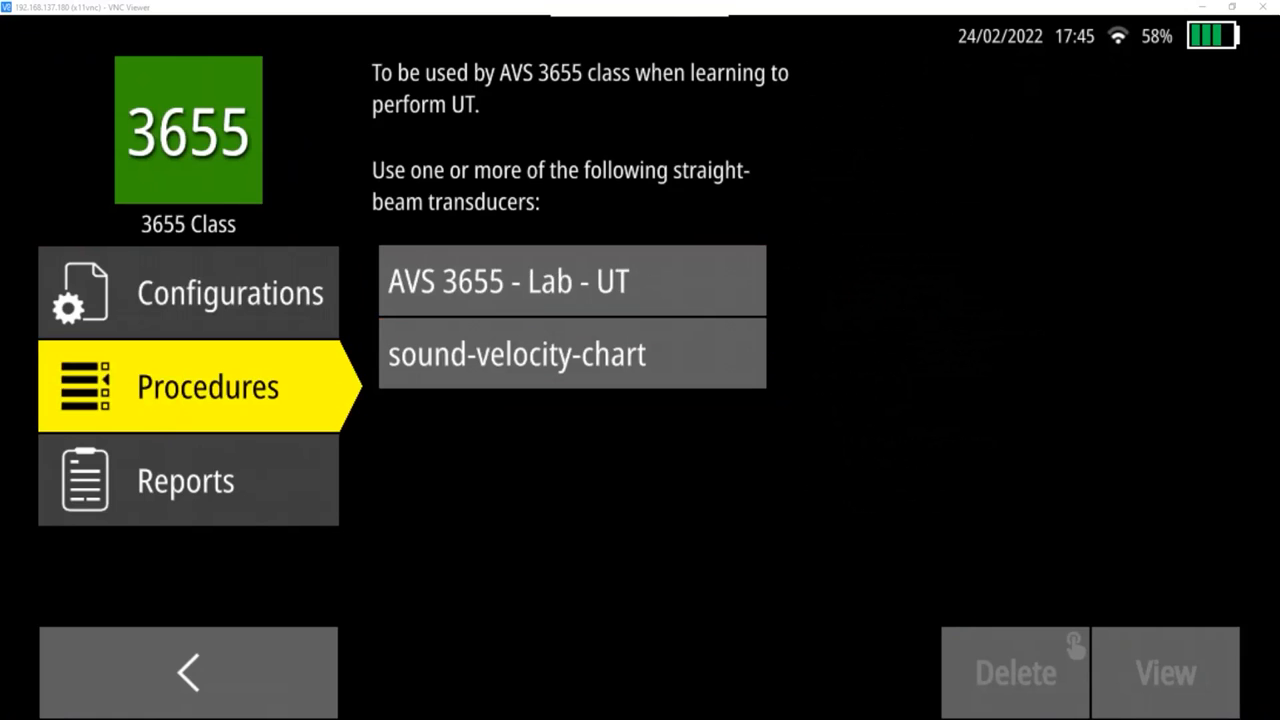
pyautogui.click(571, 281)
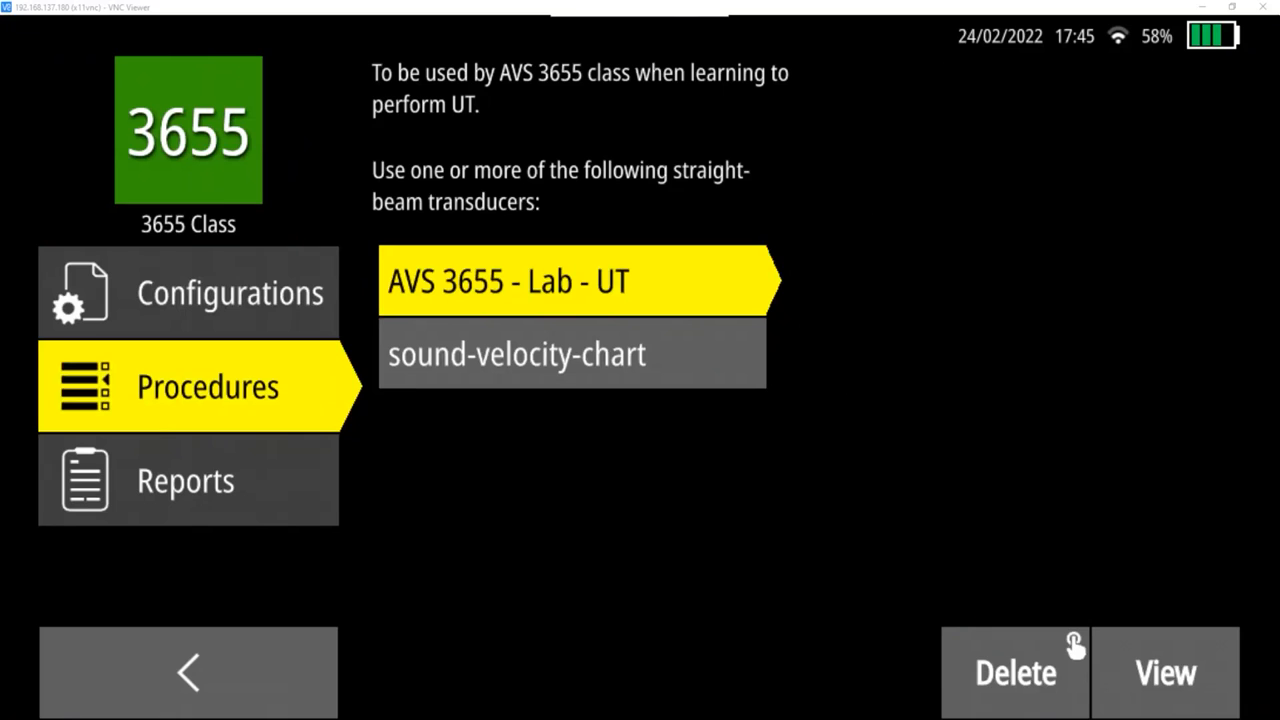
pyautogui.click(1165, 672)
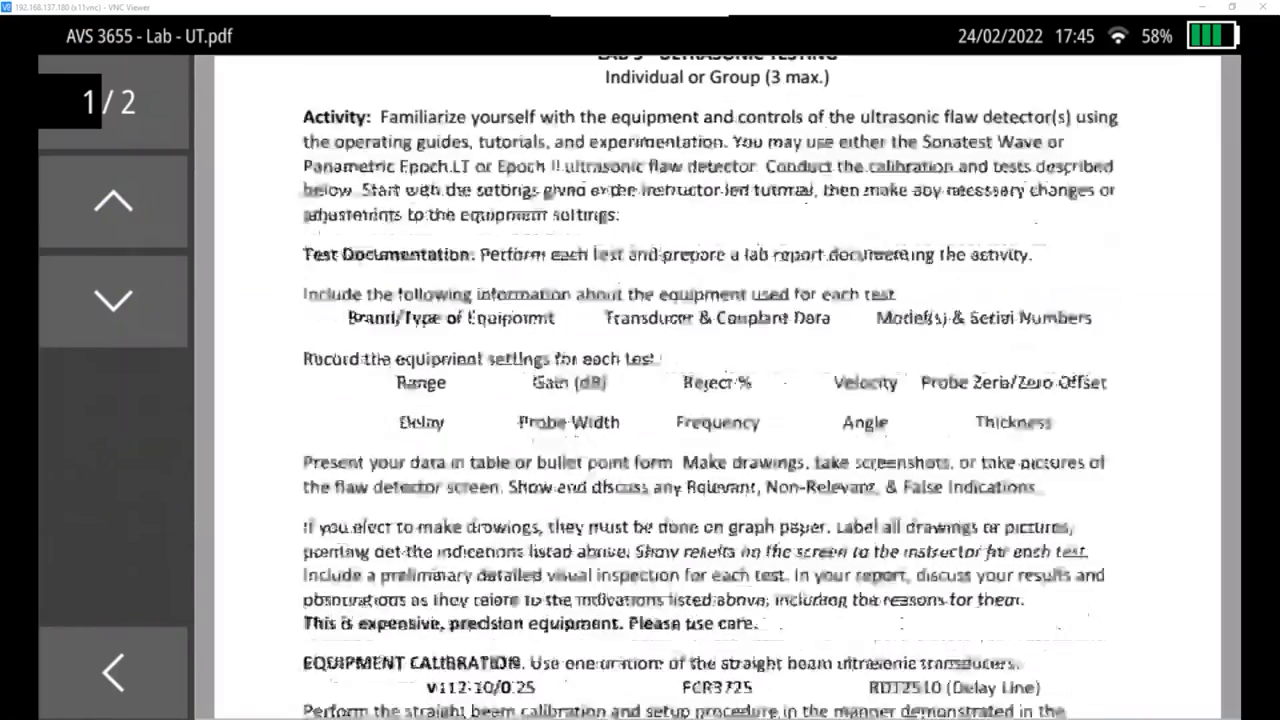
# Step: Read both pages of the AVS 3655 - Lab - UT PDF, then close it
pyautogui.scroll(-3)
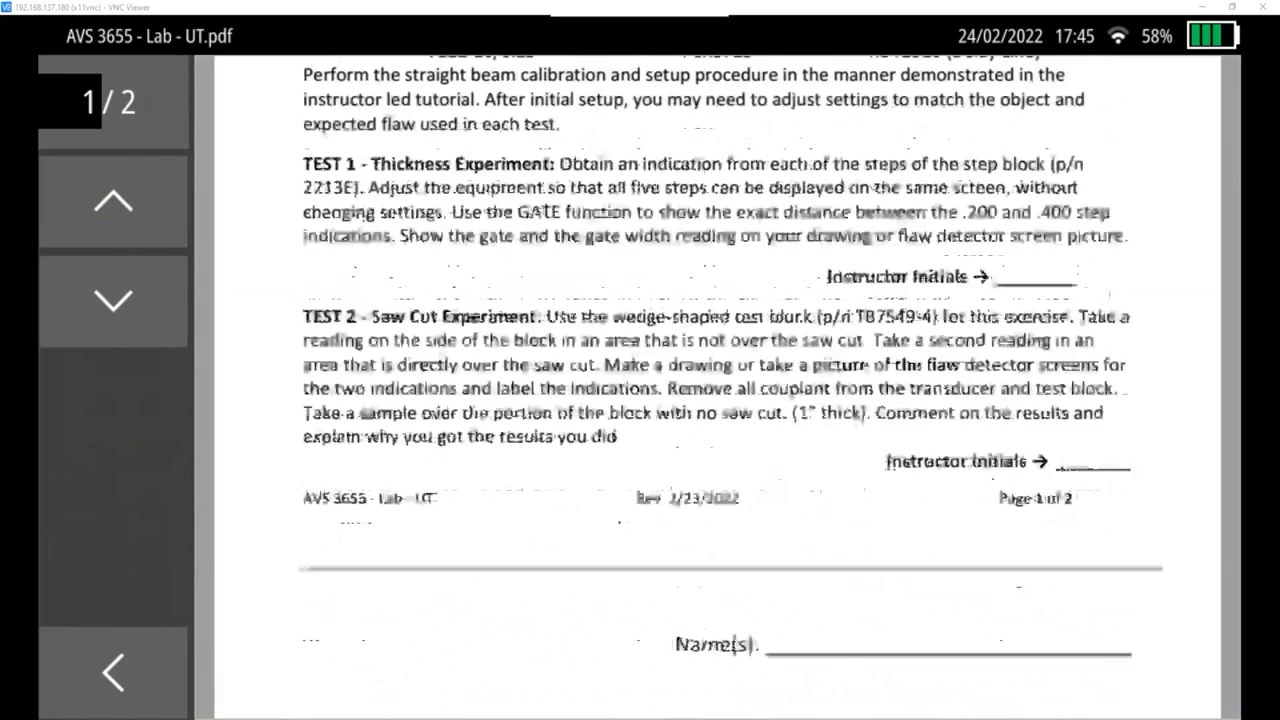
pyautogui.click(113, 300)
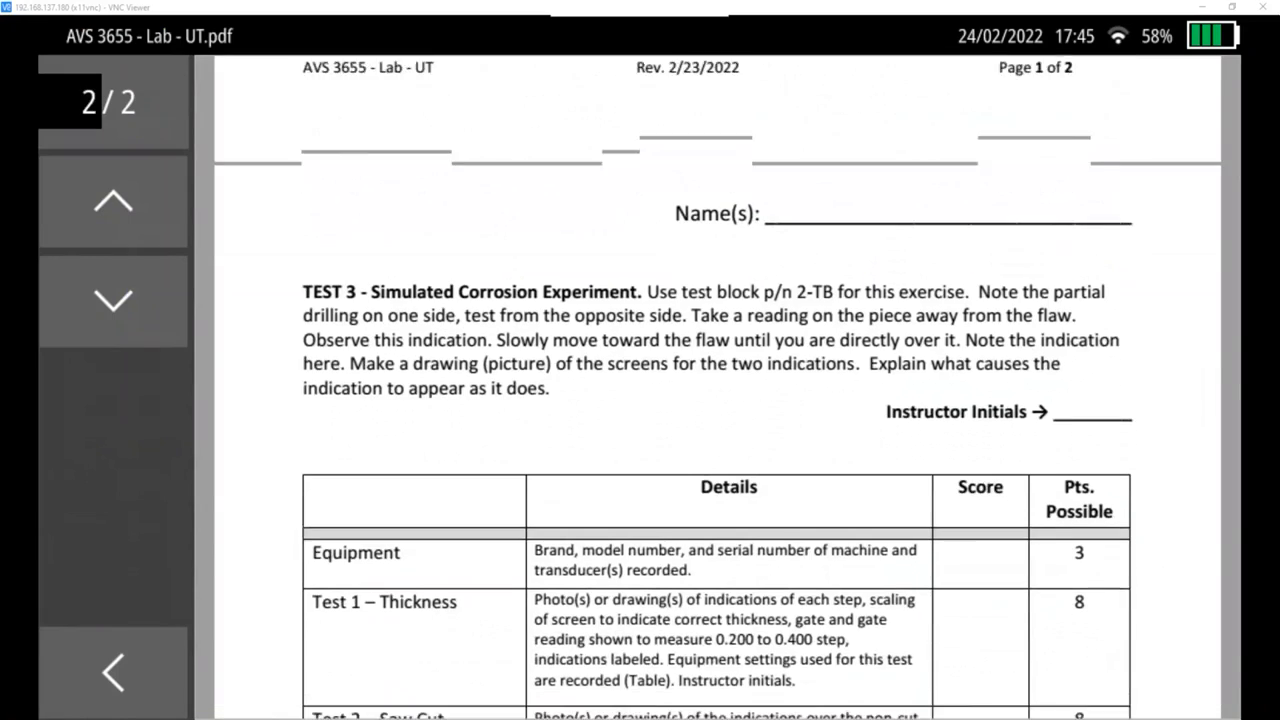
pyautogui.scroll(-3)
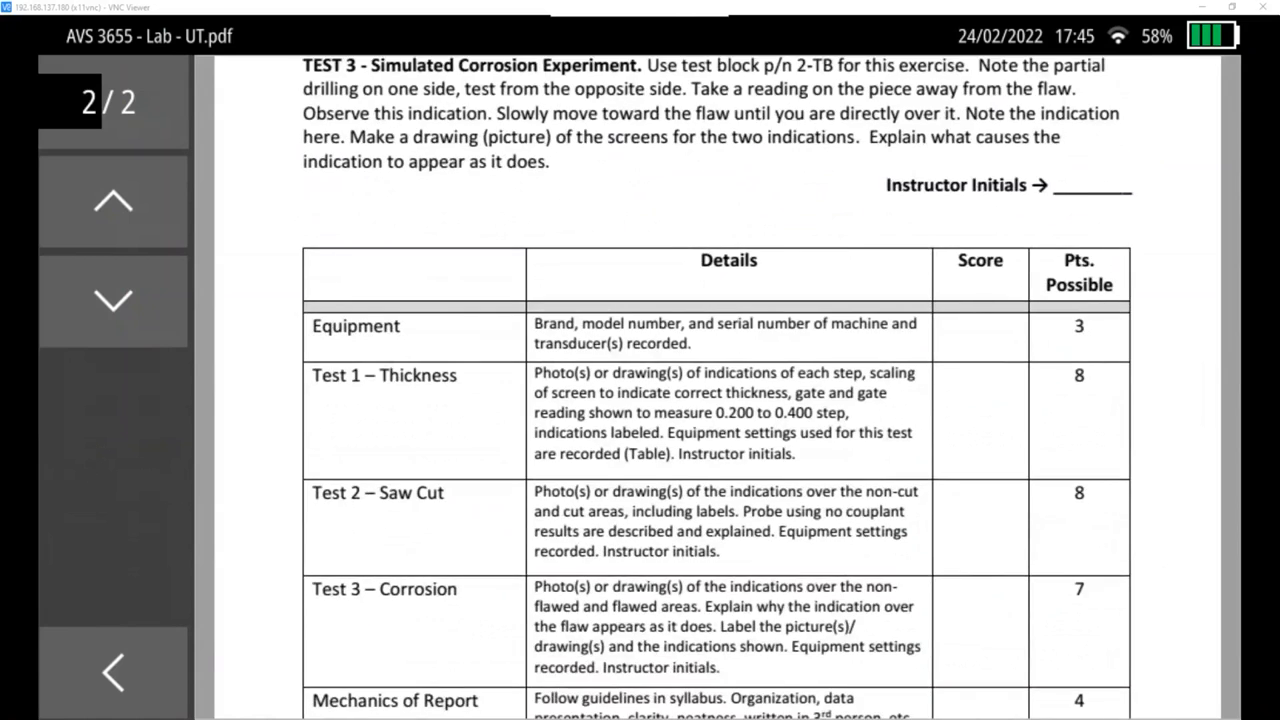
pyautogui.scroll(-3)
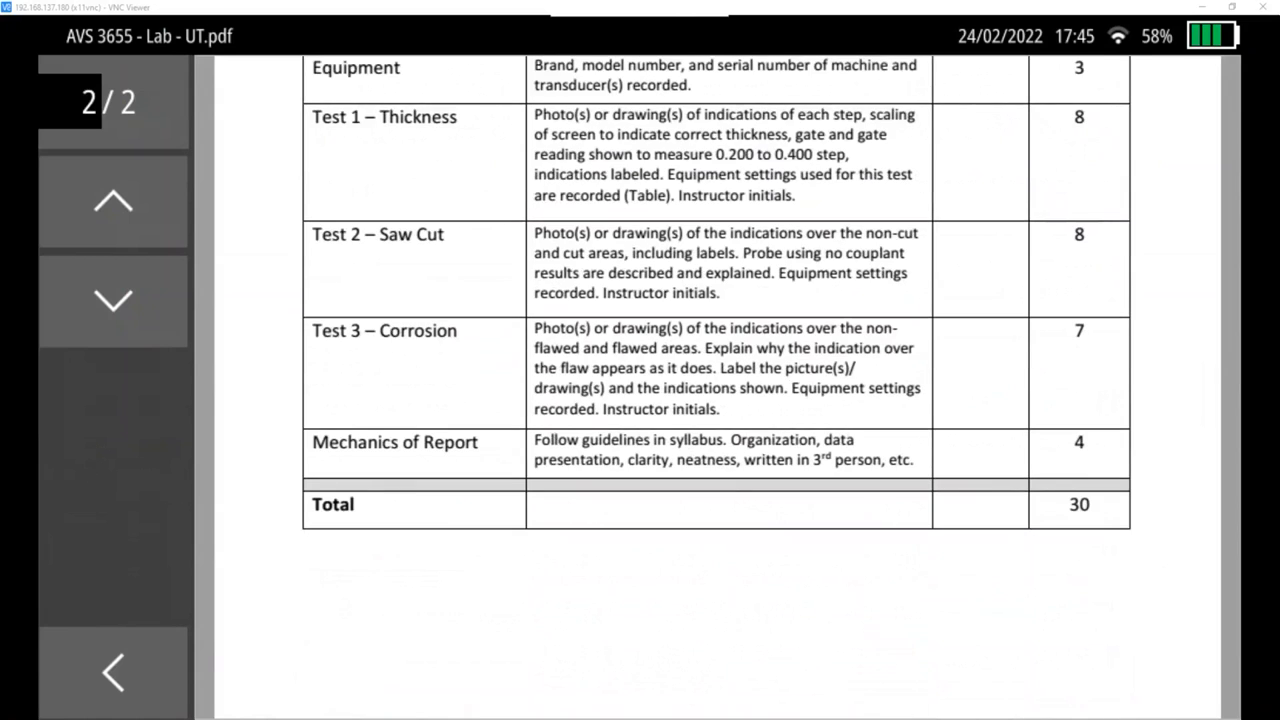
pyautogui.click(112, 672)
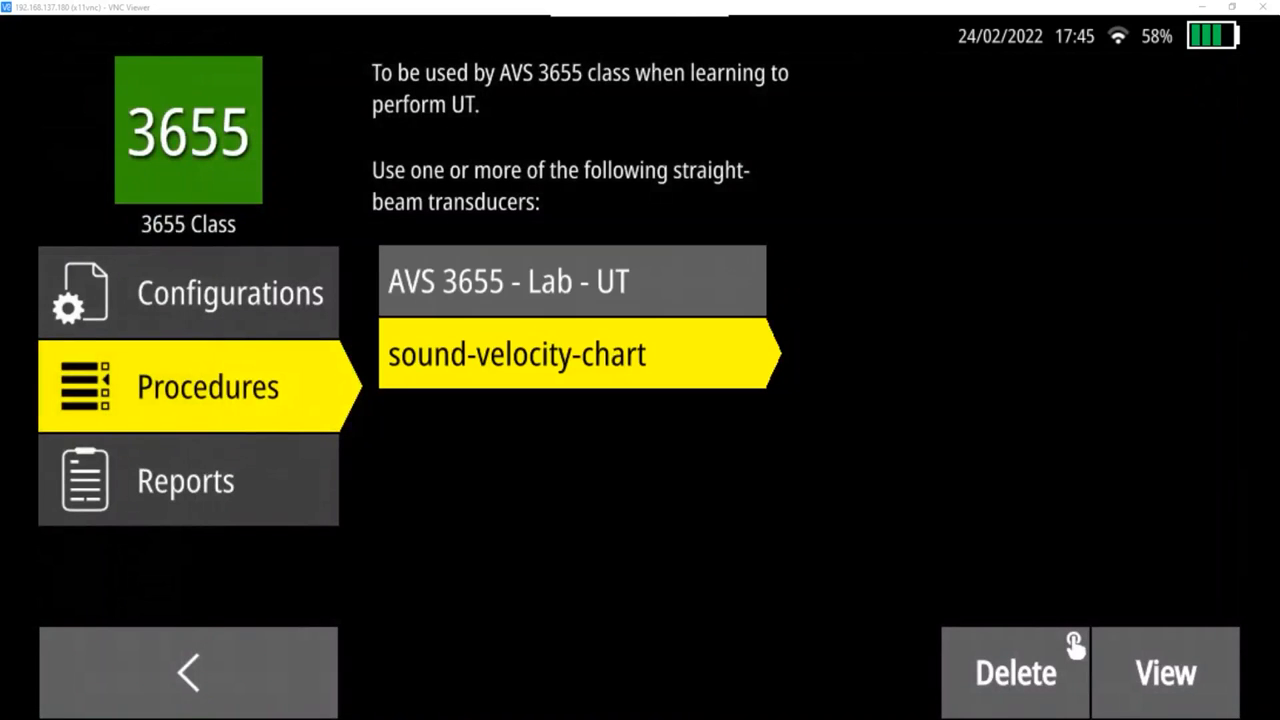
pyautogui.click(1165, 672)
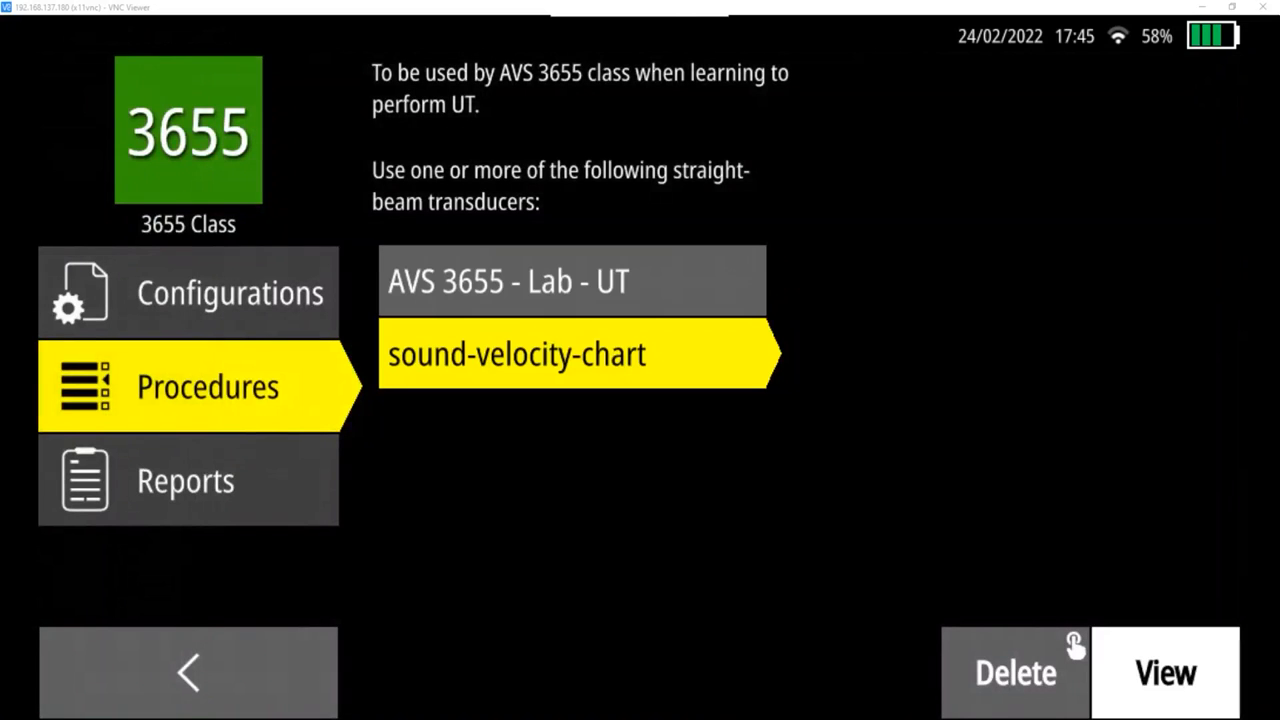
pyautogui.click(1165, 672)
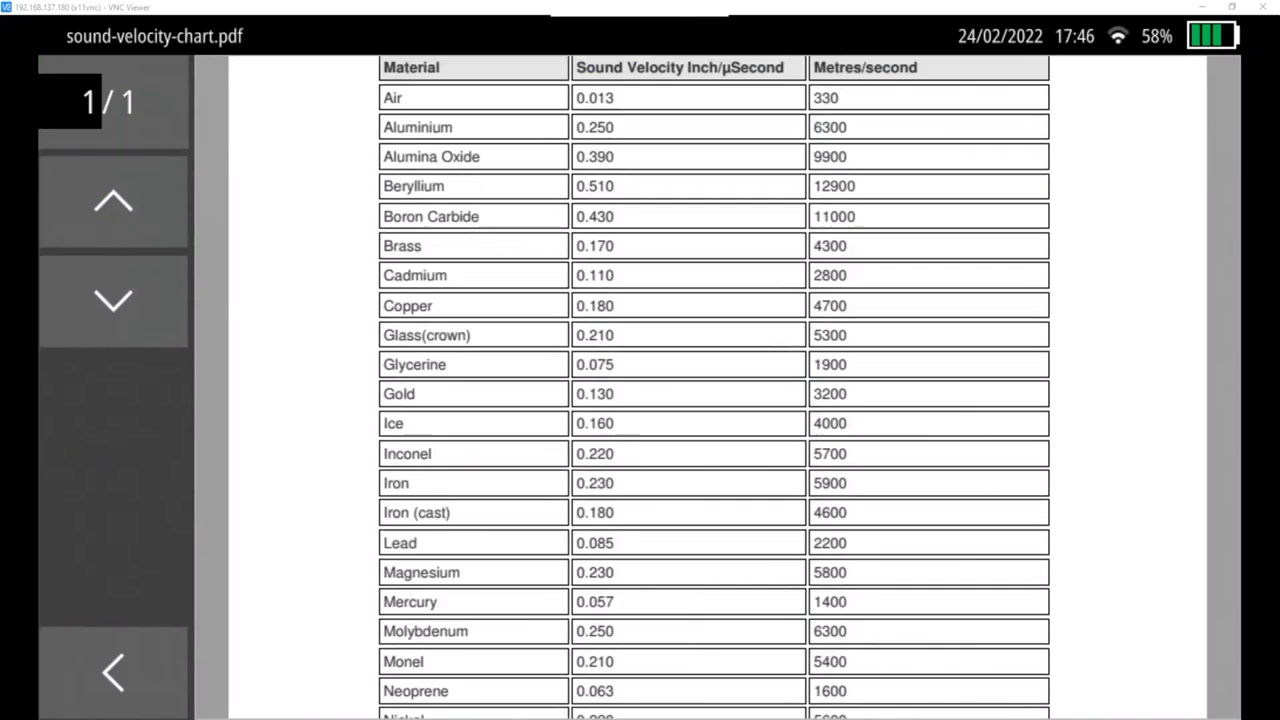
pyautogui.scroll(-3)
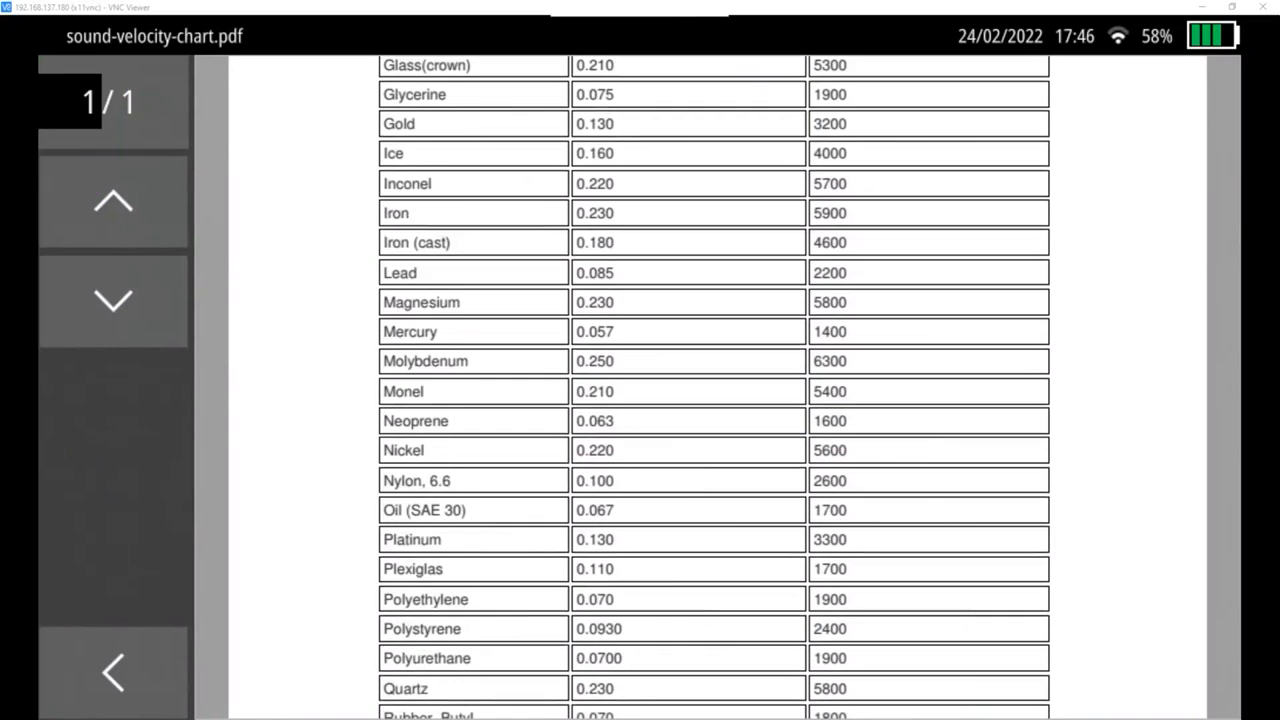
pyautogui.scroll(-3)
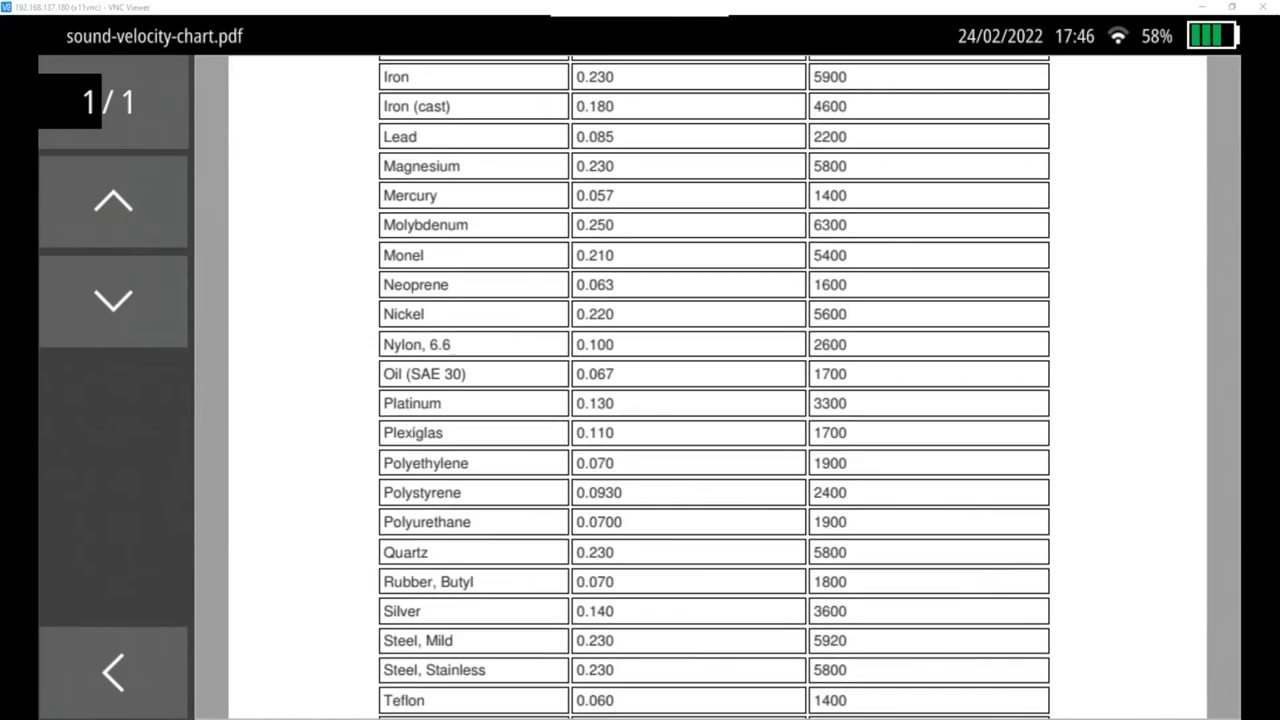
pyautogui.scroll(-3)
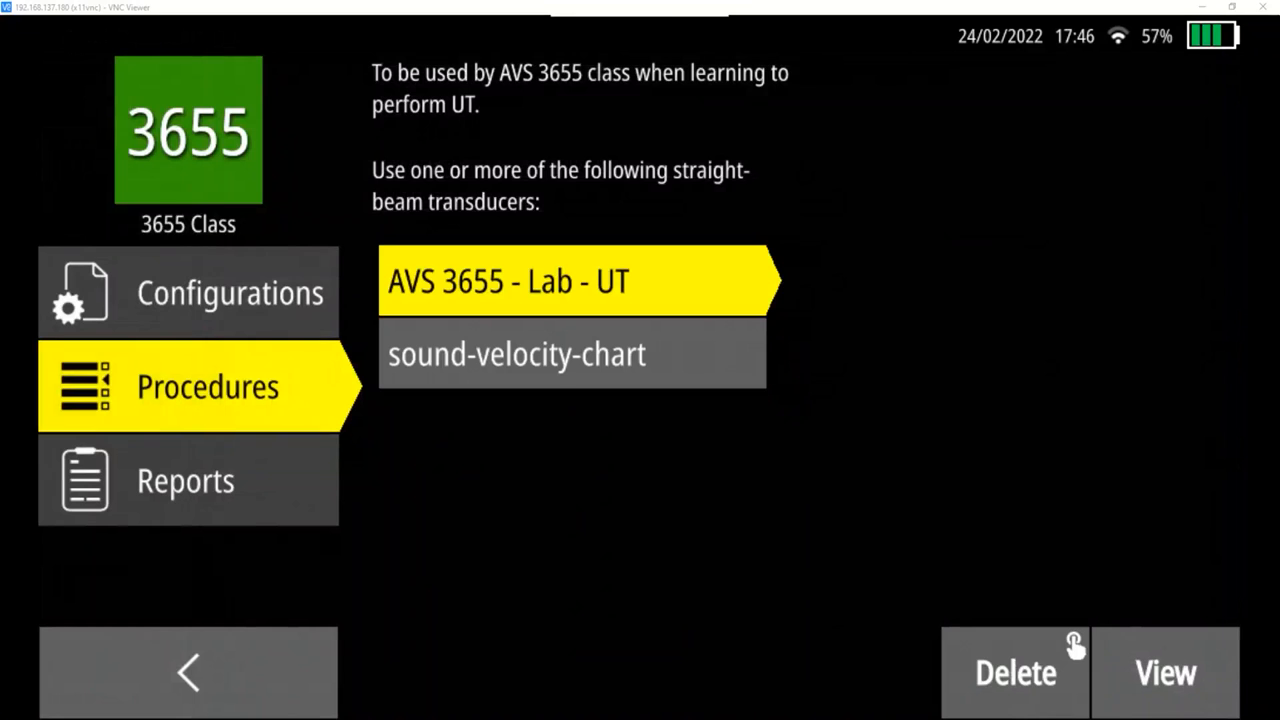
# Step: Check the empty Reports section, then show the Default configuration's details under Configurations
pyautogui.click(185, 480)
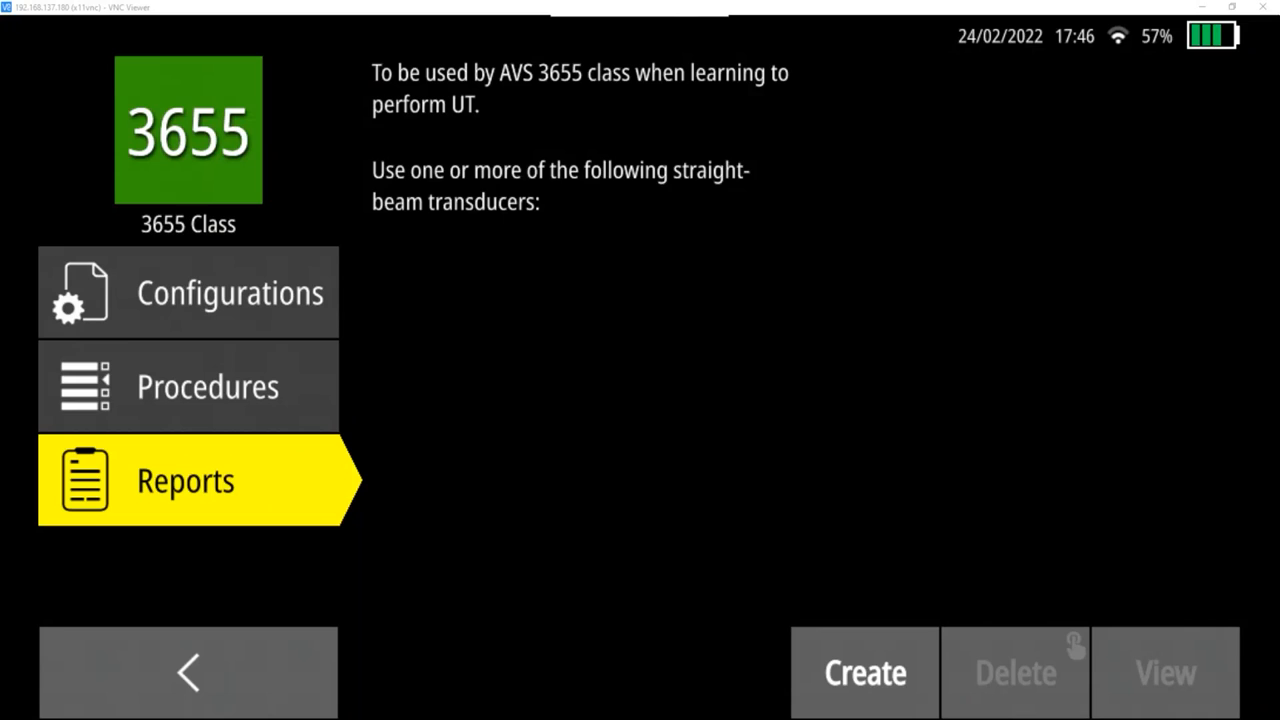
pyautogui.click(188, 292)
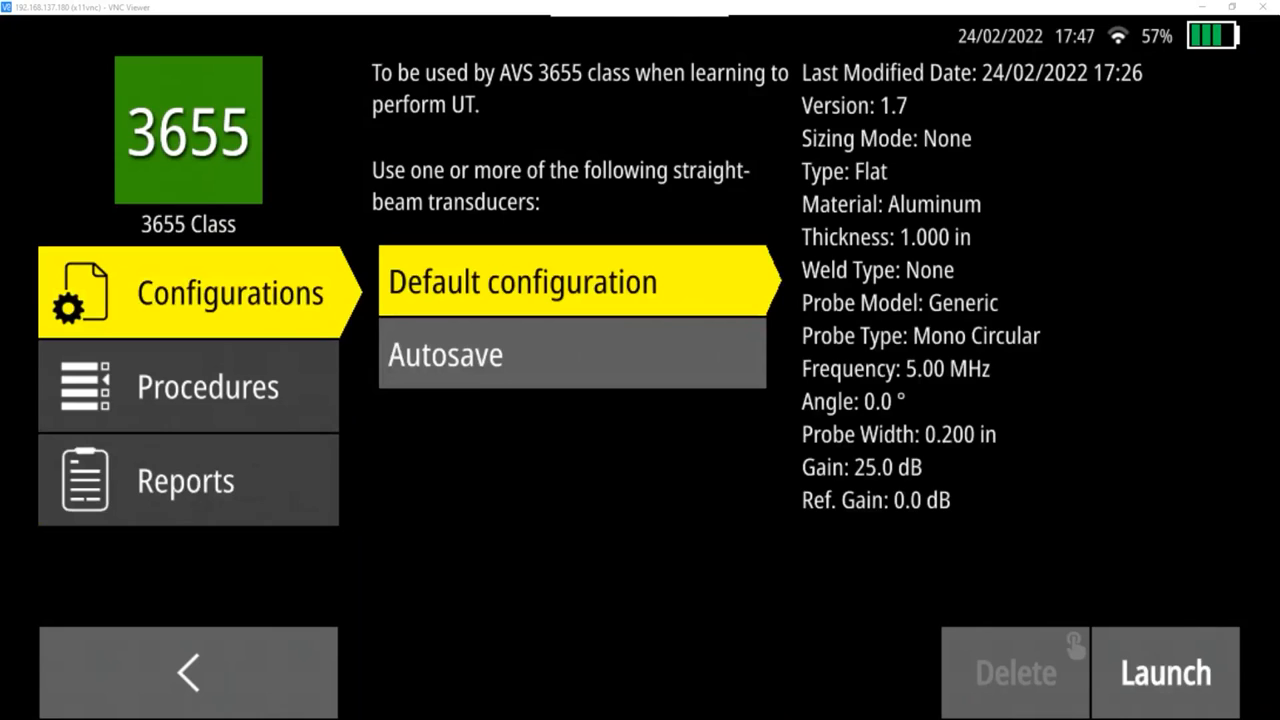
# Step: Launch the 3655 Class Default configuration to show the live A-Scan at 25.0 dB
pyautogui.click(1165, 672)
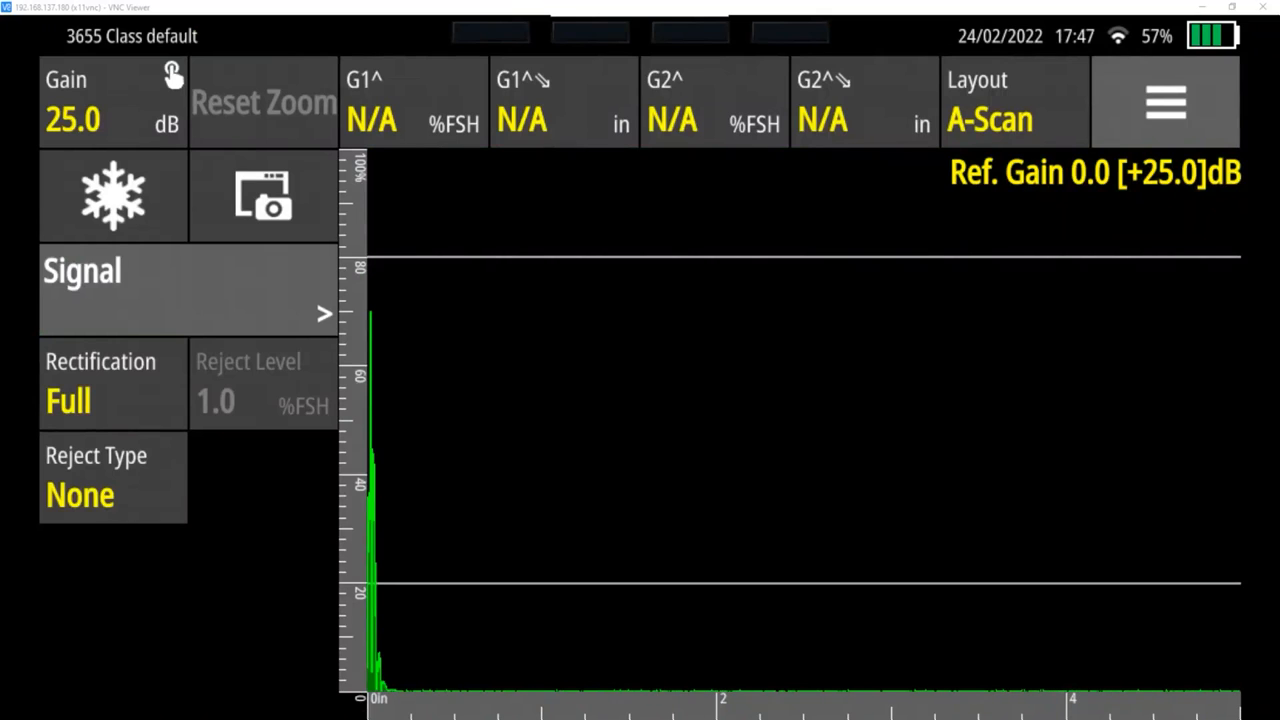
# Step: Sweep the gain between 20.0 and 40.0 dB, leave it at 20.0 dB, and open the keypad
pyautogui.click(112, 100)
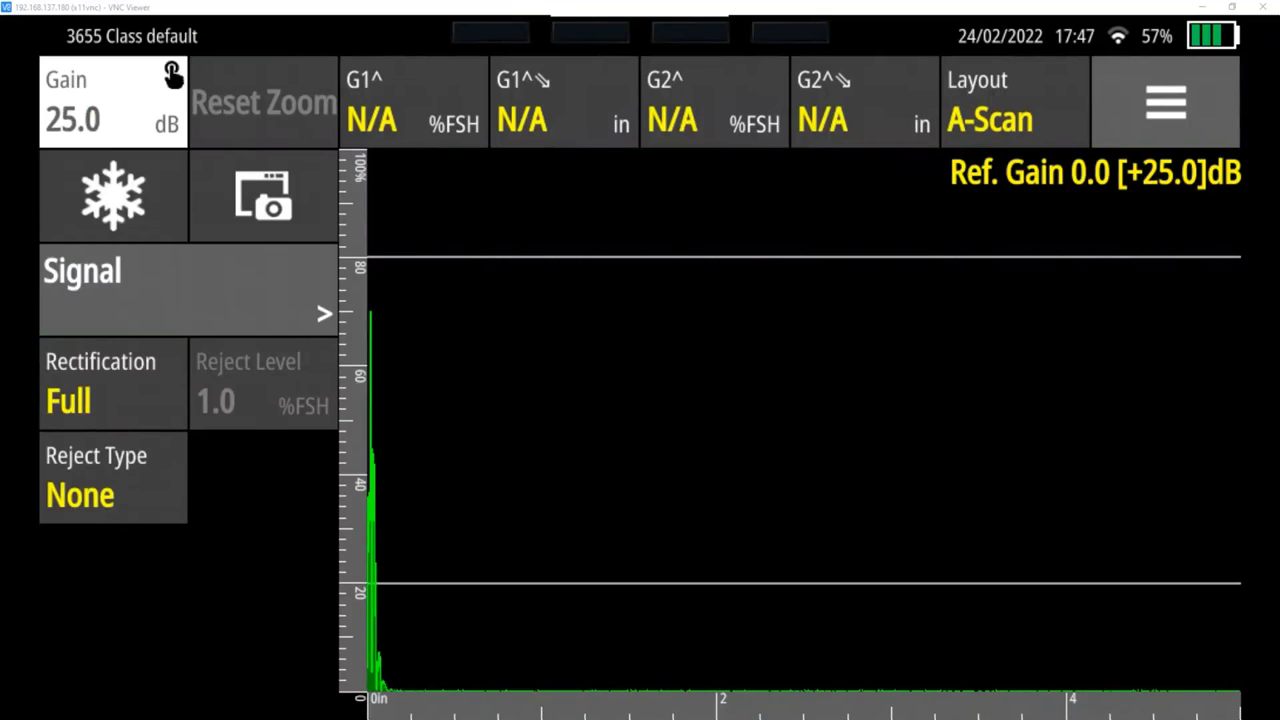
pyautogui.click(112, 100)
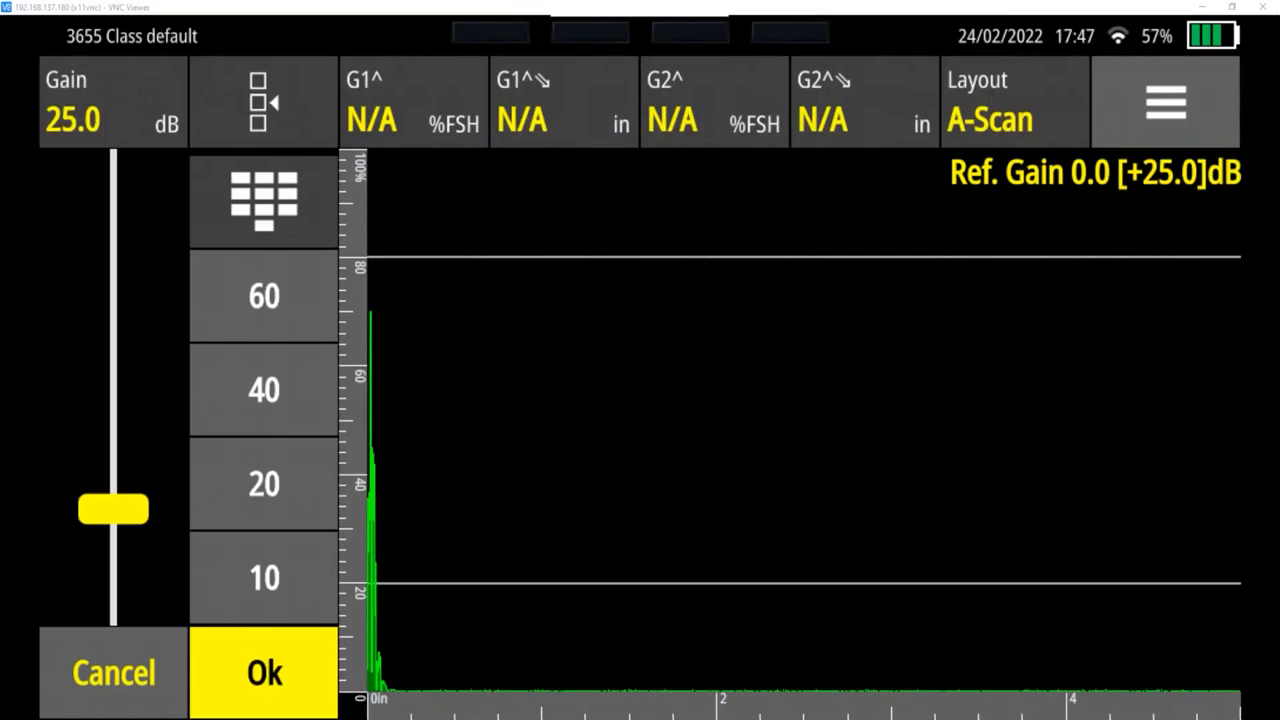
pyautogui.moveTo(113, 508); pyautogui.dragTo(113, 445)
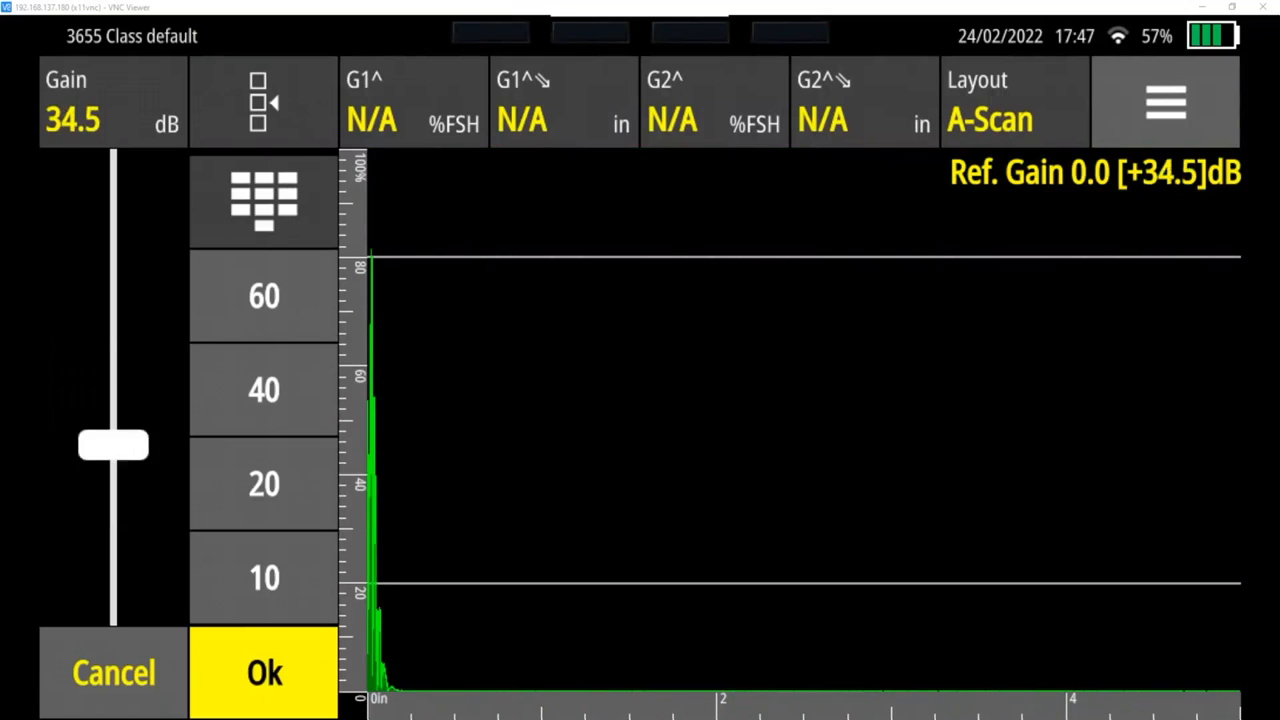
pyautogui.moveTo(113, 445); pyautogui.dragTo(113, 502)
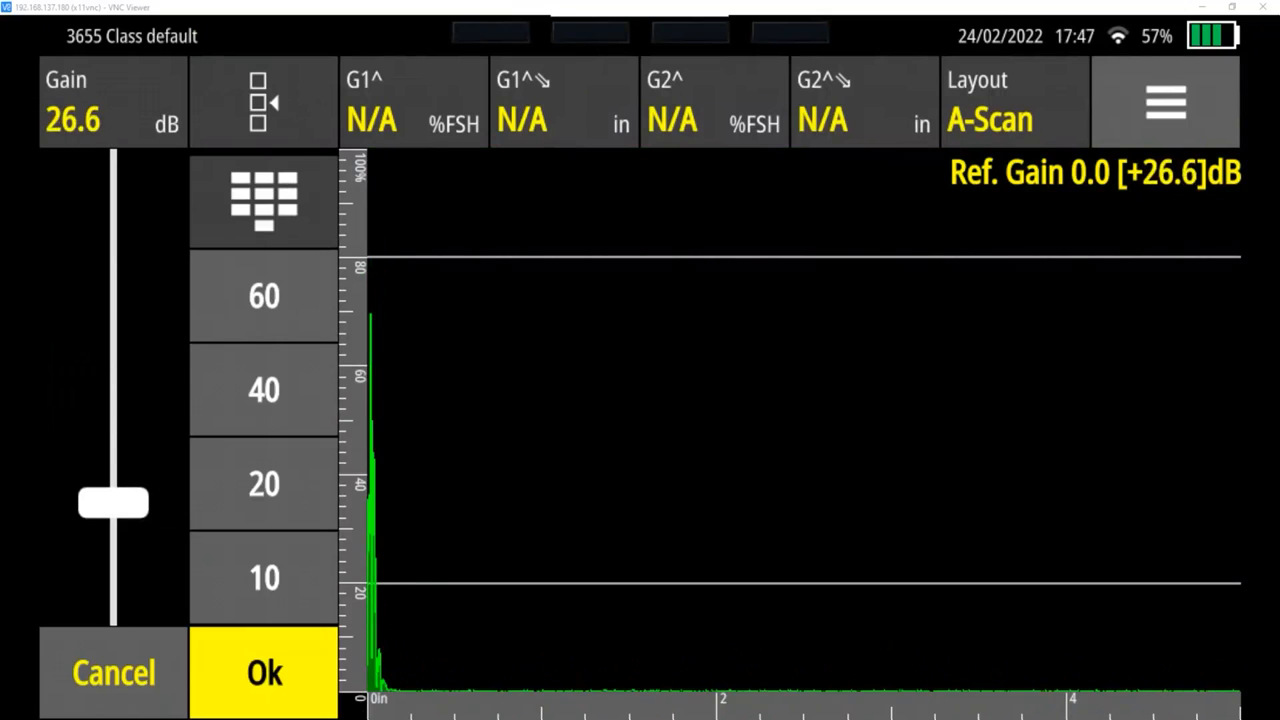
pyautogui.moveTo(113, 502); pyautogui.dragTo(113, 525)
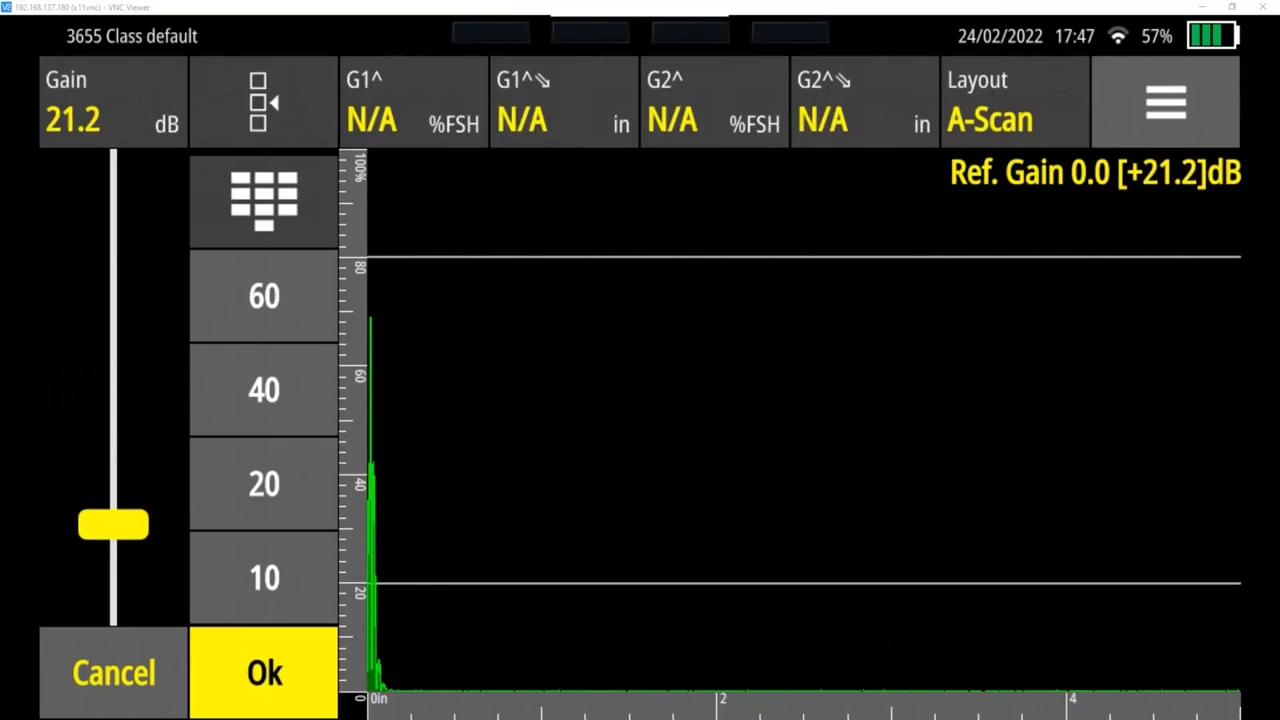
pyautogui.moveTo(113, 525); pyautogui.dragTo(113, 448)
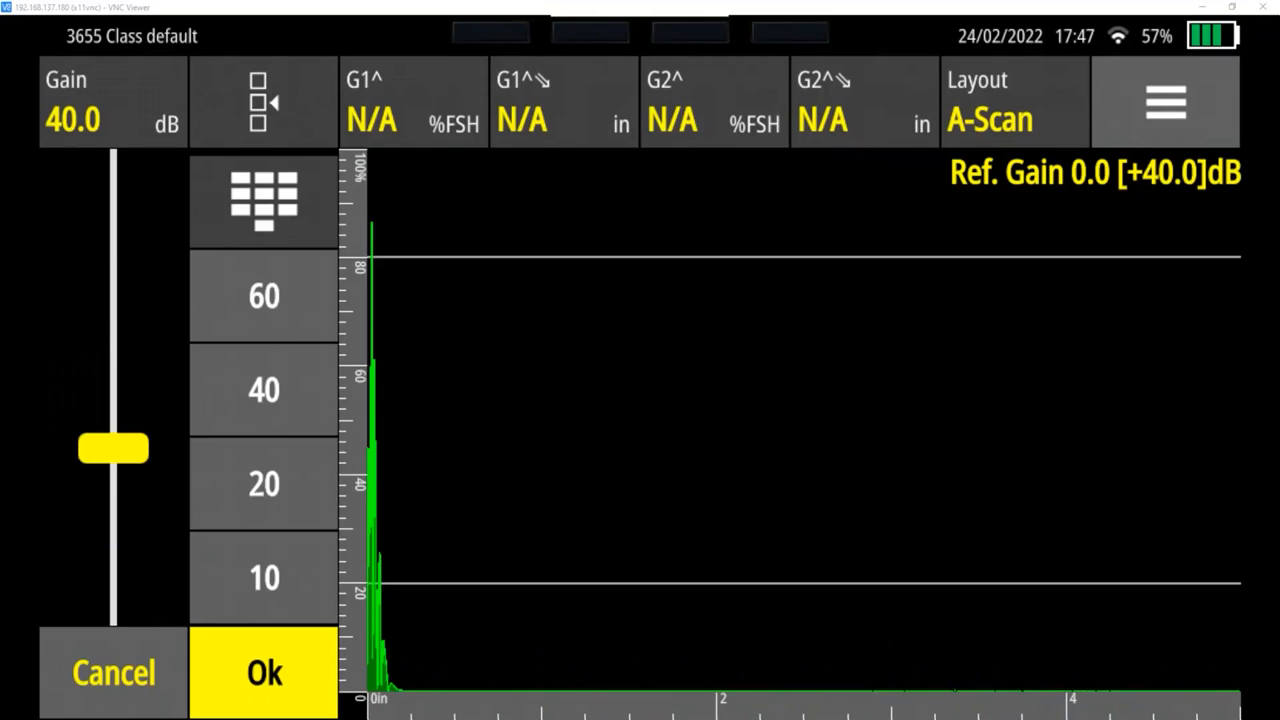
pyautogui.moveTo(113, 448); pyautogui.dragTo(113, 530)
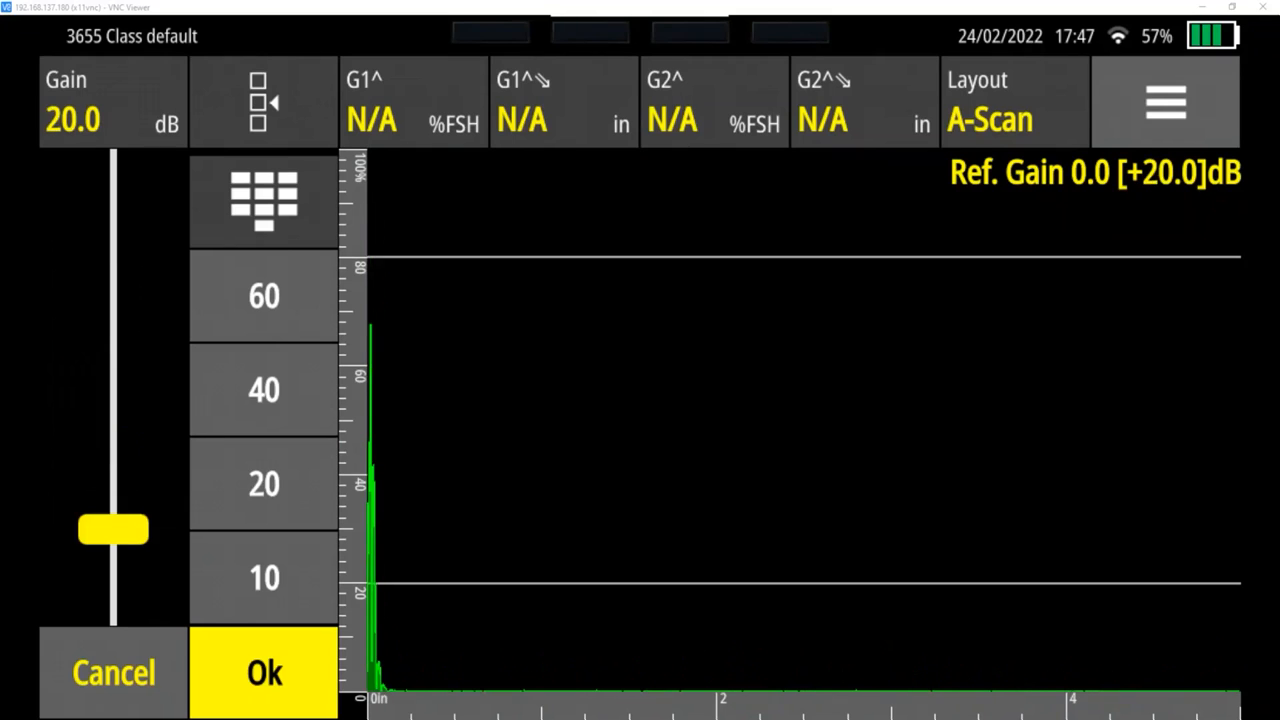
pyautogui.click(263, 200)
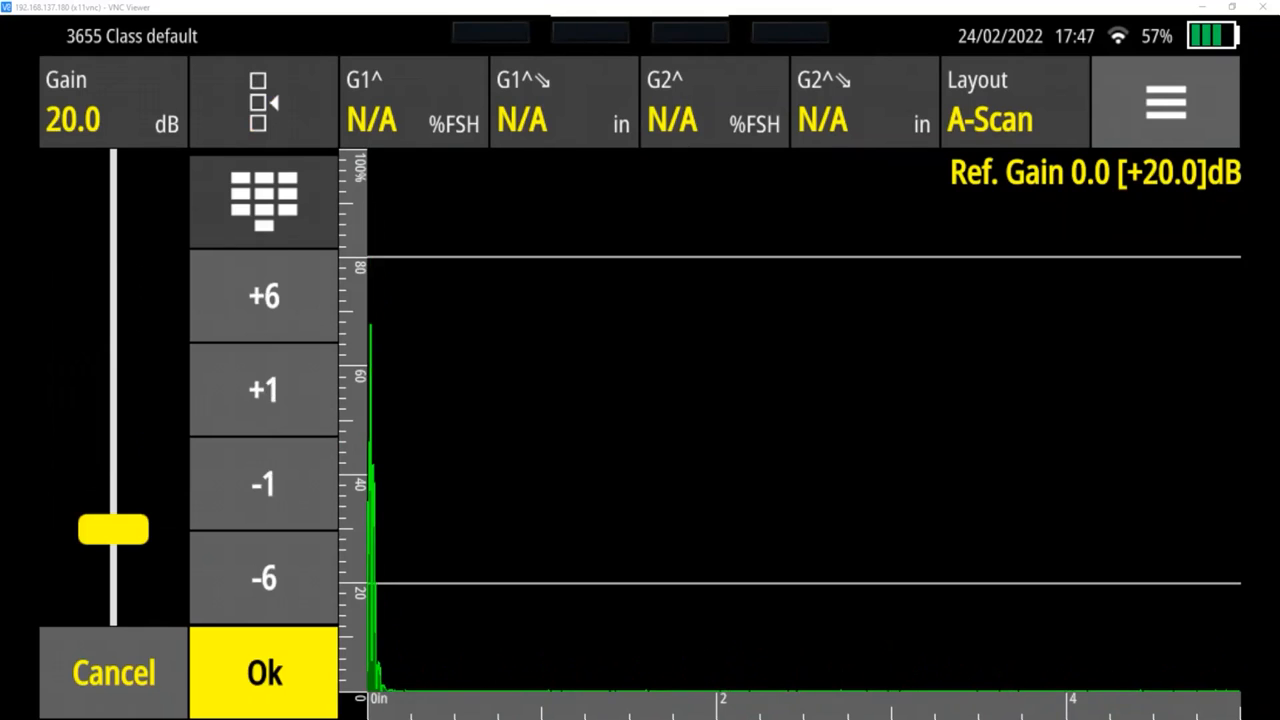
pyautogui.click(263, 200)
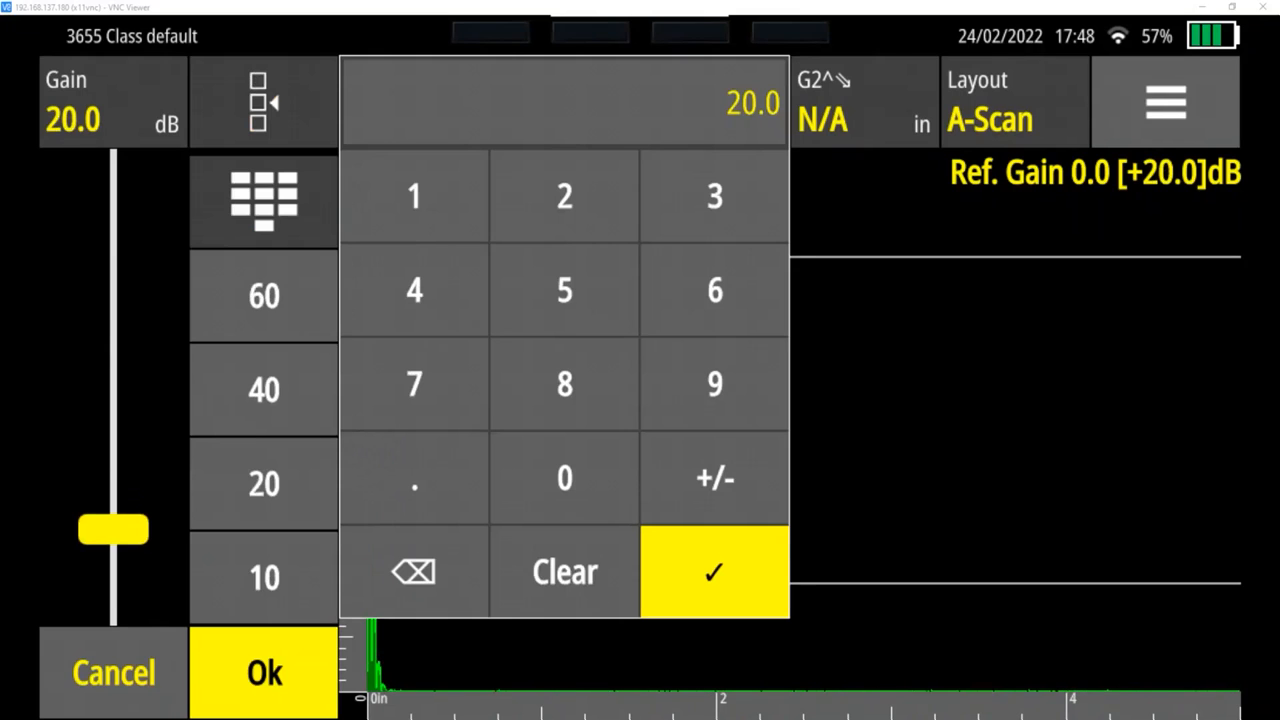
# Step: Enter 25.2 dB gain, drag it back to 20.0 dB, and close the gain panel
pyautogui.click(564, 196)
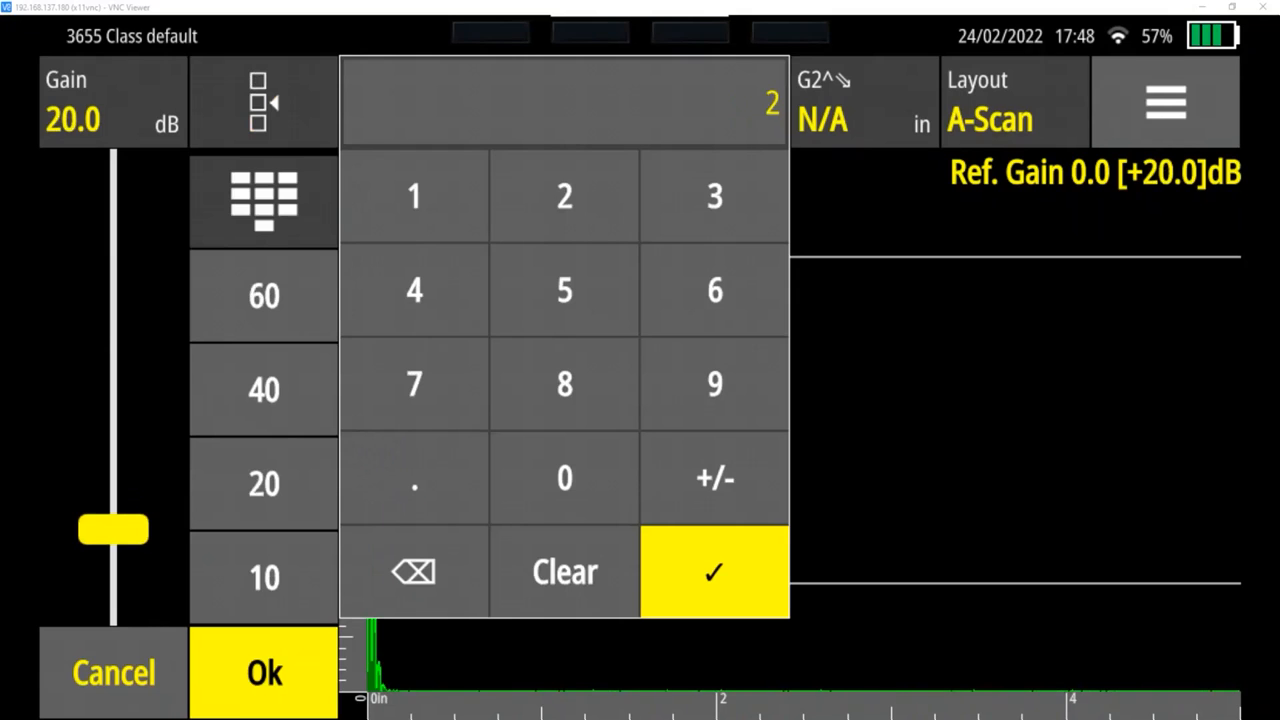
pyautogui.click(563, 195)
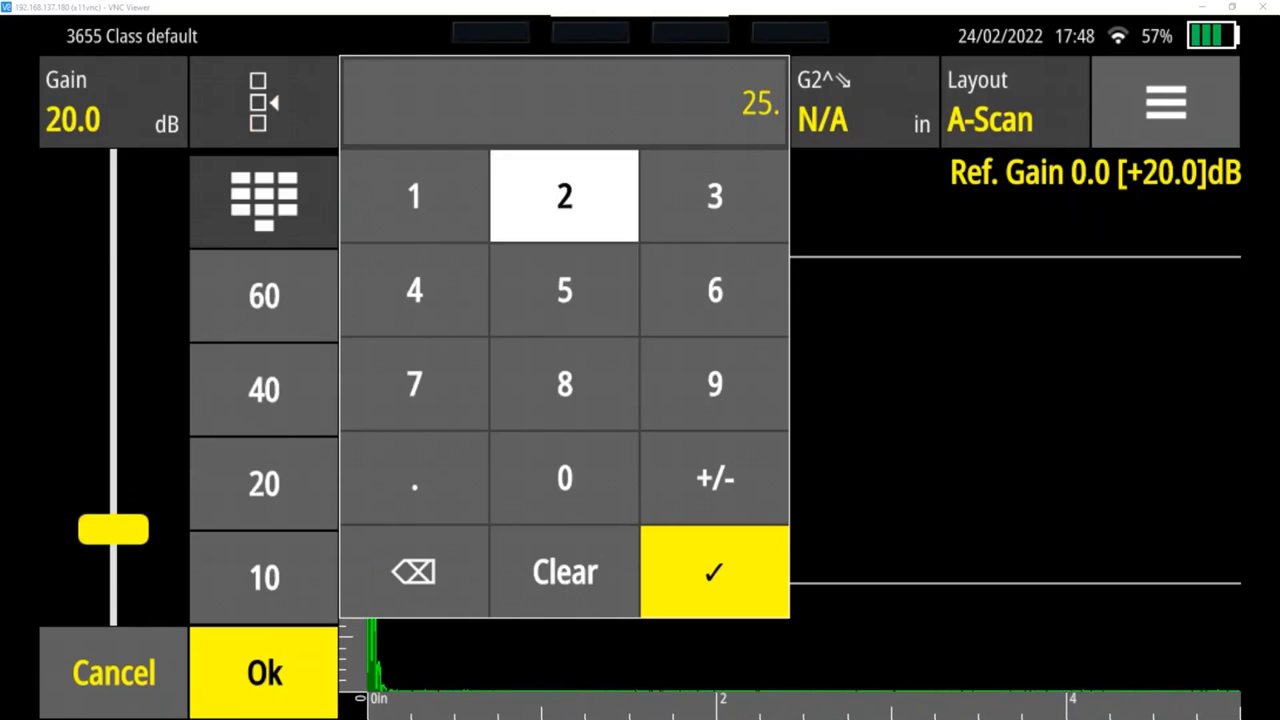
pyautogui.click(714, 571)
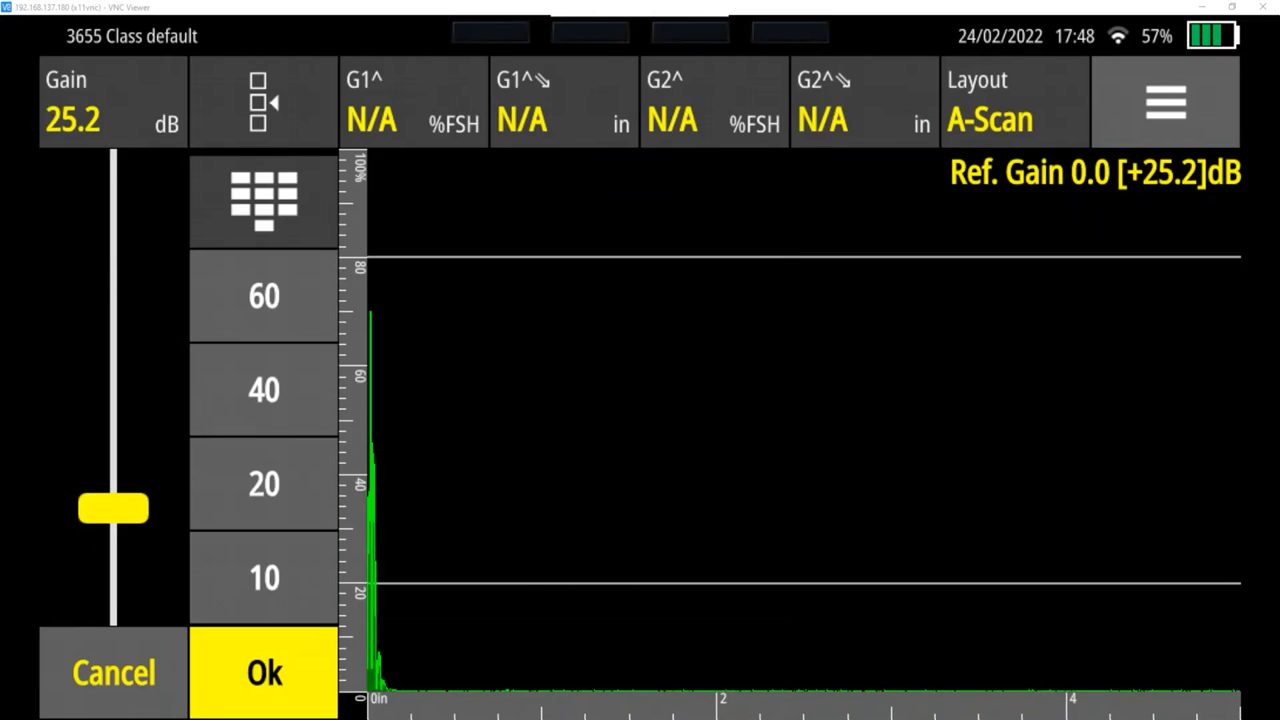
pyautogui.moveTo(113, 508); pyautogui.dragTo(113, 530)
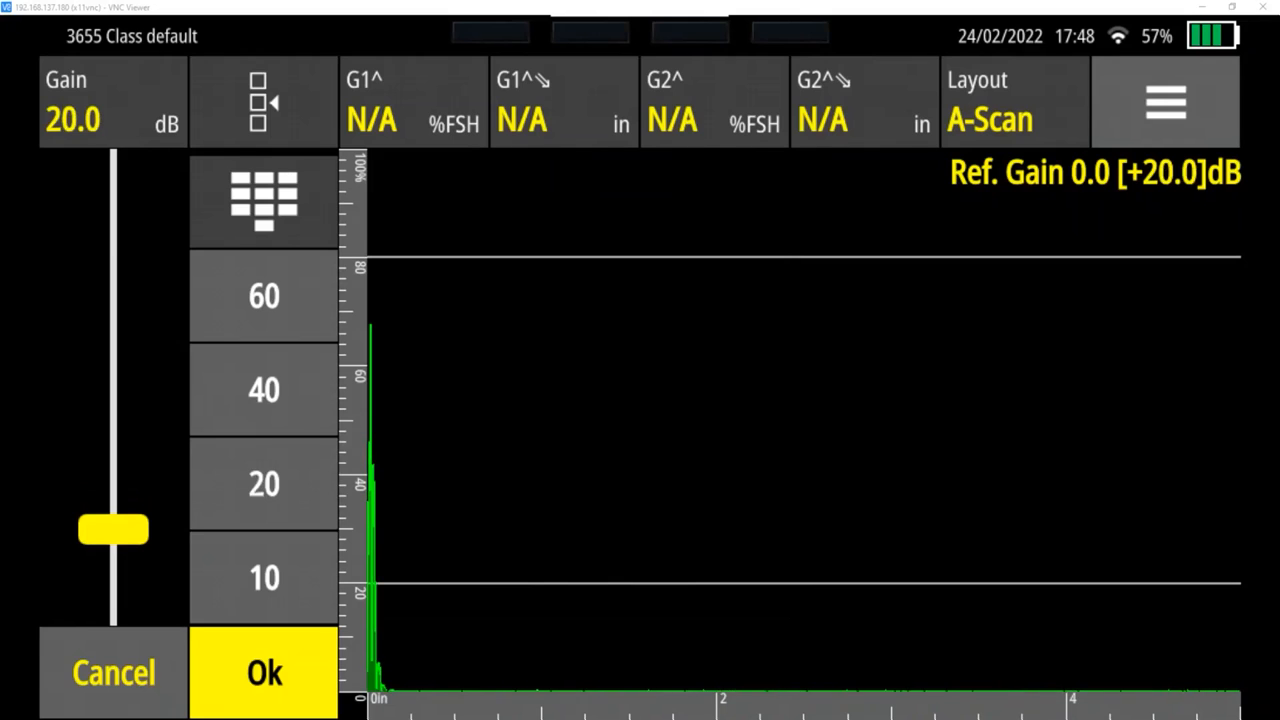
pyautogui.click(263, 672)
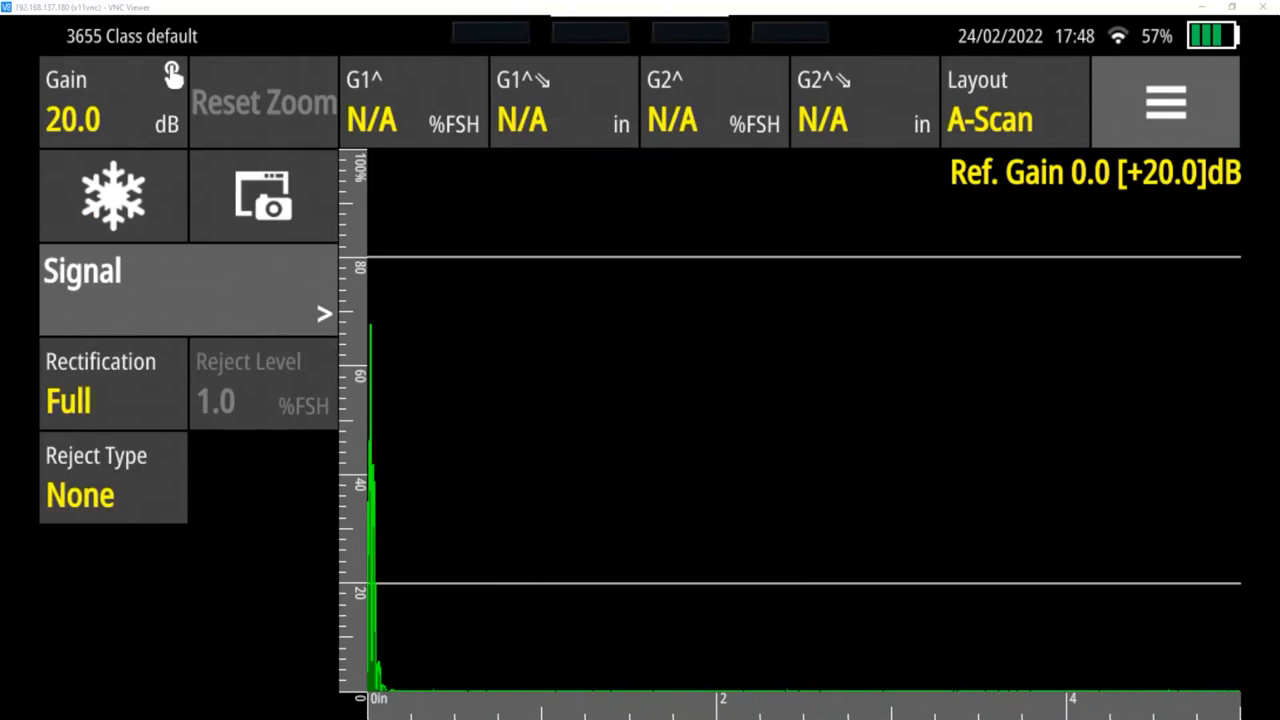
# Step: Couple the probe to the test block so a clear echo and repeating echoes appear
pyautogui.click(263, 102)
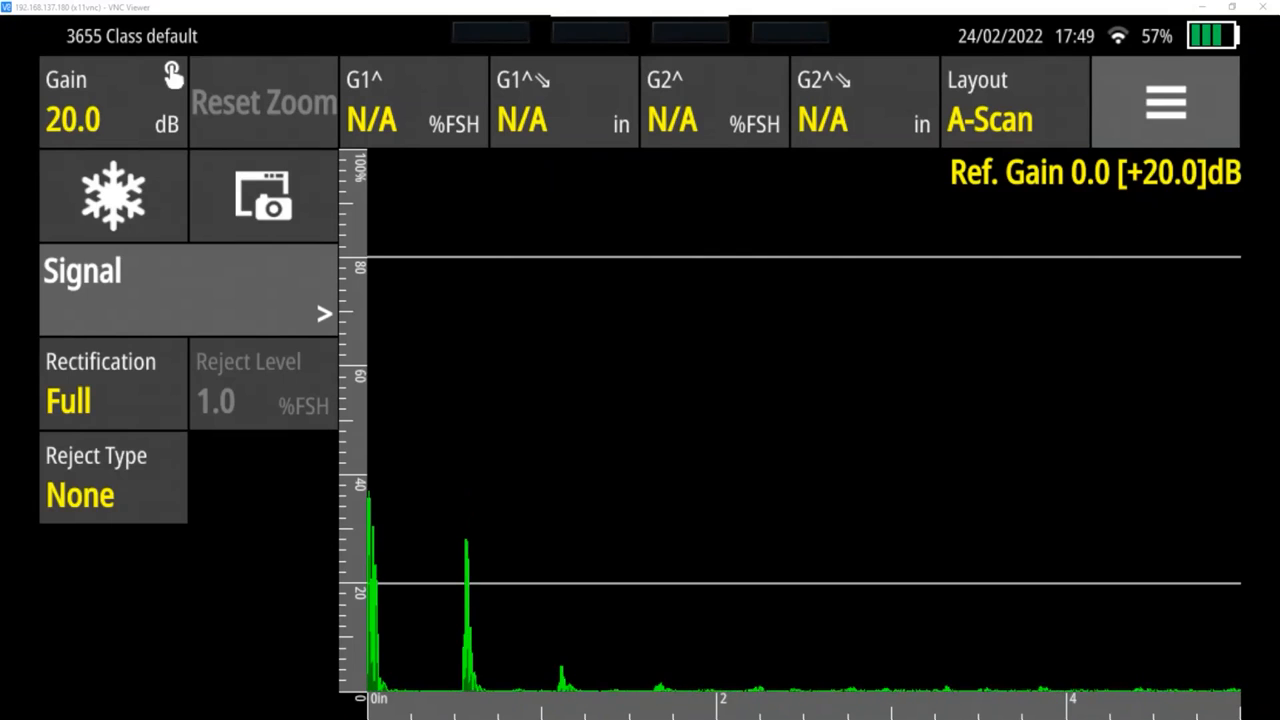
pyautogui.click(113, 195)
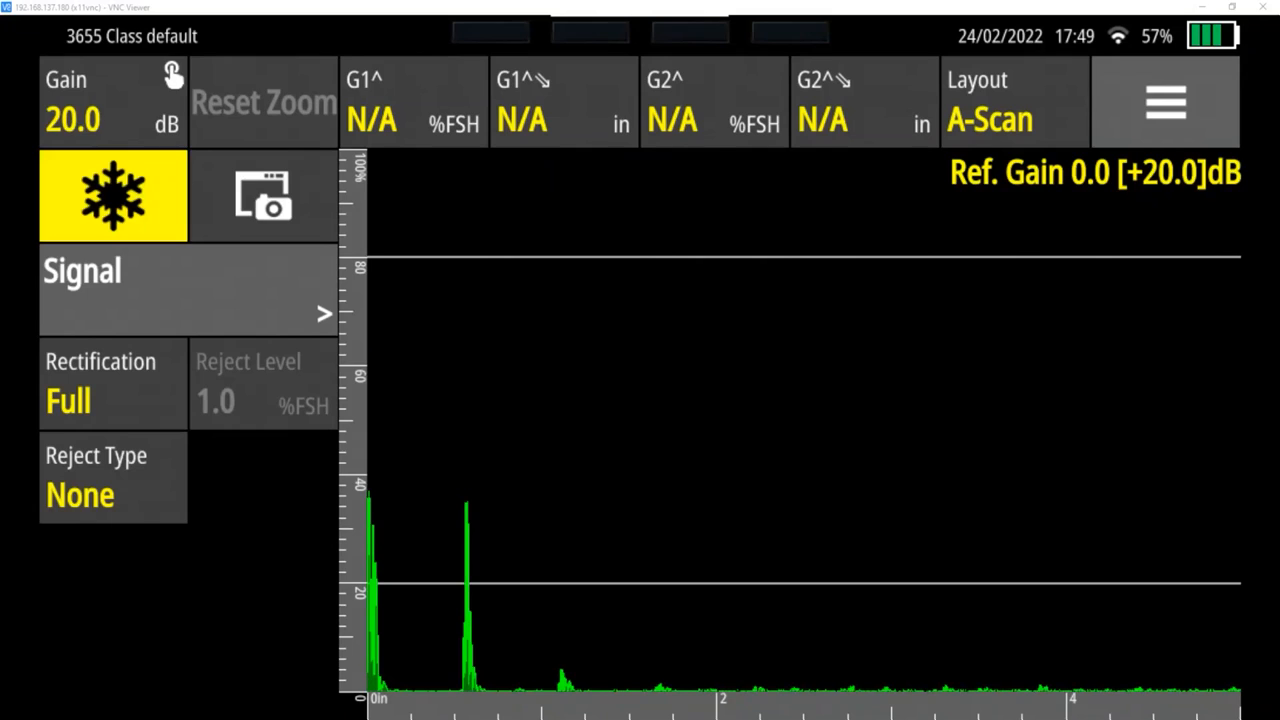
pyautogui.click(112, 195)
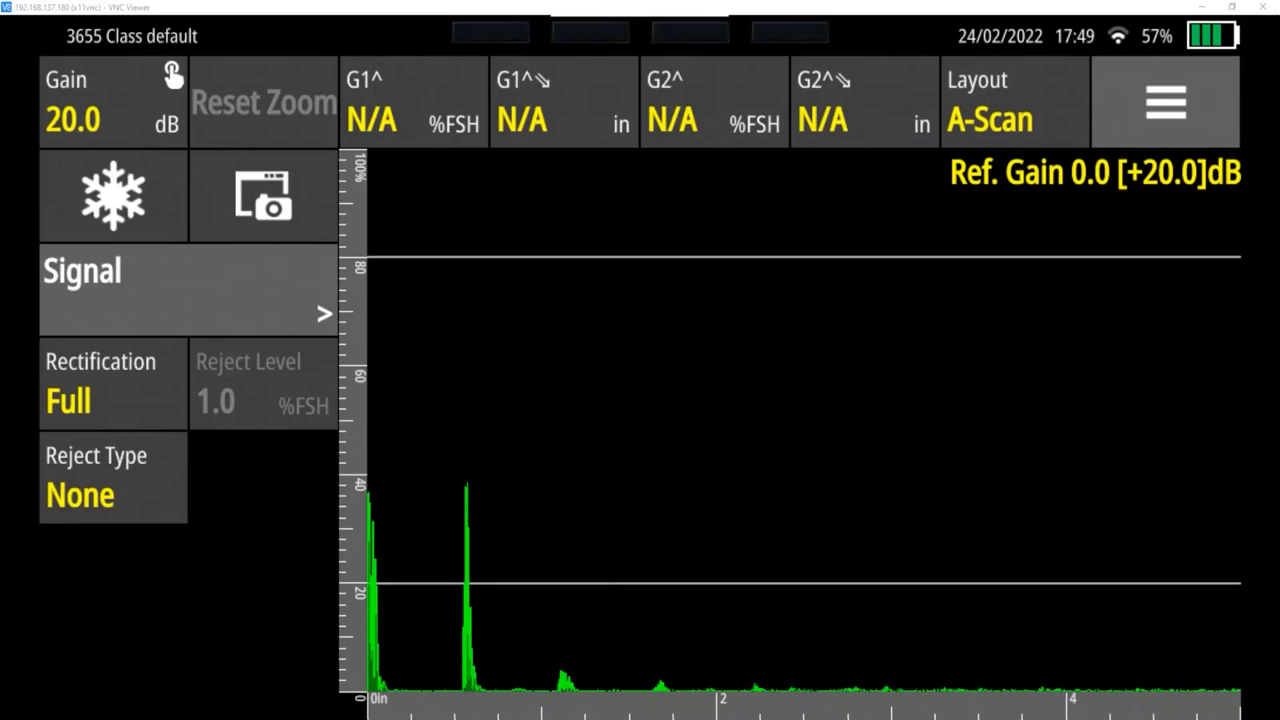
# Step: Capture an A-Scan screenshot and name it 'picture 1'
pyautogui.click(262, 195)
pyautogui.write('pi')
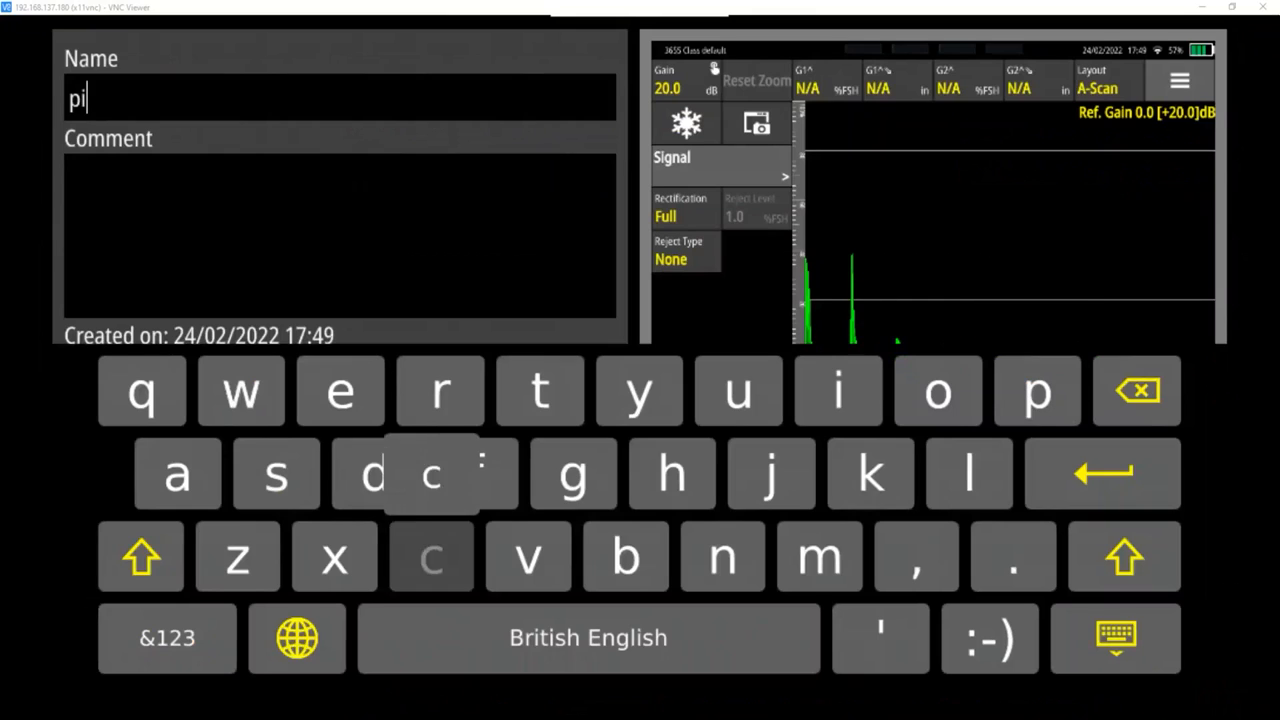
pyautogui.click(431, 473)
pyautogui.write('cture 1')
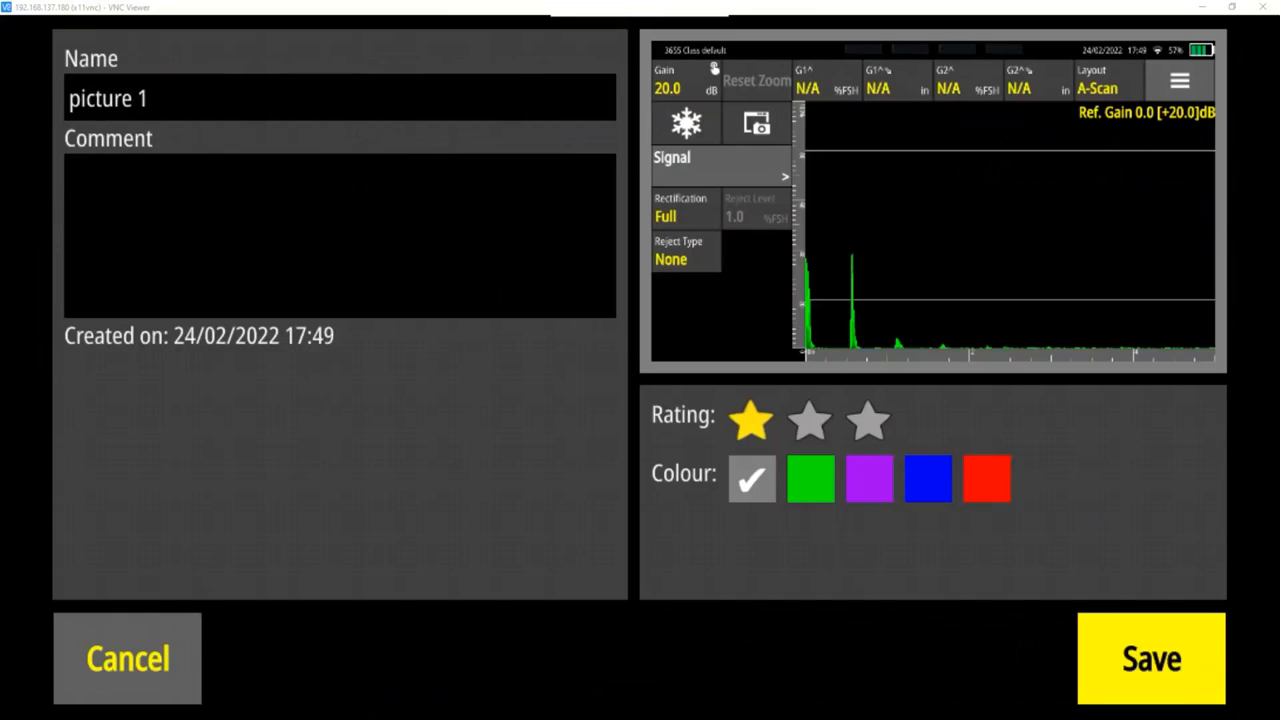
pyautogui.click(867, 419)
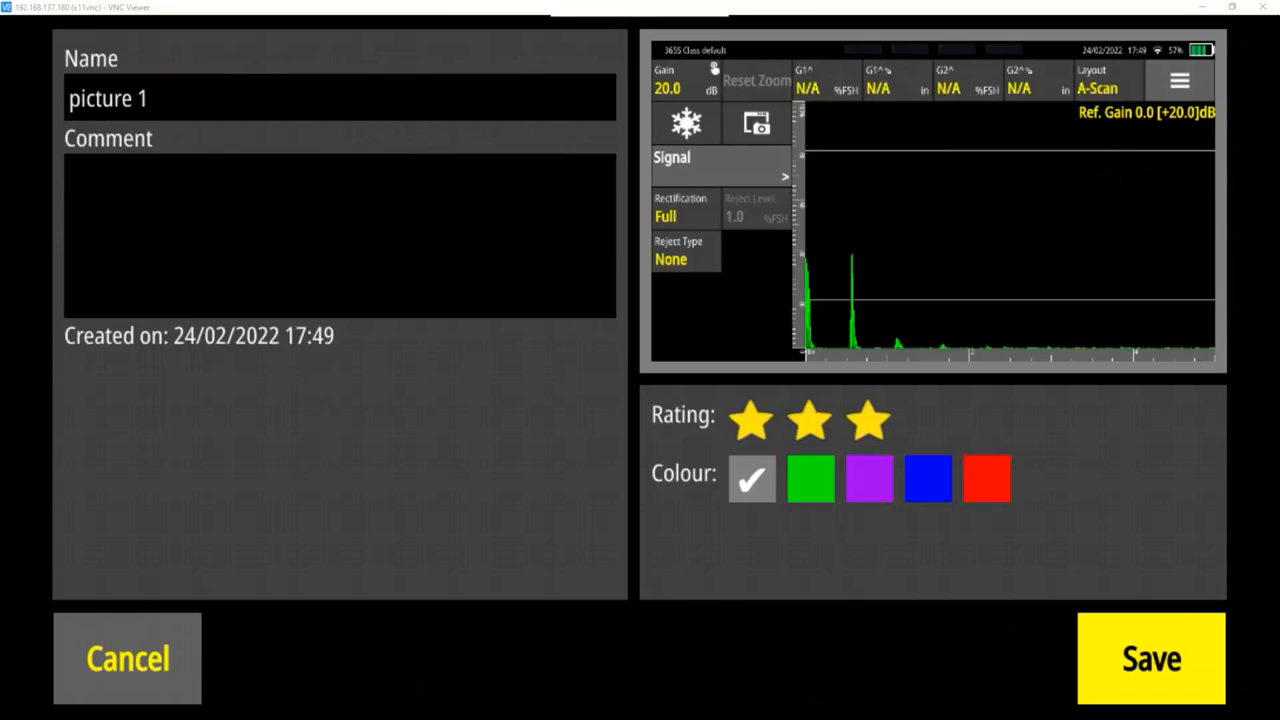
# Step: Try purple, green and red tags, settle on purple, and save the screenshot
pyautogui.click(868, 478)
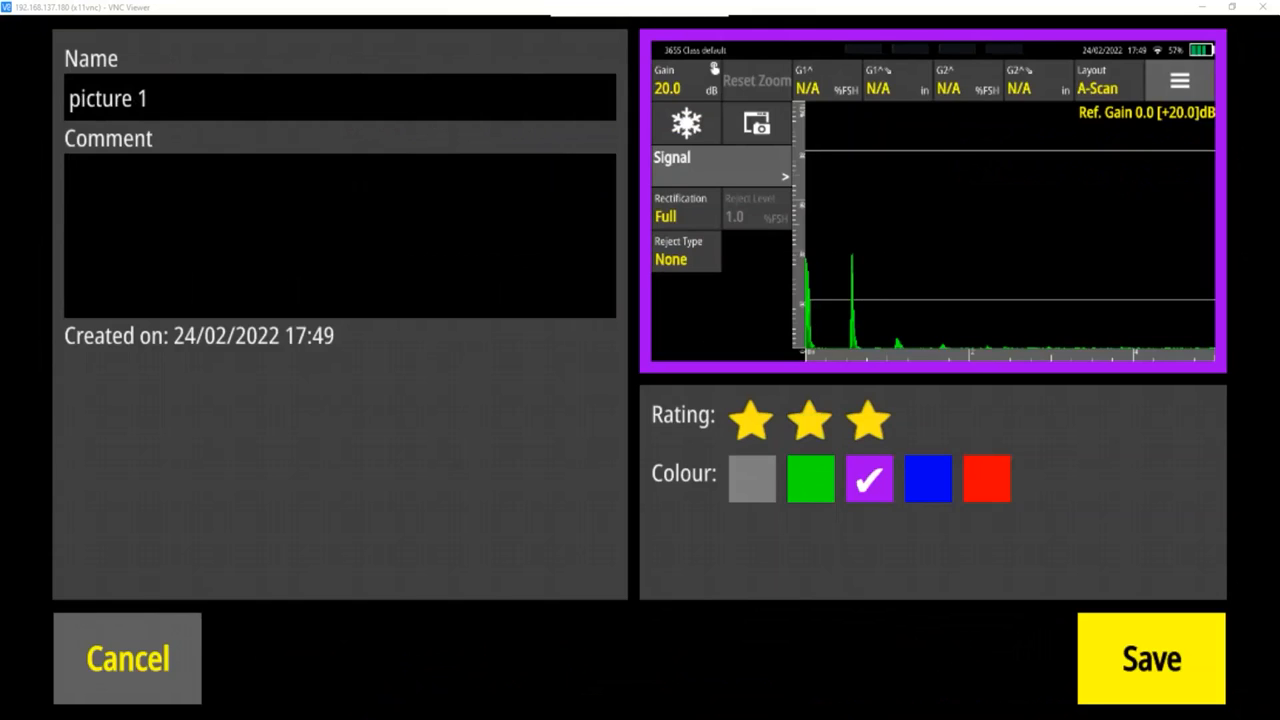
pyautogui.click(810, 478)
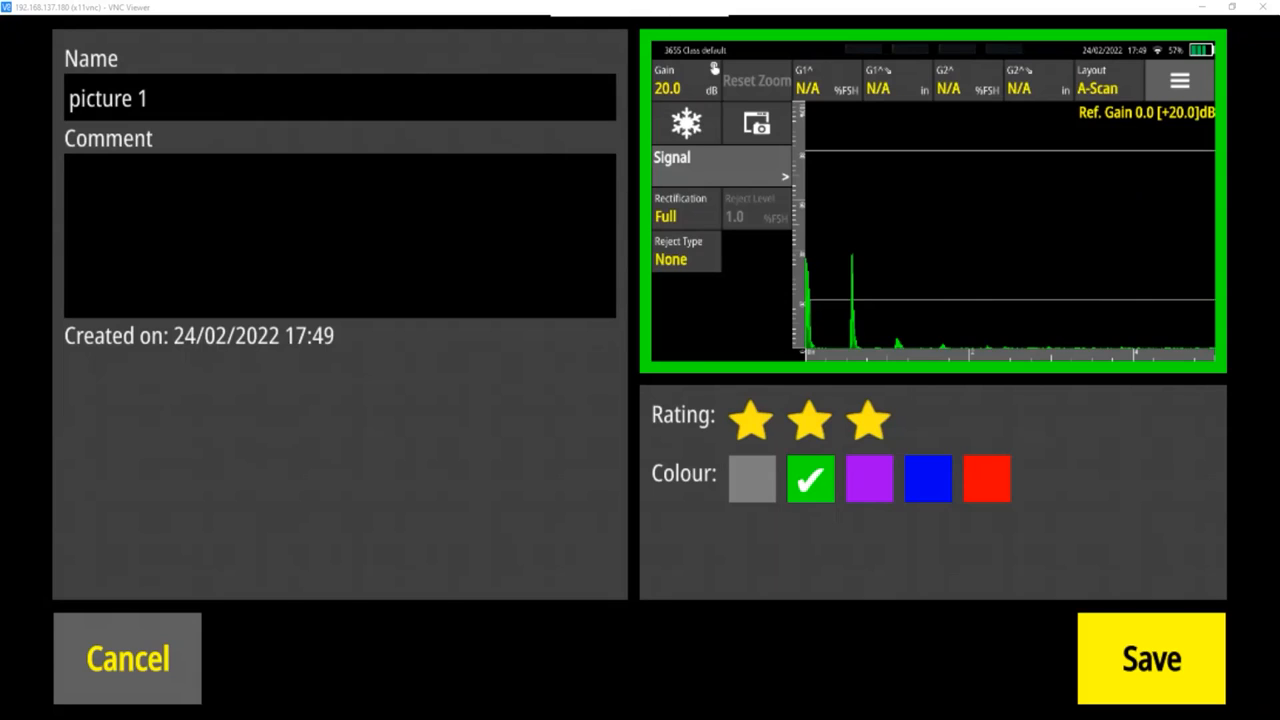
pyautogui.click(986, 478)
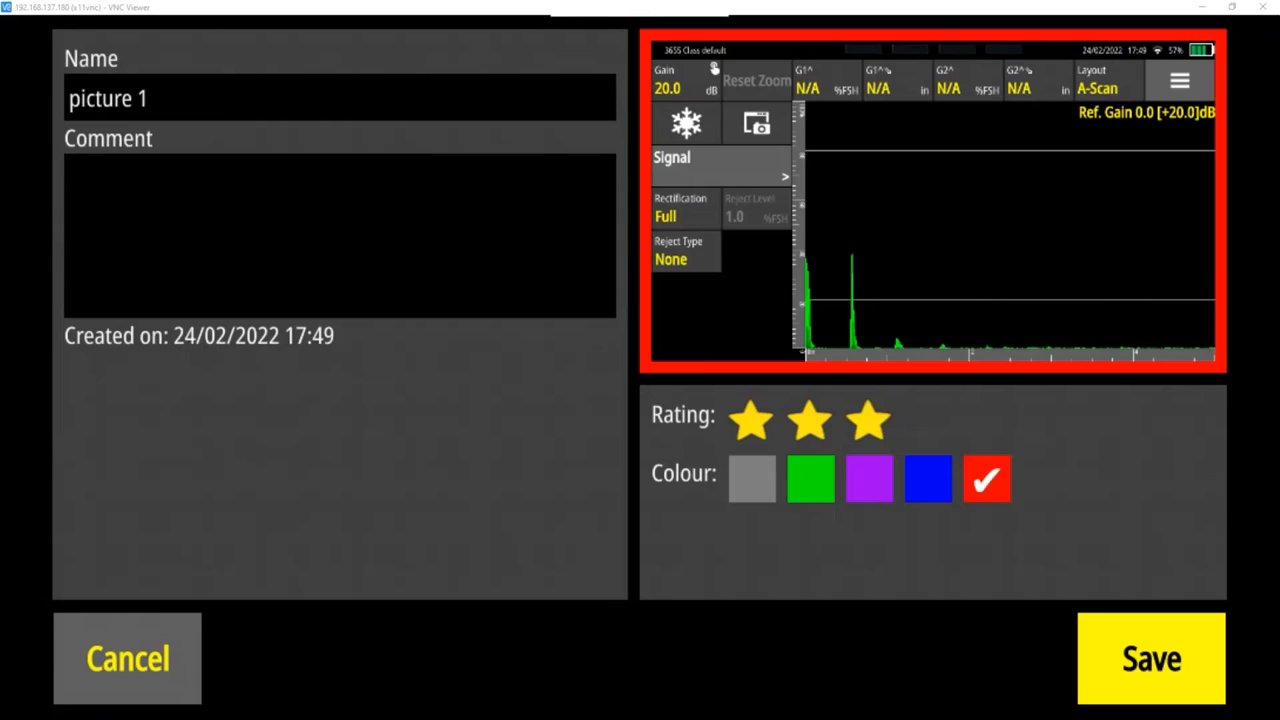
pyautogui.click(869, 478)
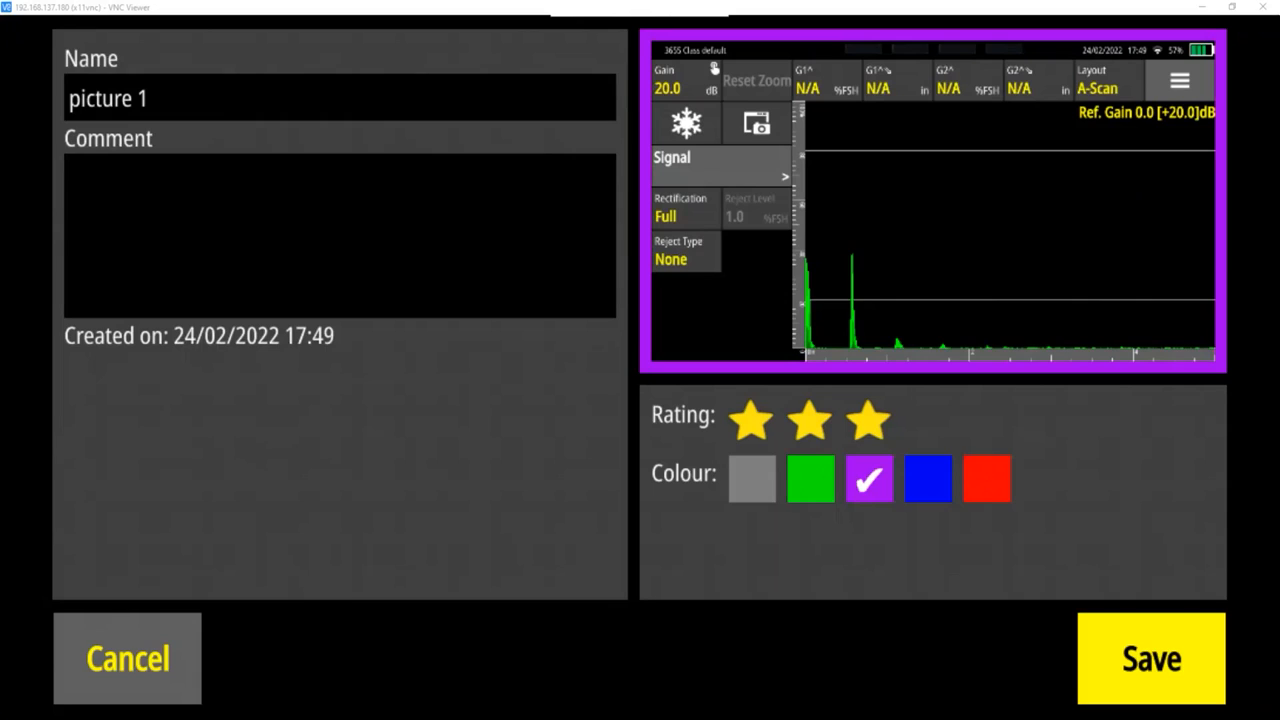
pyautogui.click(986, 478)
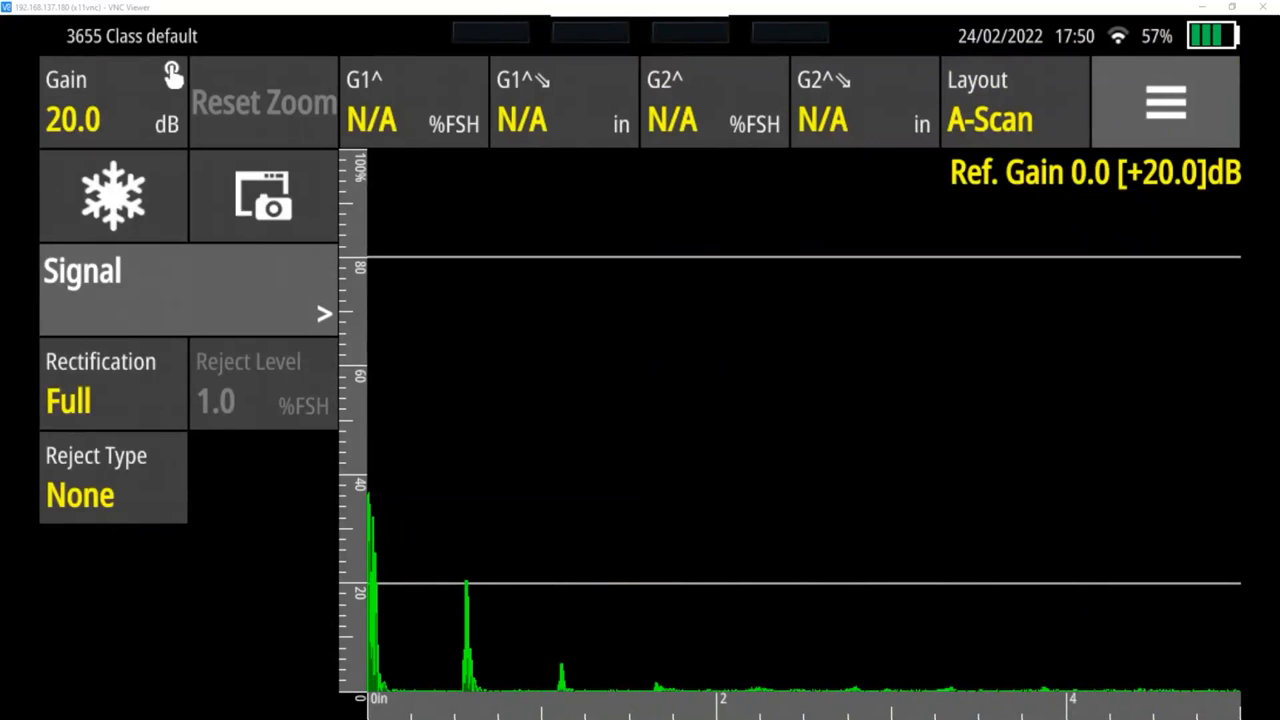
# Step: Show the layout choices A-Scan, Scan Plan and A+Plan over the live A-Scan
pyautogui.click(1013, 101)
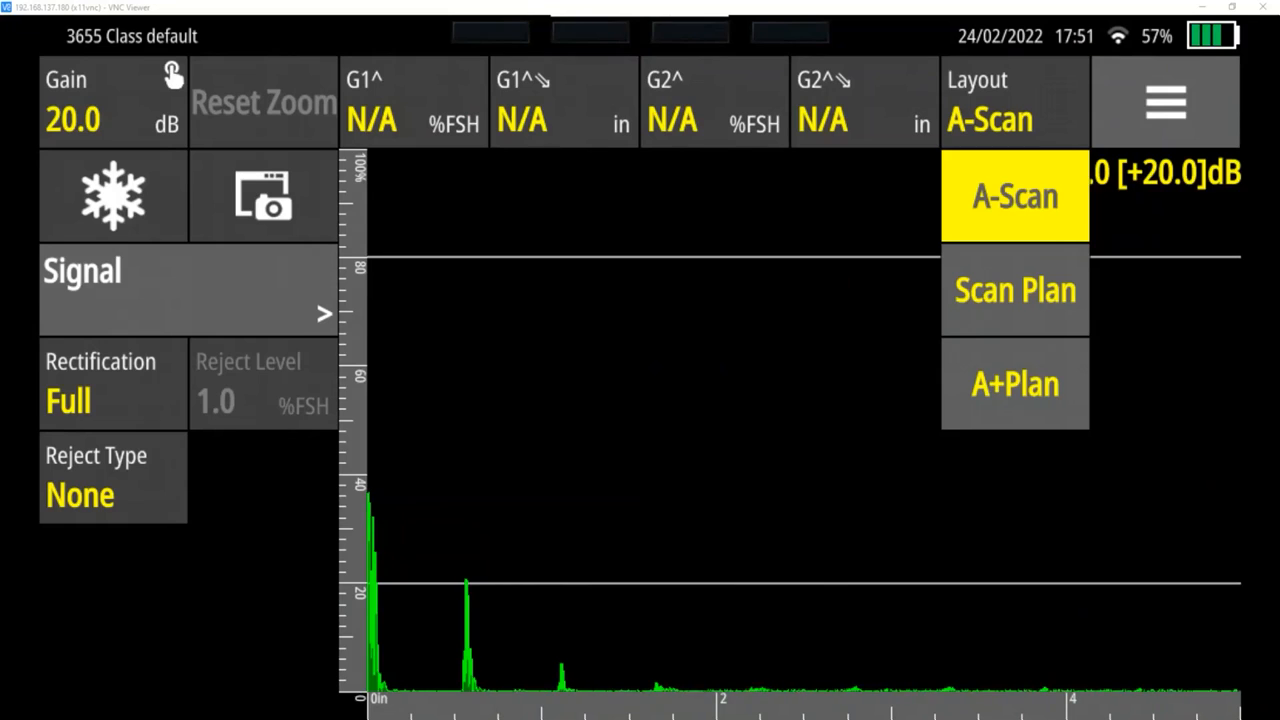
# Step: View the Scan Plan layout, then the combined A+Plan layout
pyautogui.click(1014, 290)
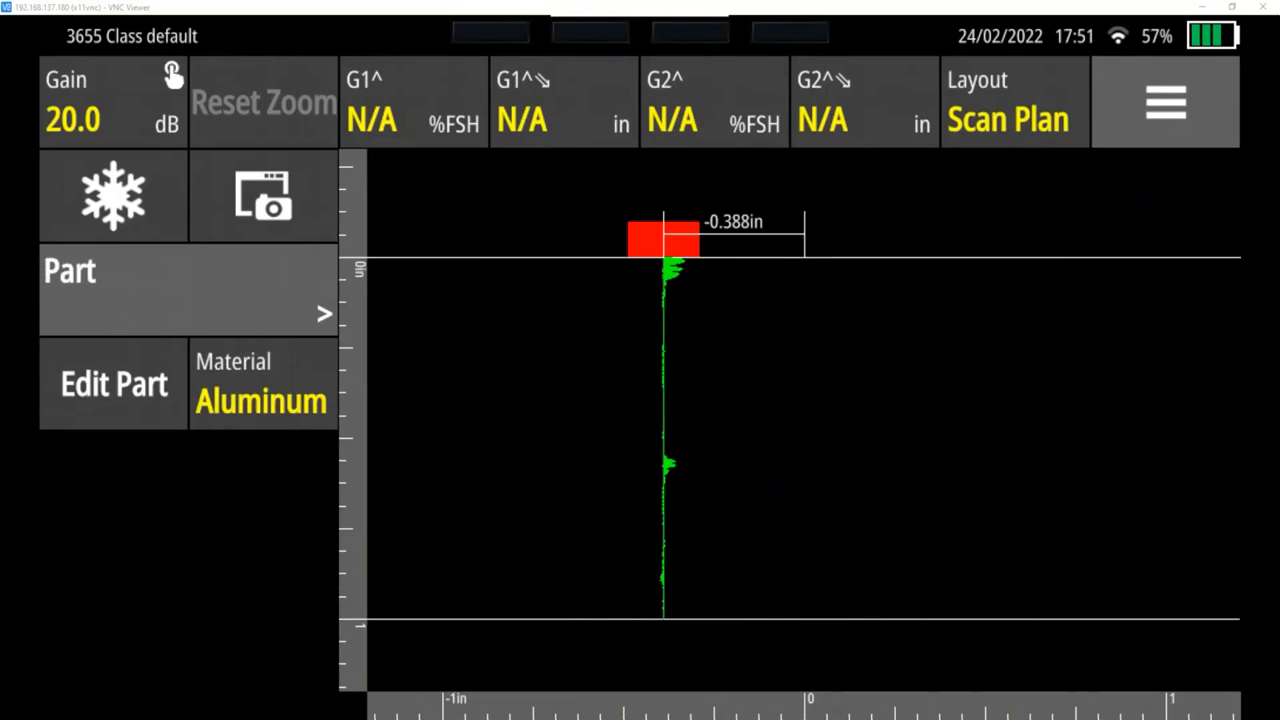
pyautogui.click(1014, 101)
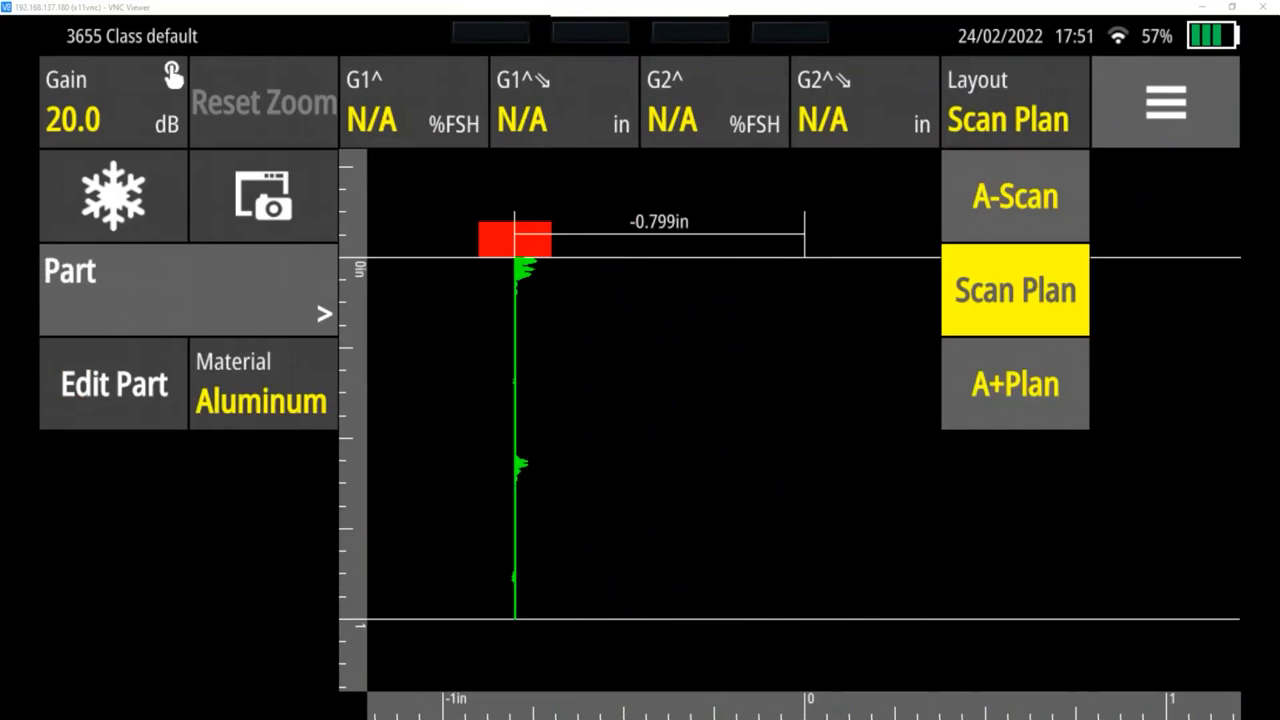
pyautogui.click(1014, 384)
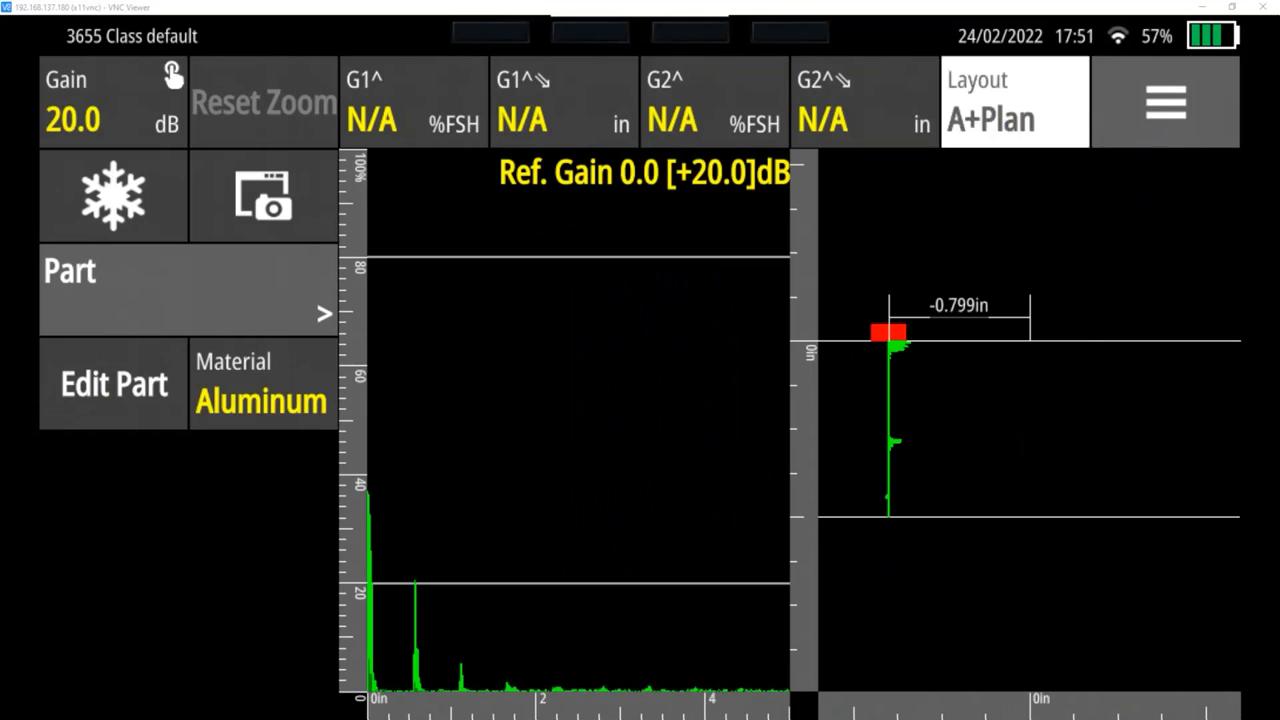
pyautogui.click(1014, 102)
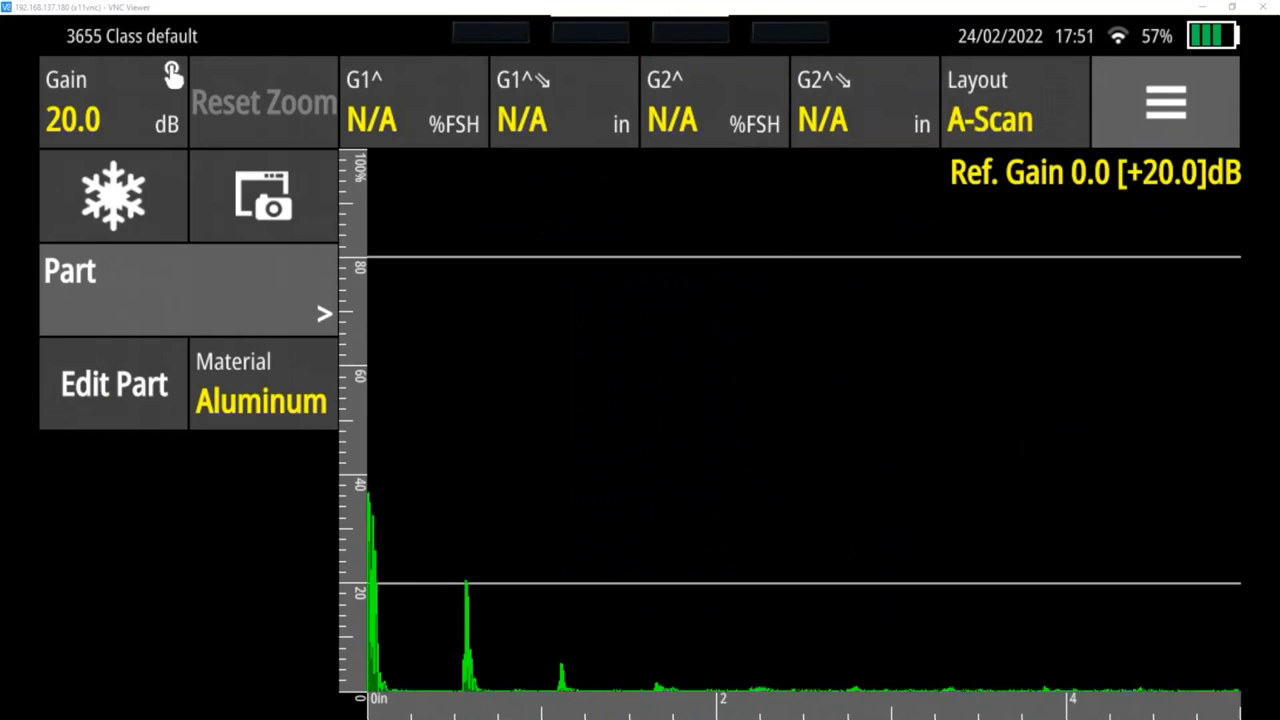
# Step: Return to A-Scan layout, toggle full-width view and back, then begin Save As
pyautogui.click(1165, 102)
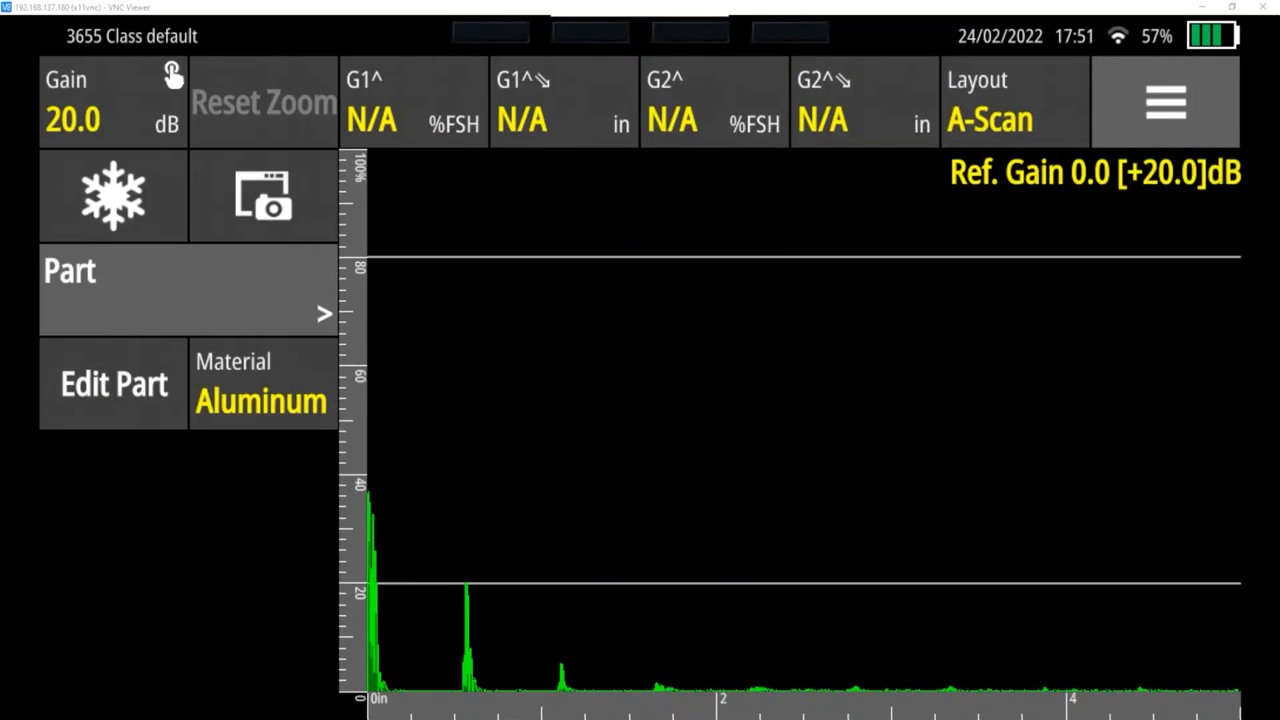
pyautogui.click(1165, 102)
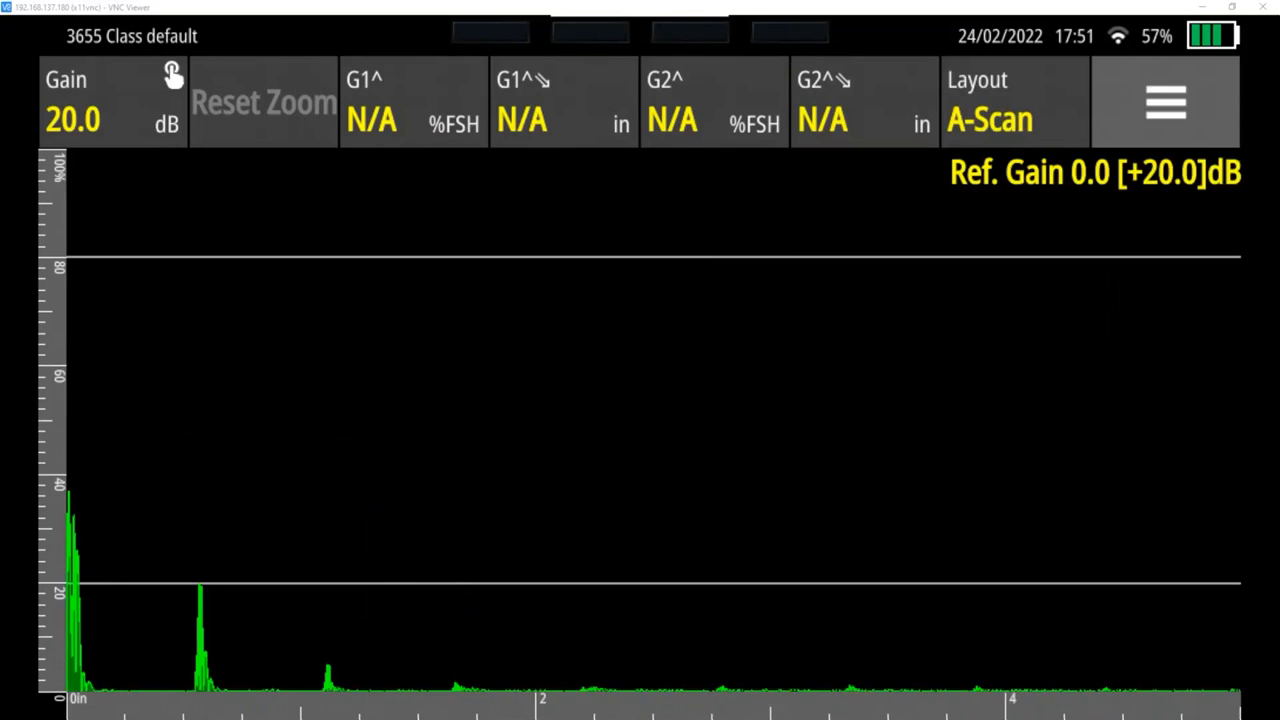
pyautogui.click(1165, 102)
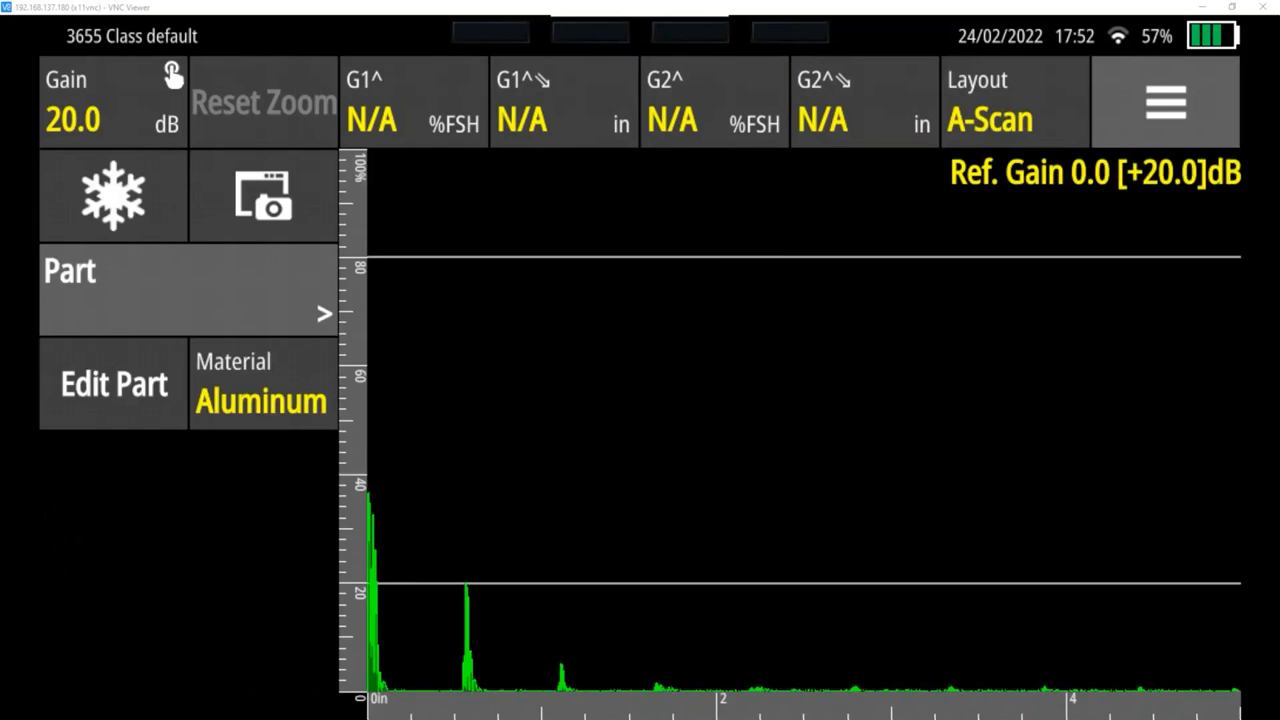
pyautogui.click(263, 195)
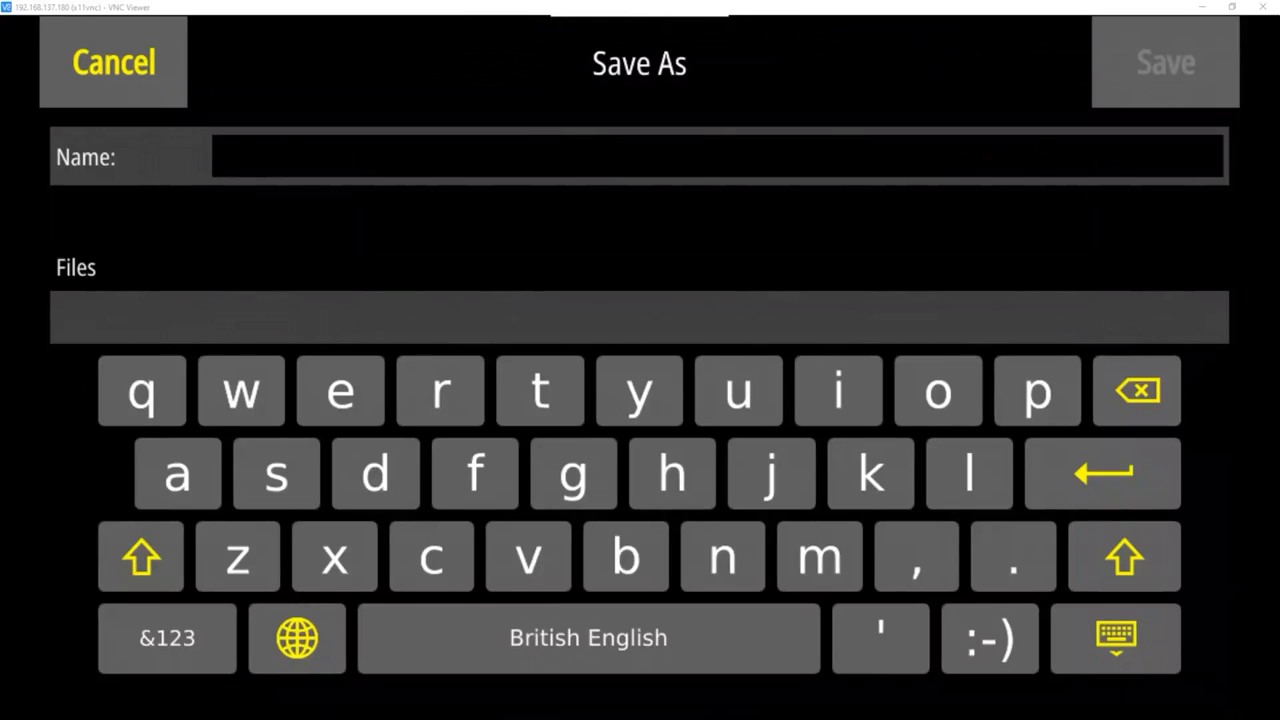
# Step: Save the configuration as 'demo' so the title reads 3655 Class demo
pyautogui.write('s')
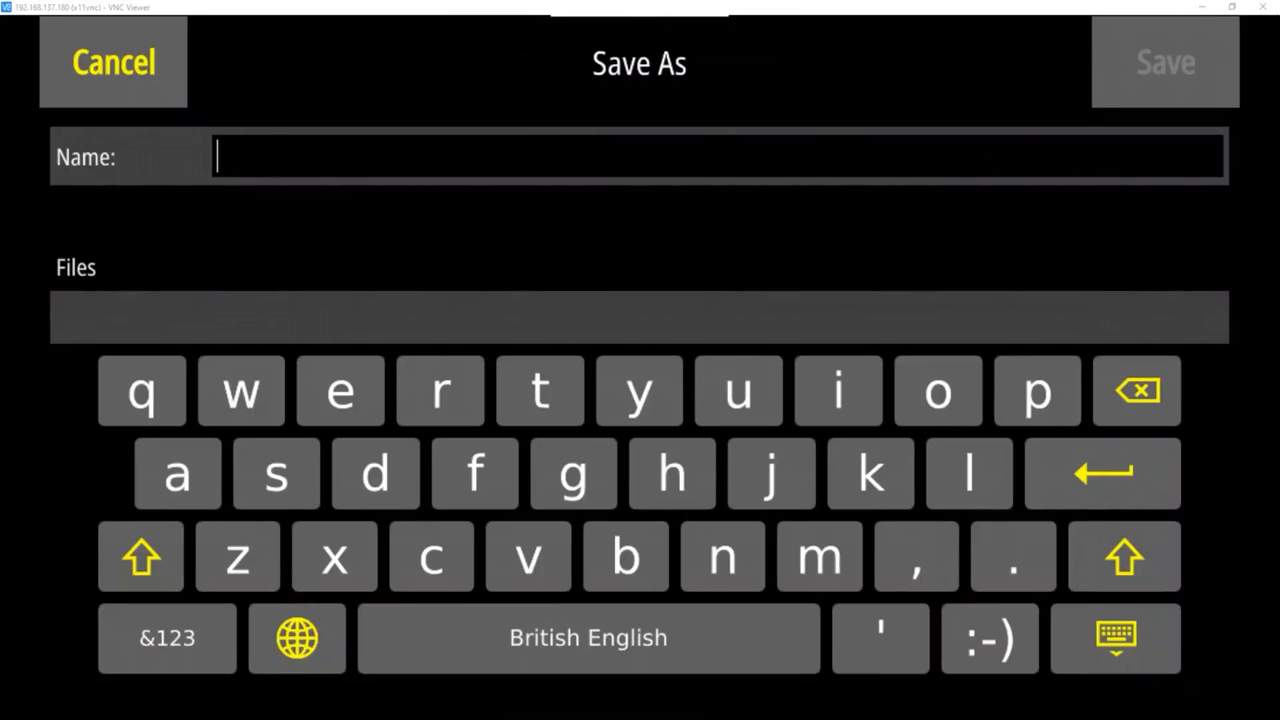
pyautogui.write('e')
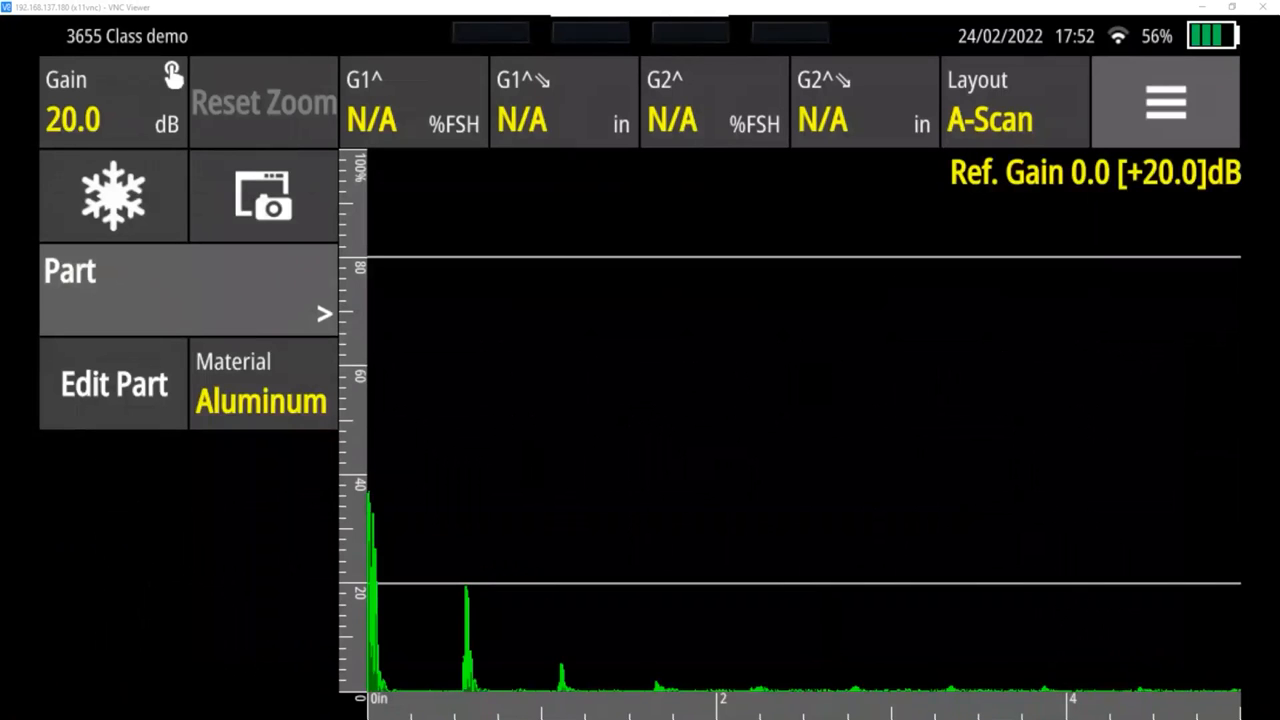
pyautogui.click(1165, 102)
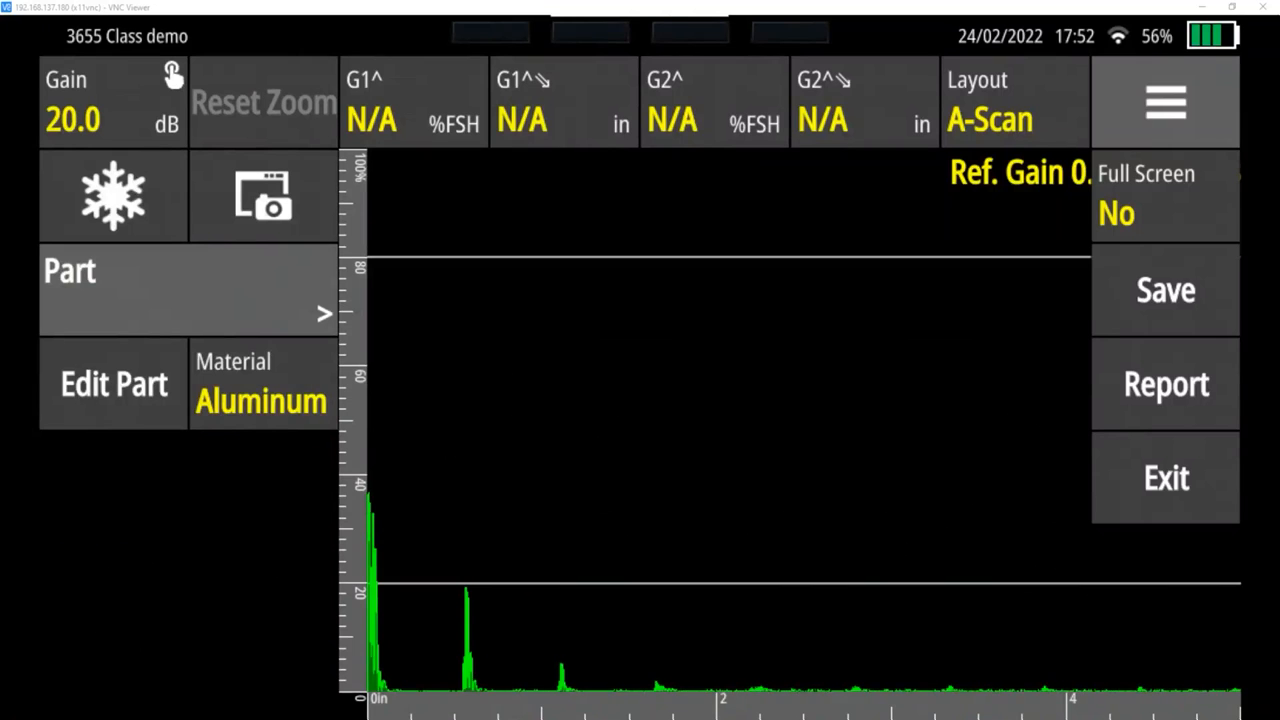
# Step: Exit the live screen to the 3655 Class configurations list showing demo
pyautogui.click(1166, 103)
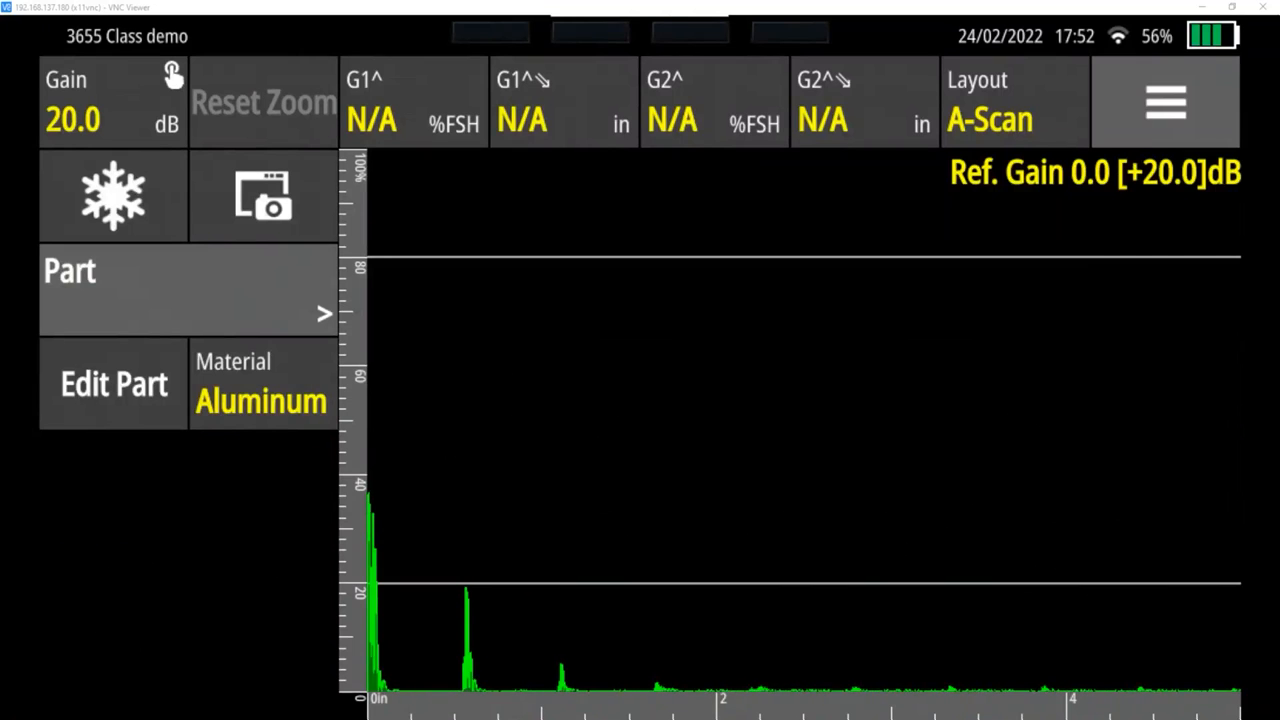
pyautogui.click(1165, 102)
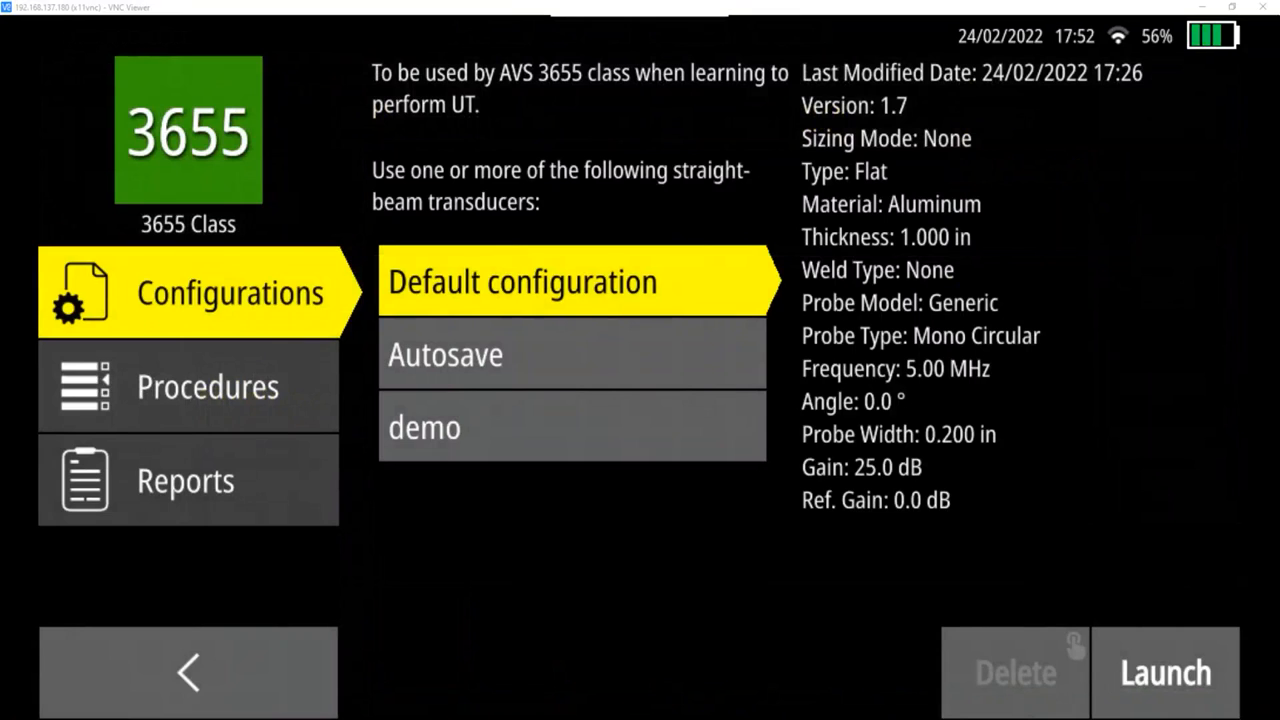
# Step: Compare demo (20.0 dB) with Default configuration (25.0 dB), then return to the start screen
pyautogui.click(424, 427)
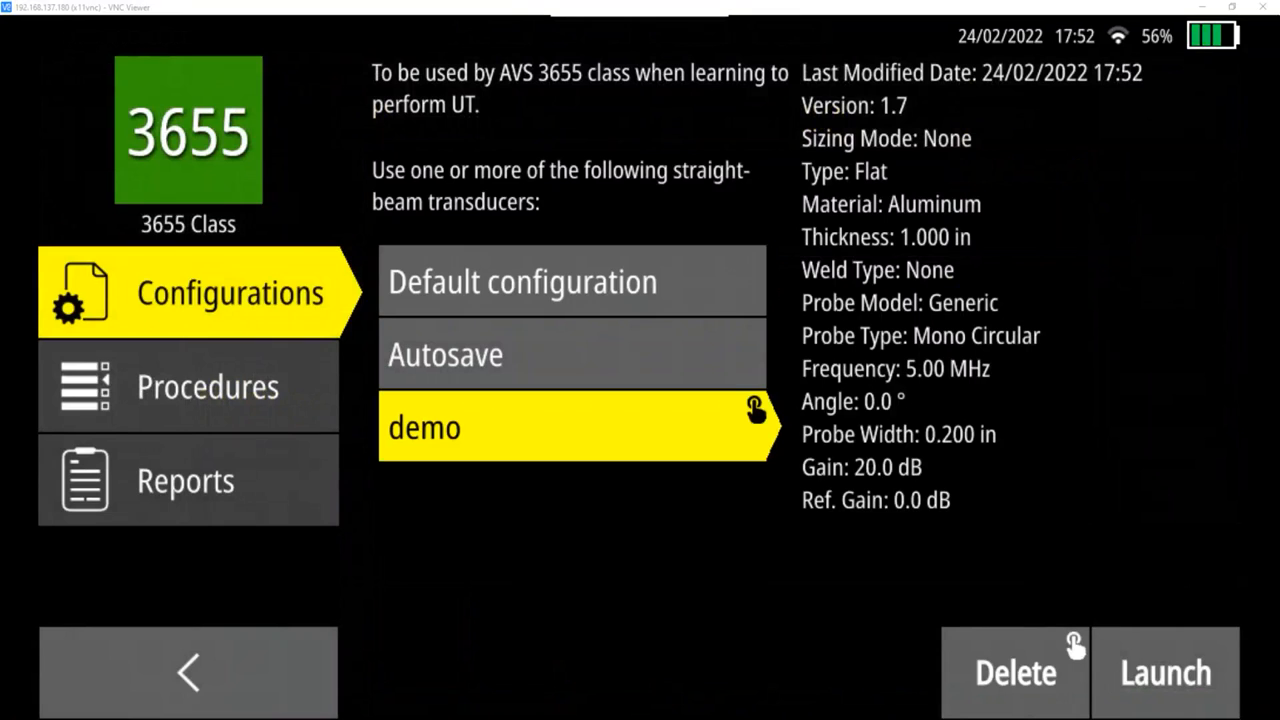
pyautogui.click(522, 281)
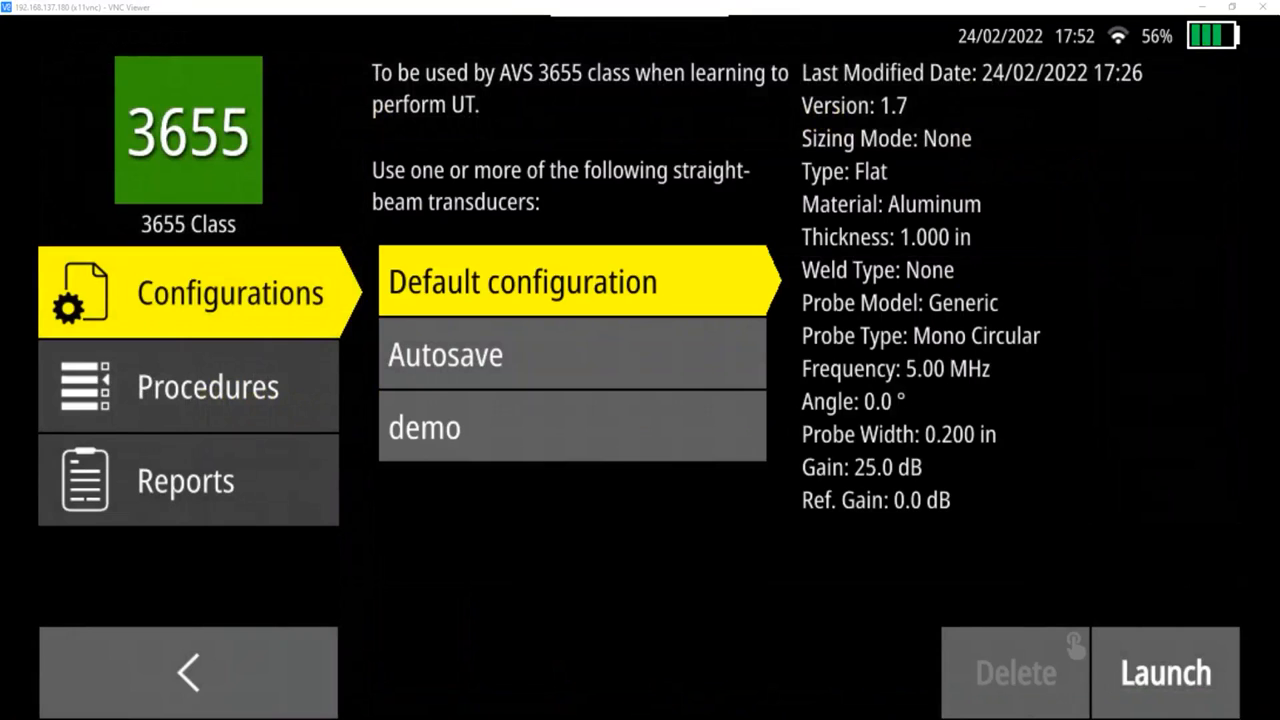
pyautogui.moveTo(937, 459)
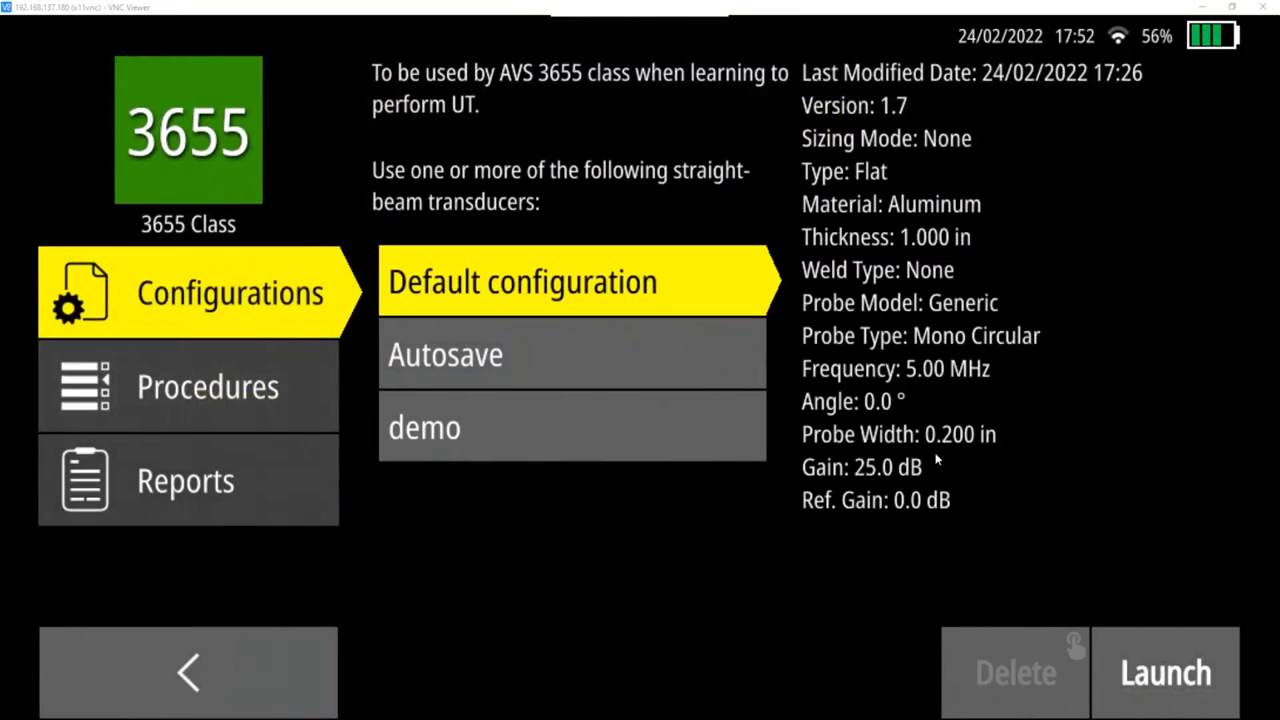
pyautogui.moveTo(880, 470)
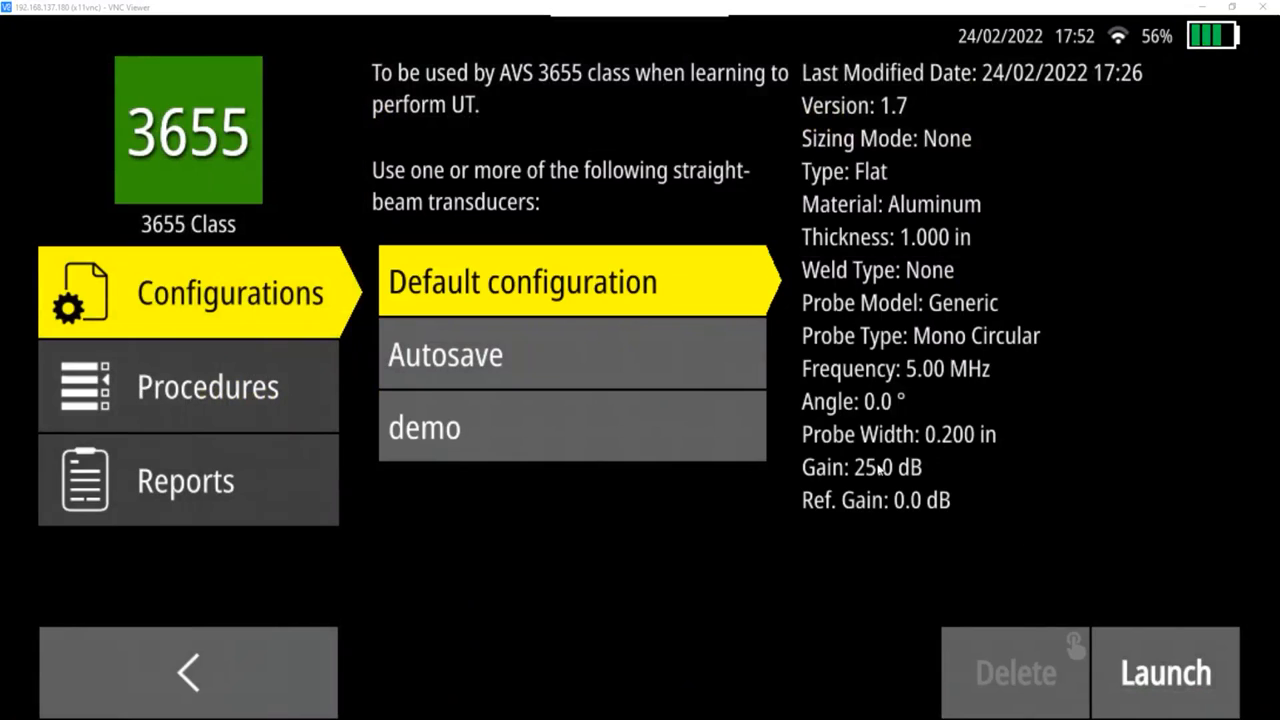
pyautogui.moveTo(792, 433)
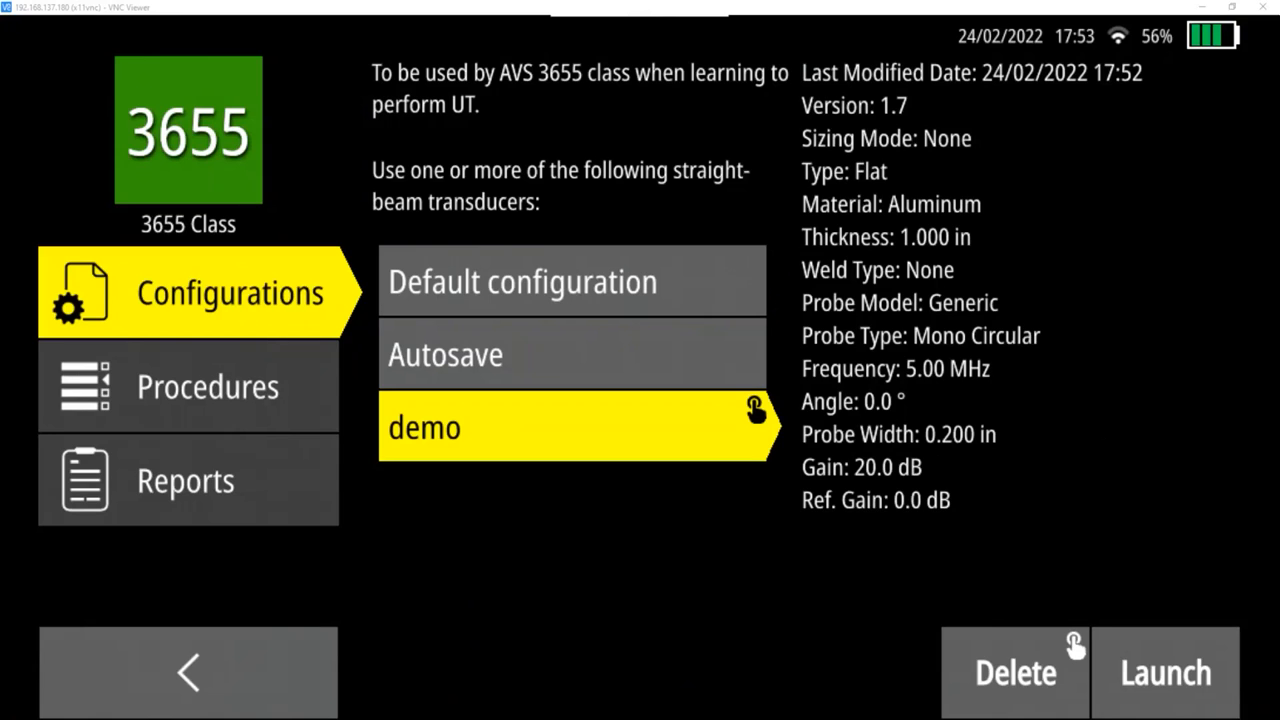
pyautogui.click(445, 354)
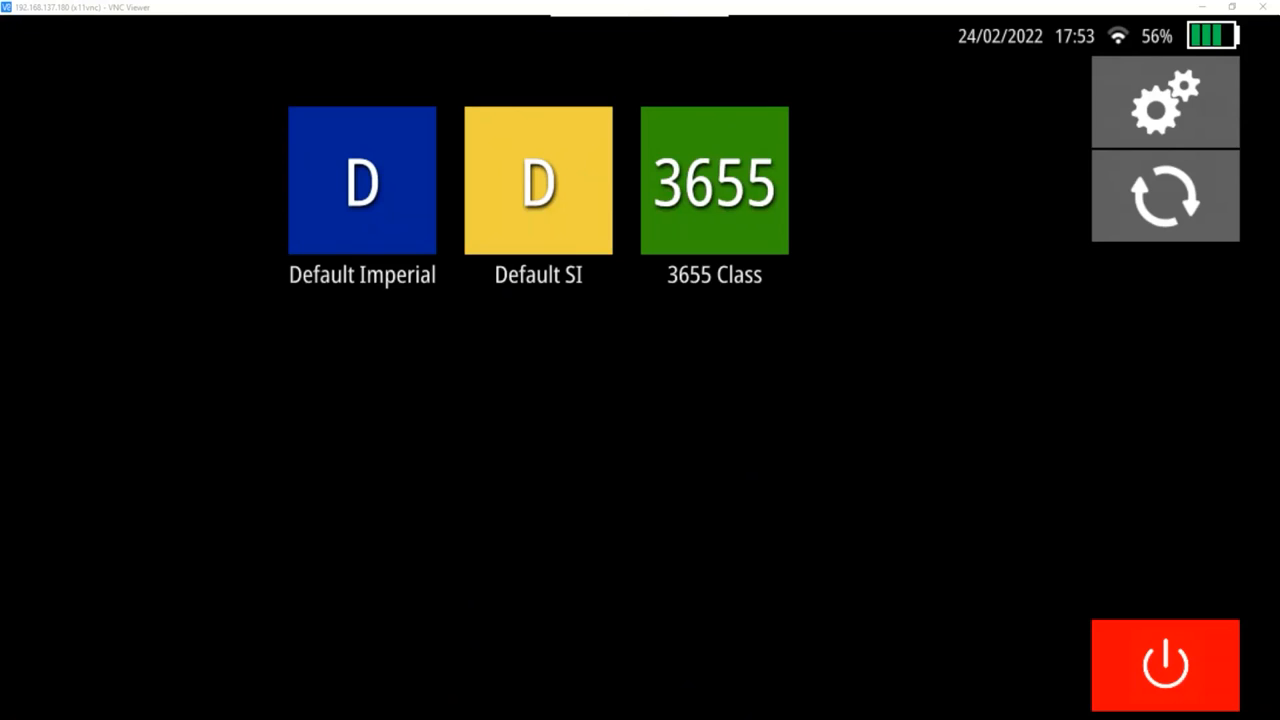
# Step: Bring up the shutdown prompt, cancel it once, and bring it up again
pyautogui.click(1164, 664)
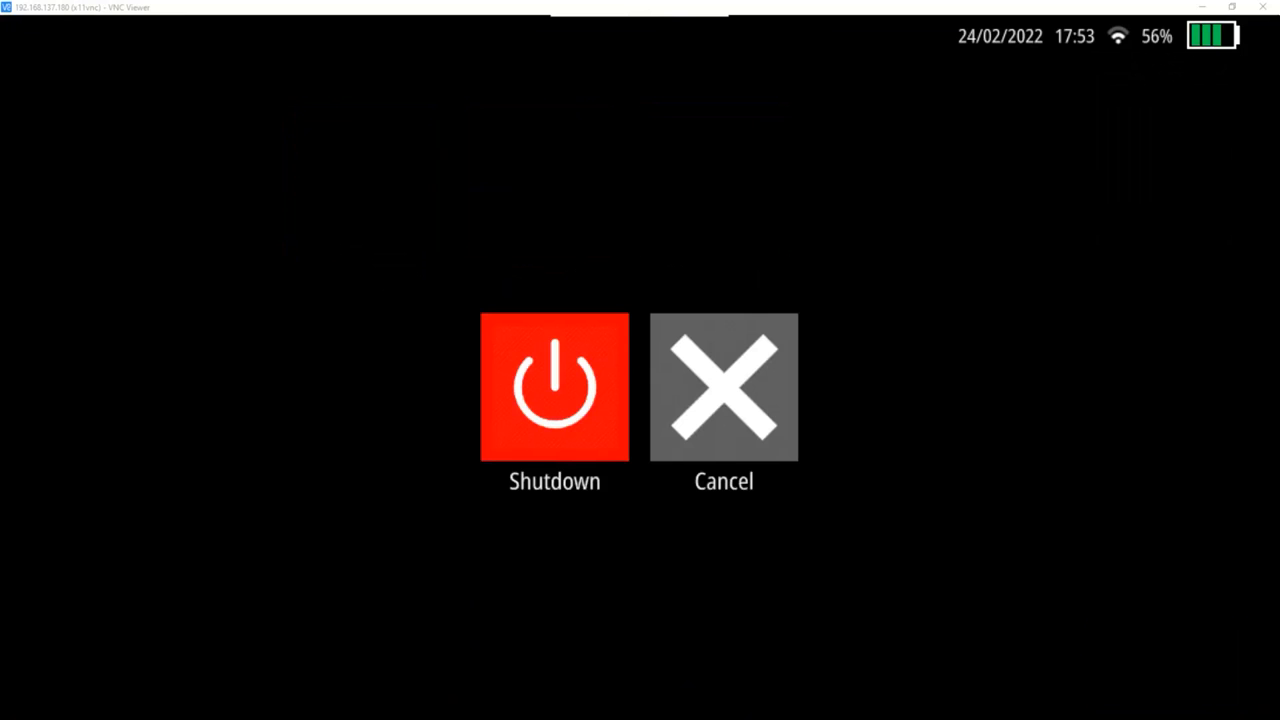
pyautogui.click(723, 387)
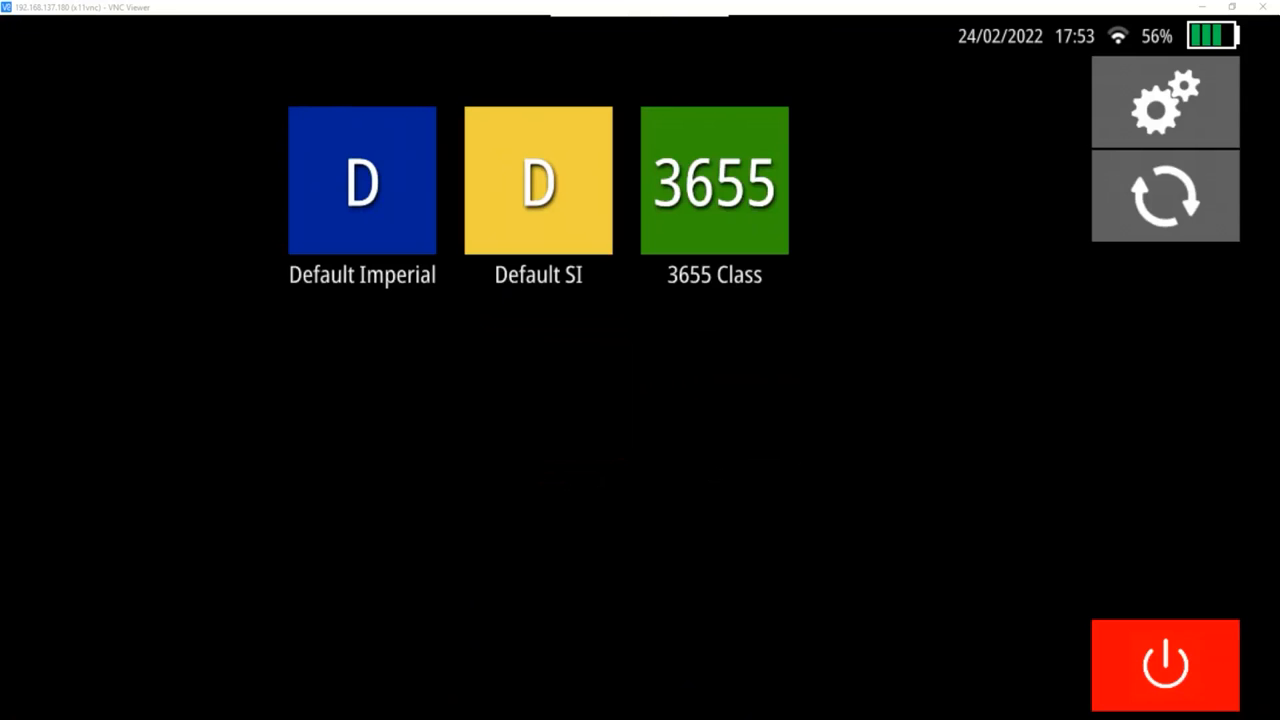
pyautogui.click(1165, 665)
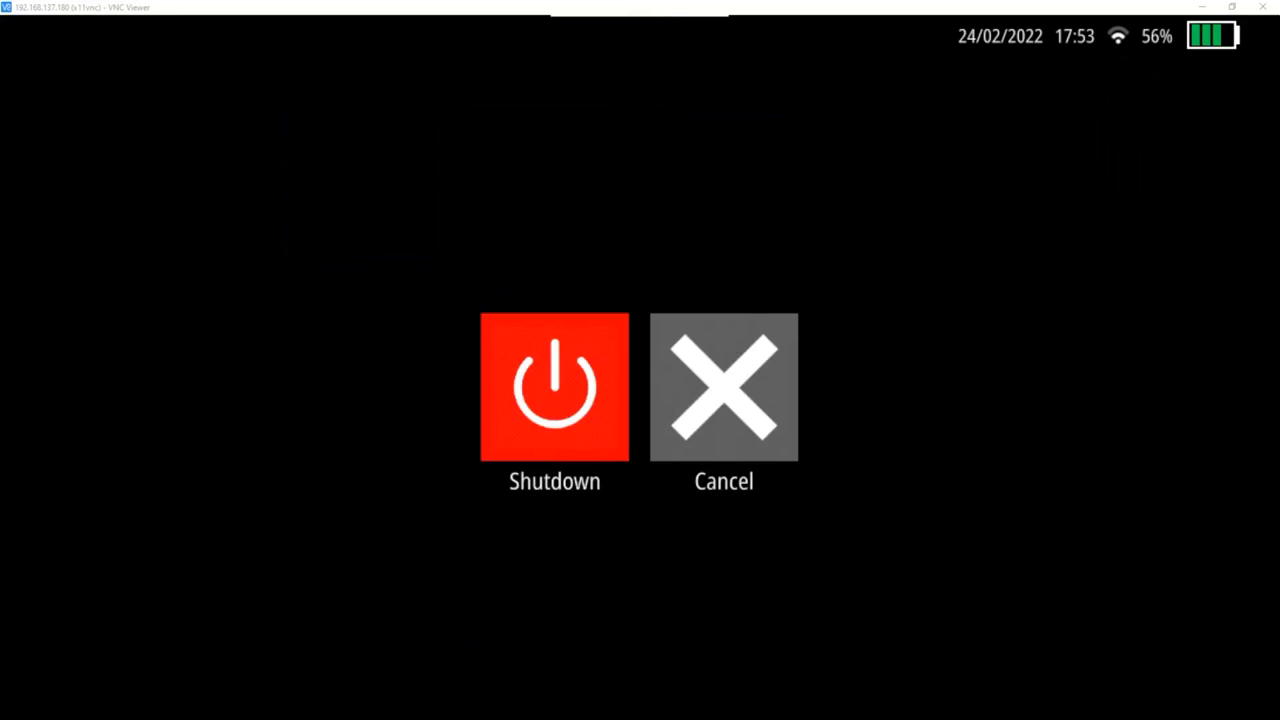